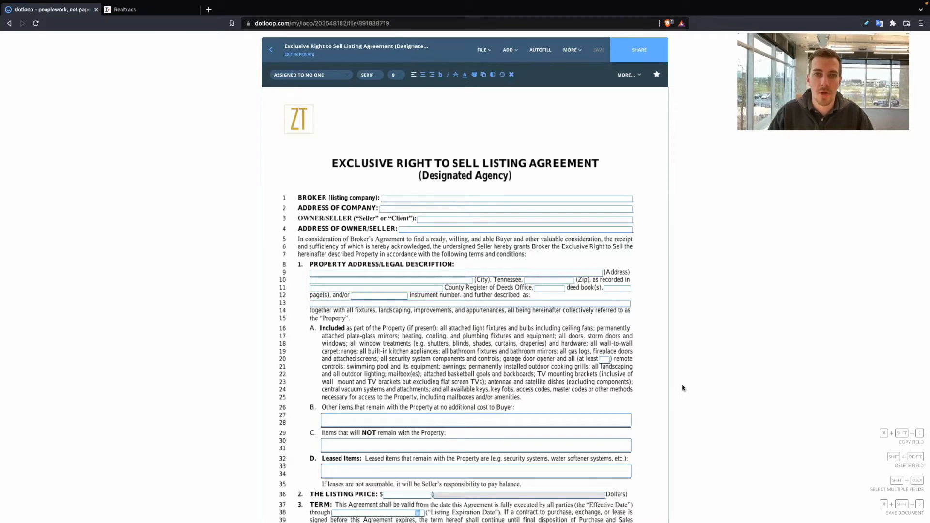
scroll("down", 3)
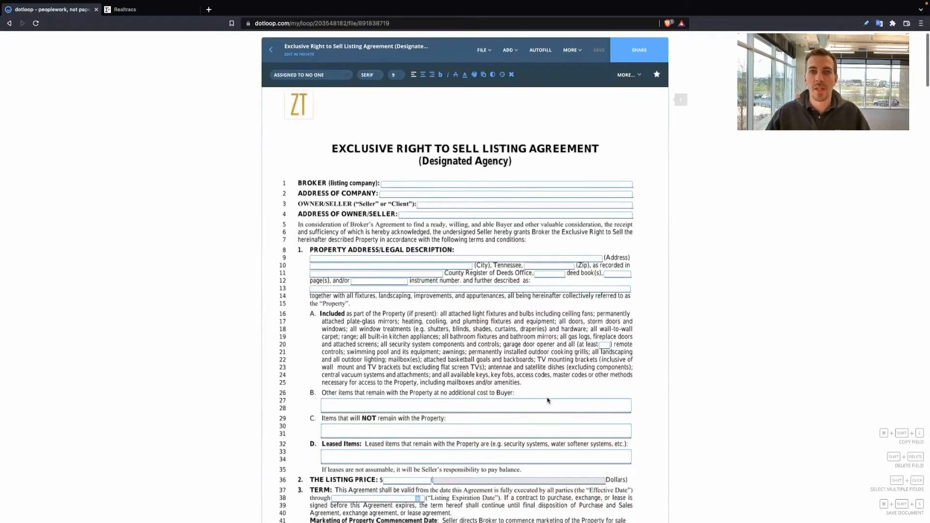
scroll("down", 3)
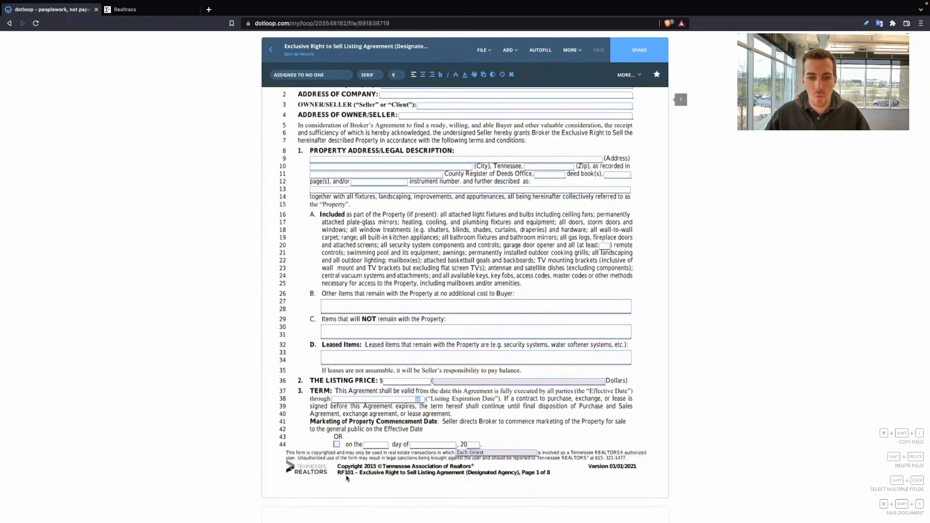
mouse_move(446, 481)
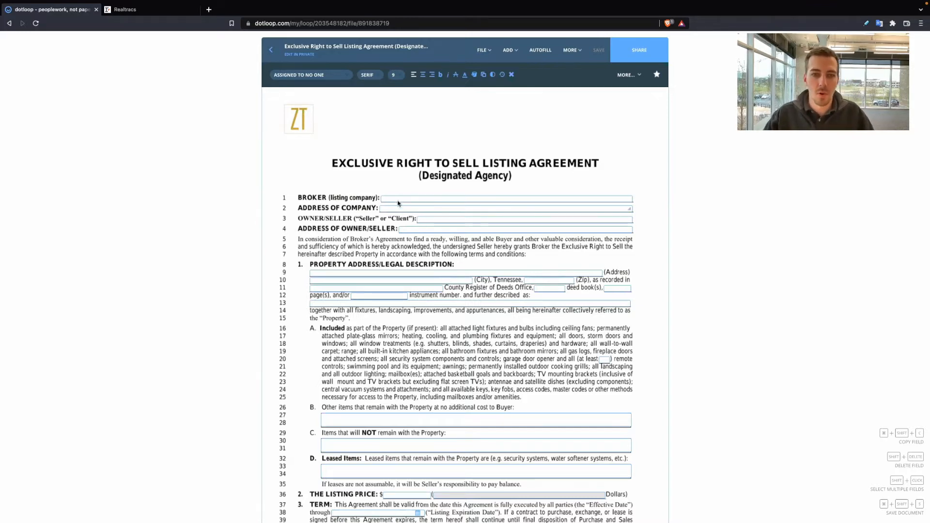
left_click(505, 198)
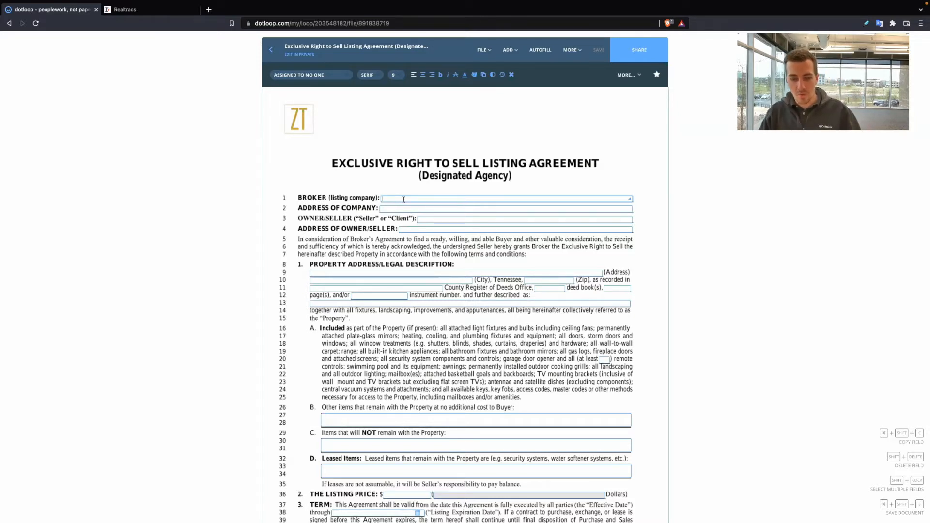
type("Zach Taylor Real Estate")
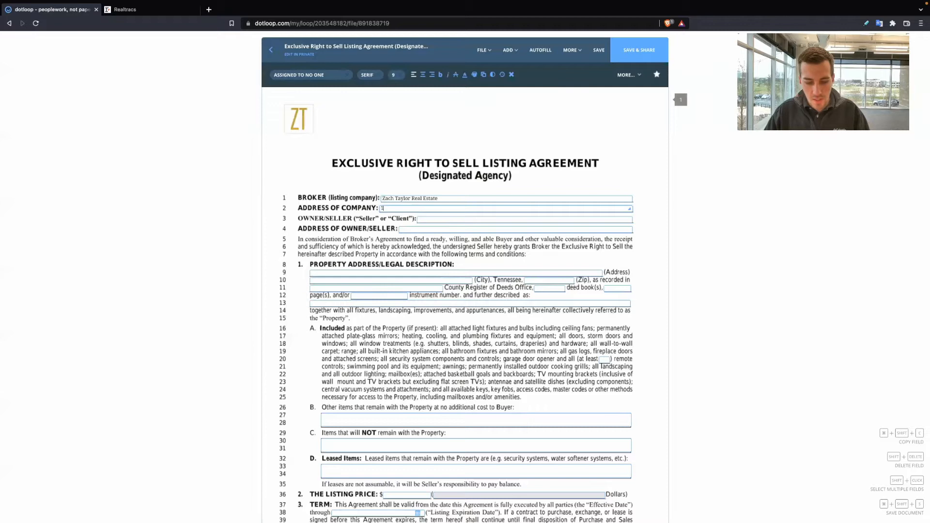
Enter the company address 1500 Medical Center Pkwy Suite 2E Murfreesboro, TN 37129.
type("1500 Medical Center Pkwy")
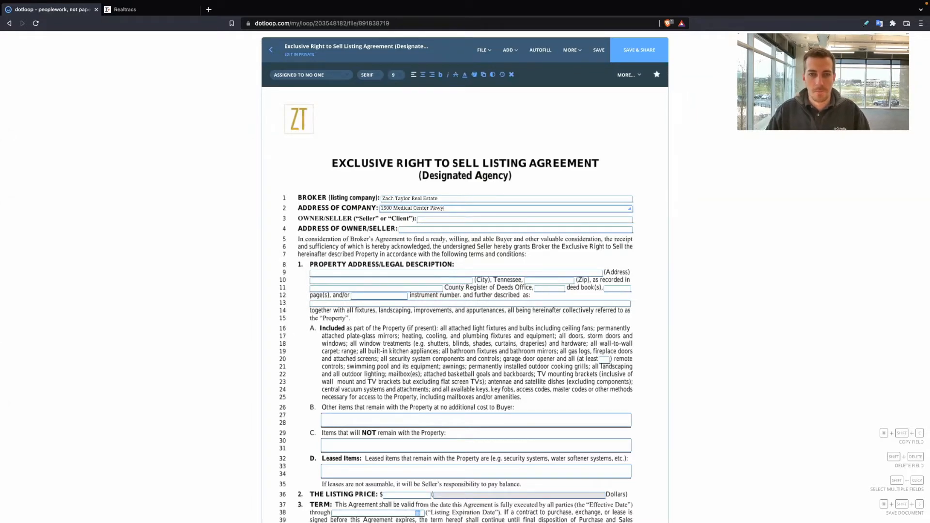
type("Suite 2E Murfreesboro, TN")
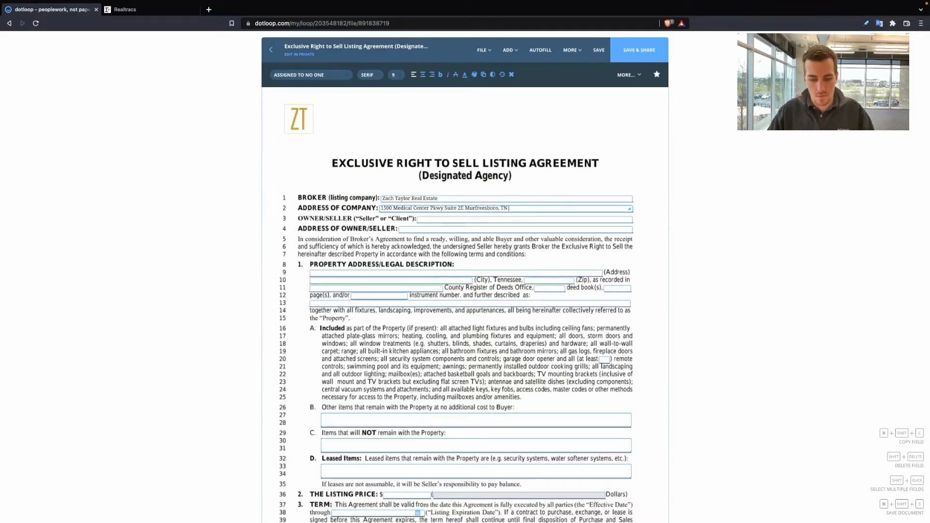
type("37129")
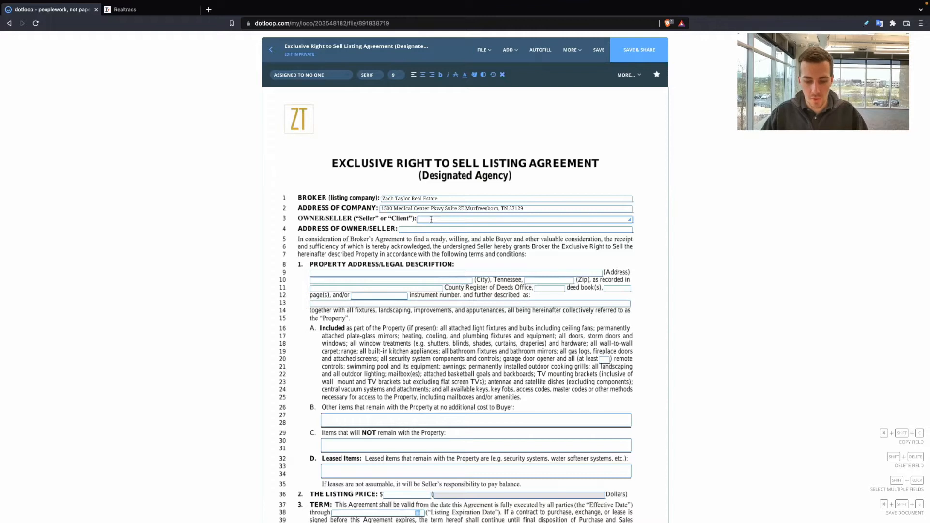
Replace the owner/seller field with a new size-12 text box for the seller names.
type("John Smith and Susan")
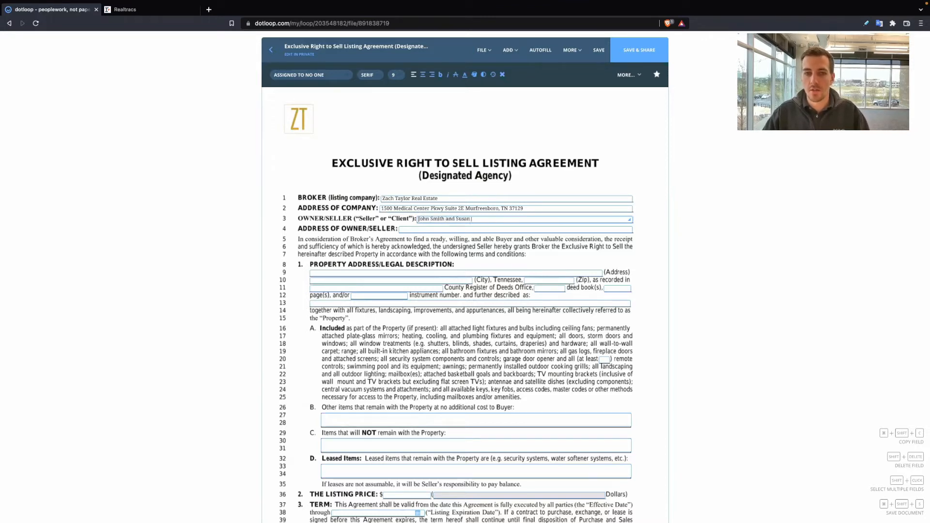
type("Smith")
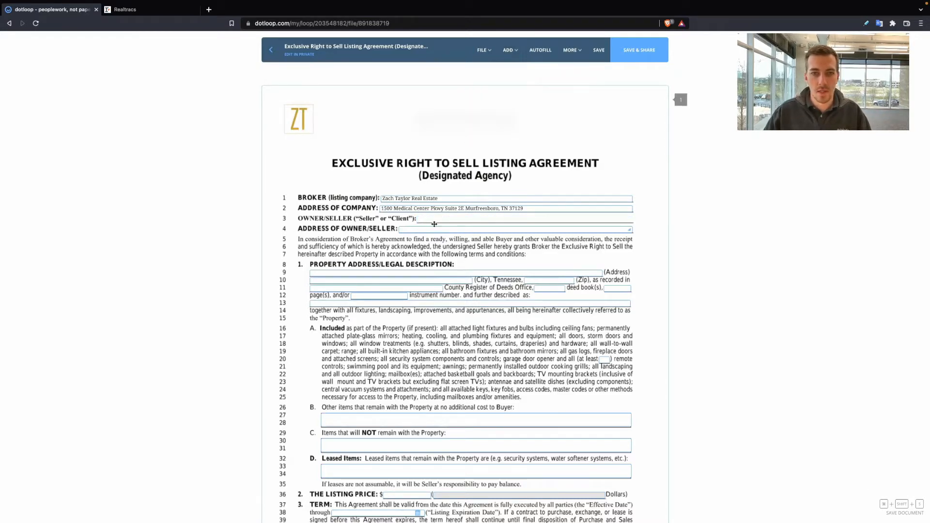
left_click(438, 218)
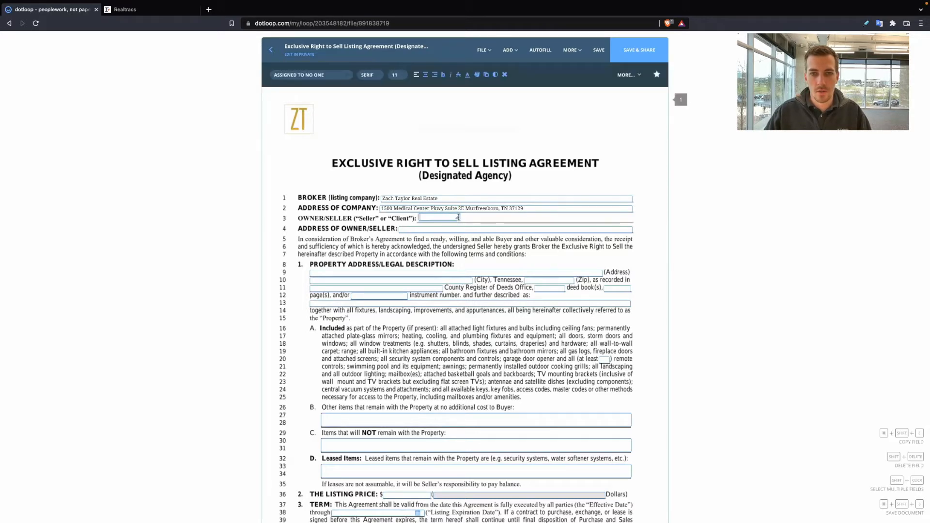
left_click(395, 75)
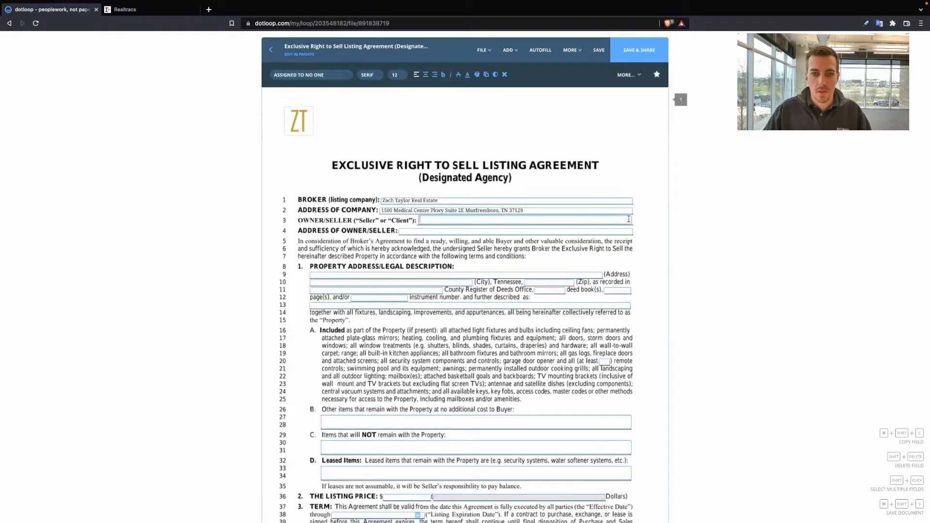
Enter the sellers as John Smith and Susan Smith on the owner/seller line.
type("John smith")
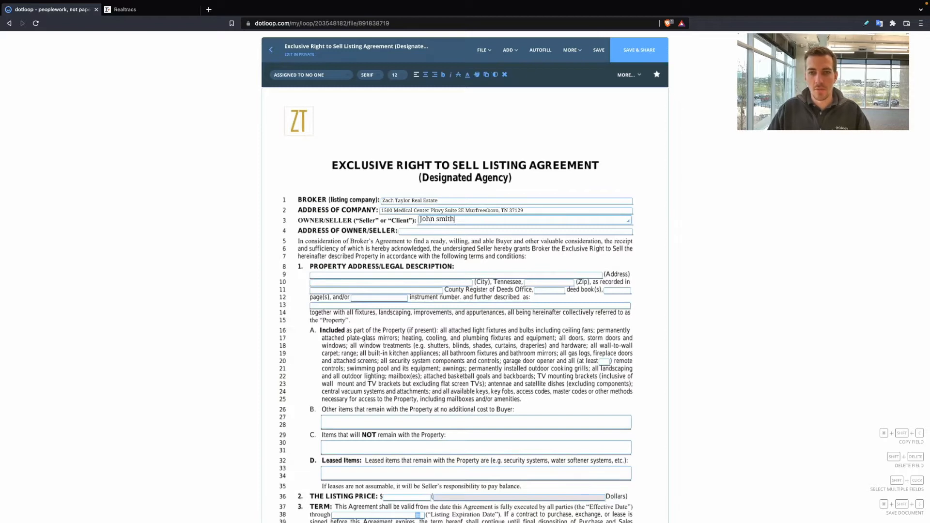
type(", POA")
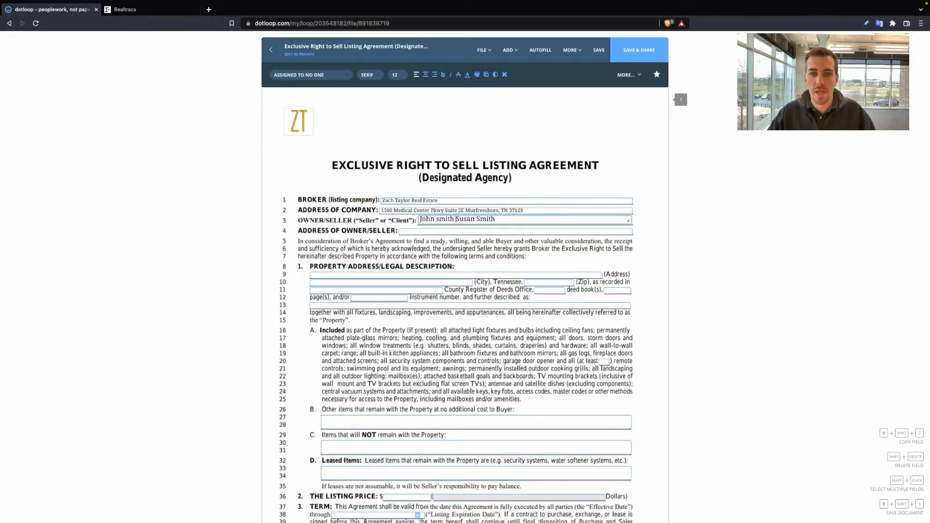
type("and")
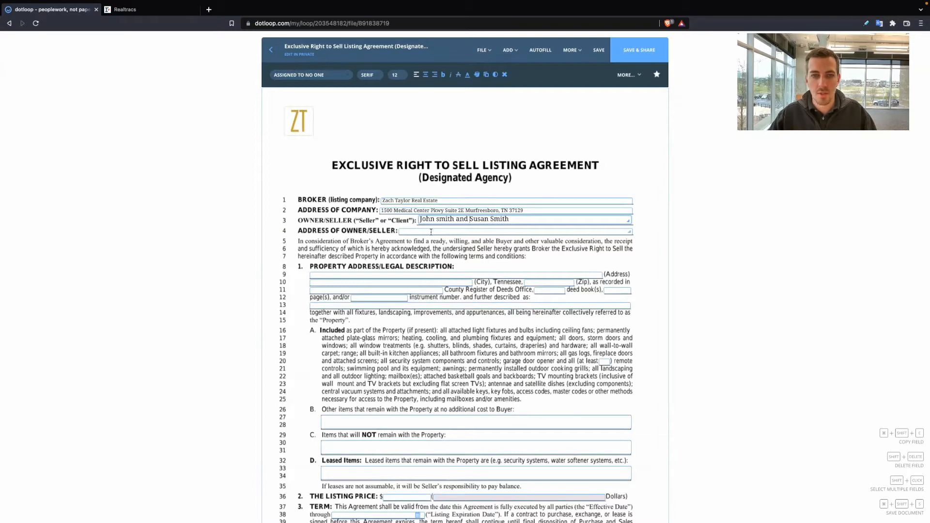
left_click(510, 231)
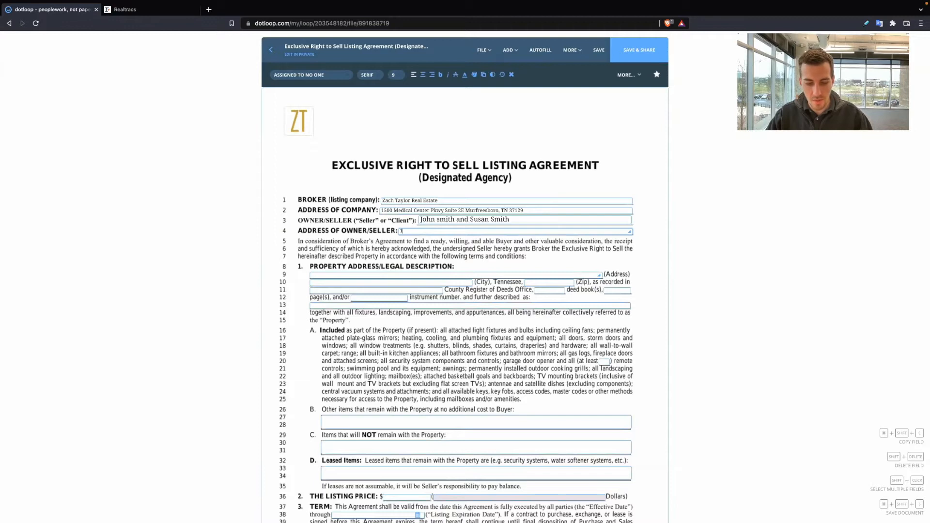
Fill in the owner/seller address as 123 Main St New York, NY.
type("123 main st New York,")
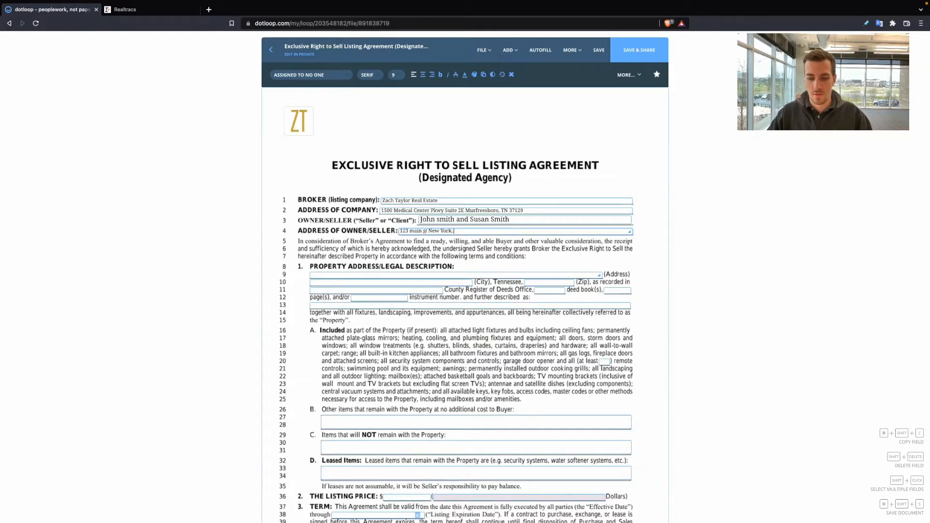
type("NY")
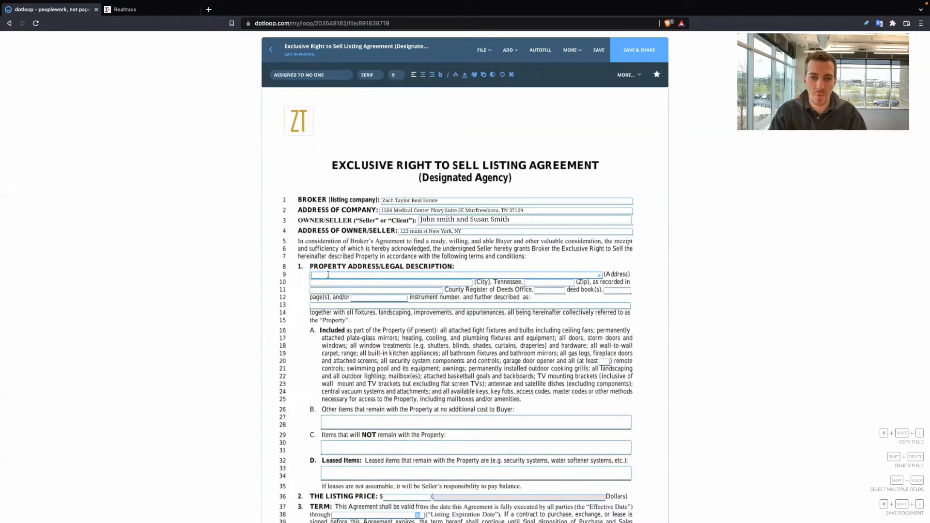
Enter the property street address and city Nashville in section 1.
type("12")
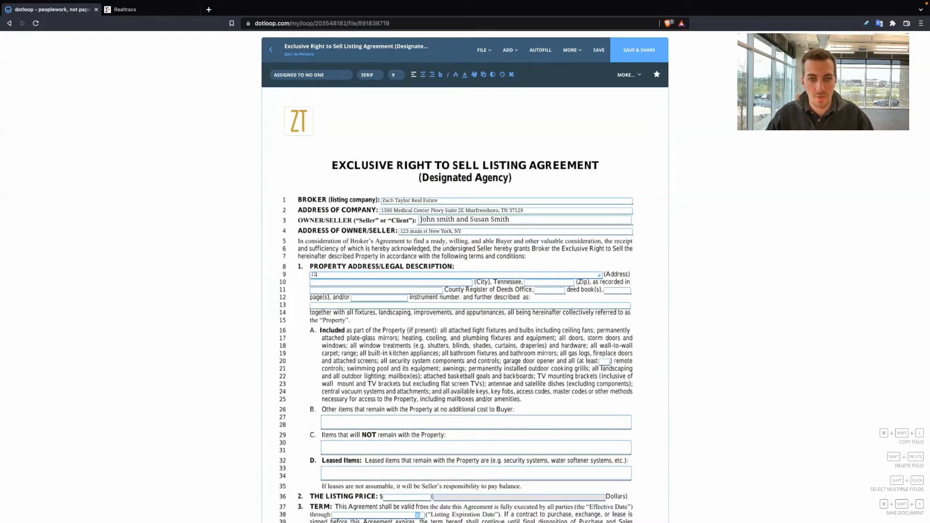
type("123 Main st")
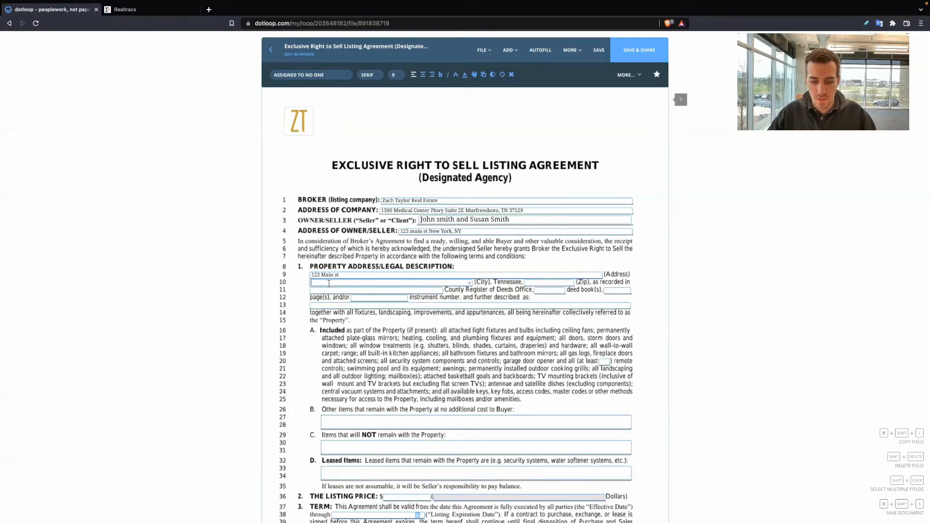
type("nashville")
left_click(455, 274)
type("678")
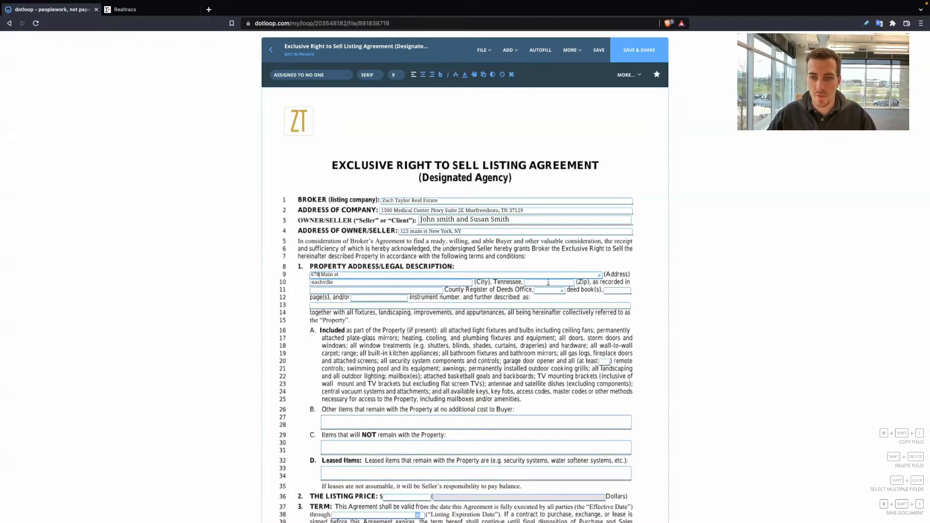
Enter zip 37129 and Davidson county for the property.
type("37129")
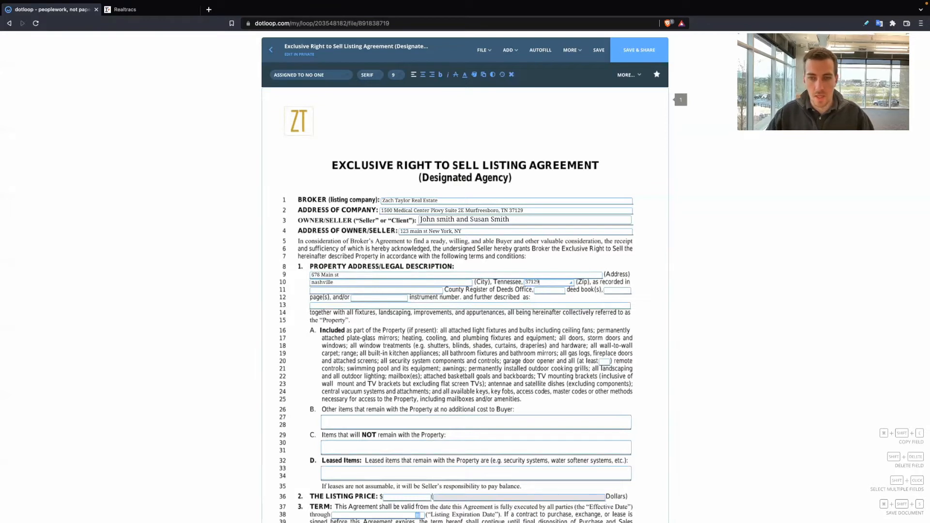
type("day")
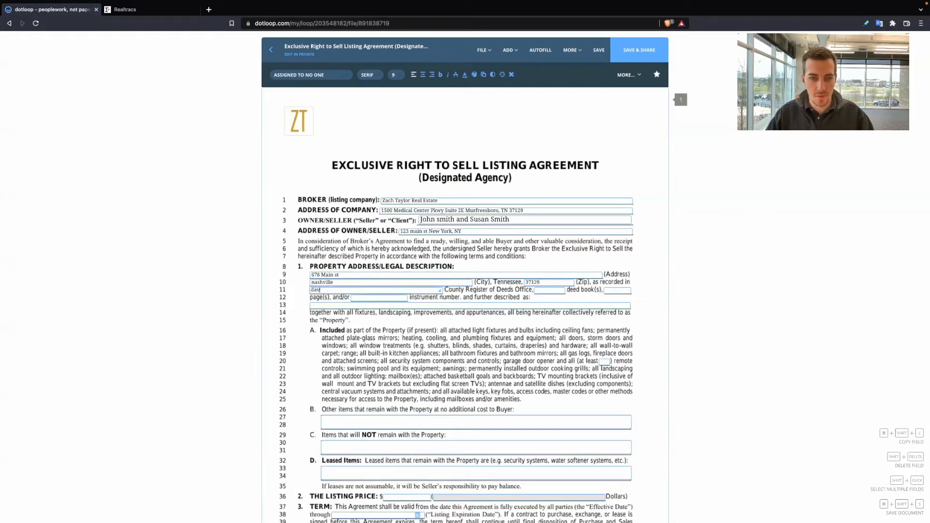
type("davidson")
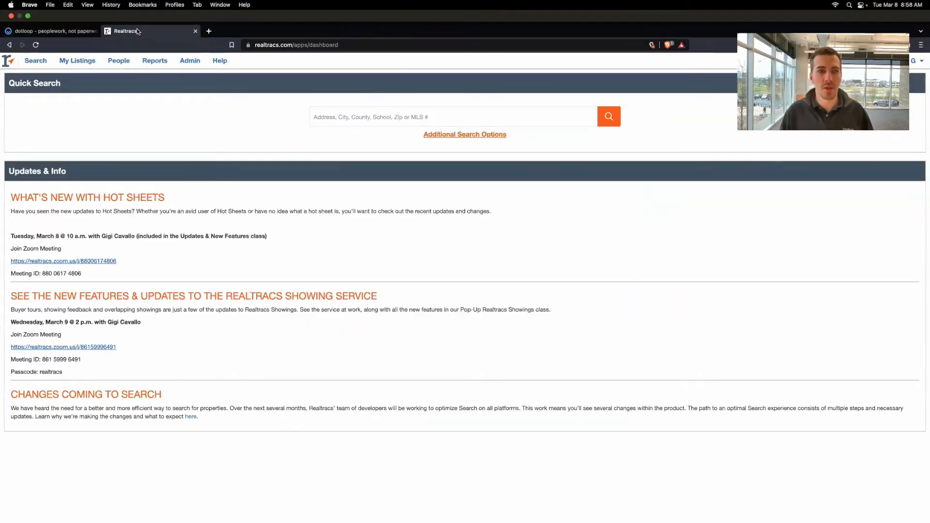
mouse_move(86, 52)
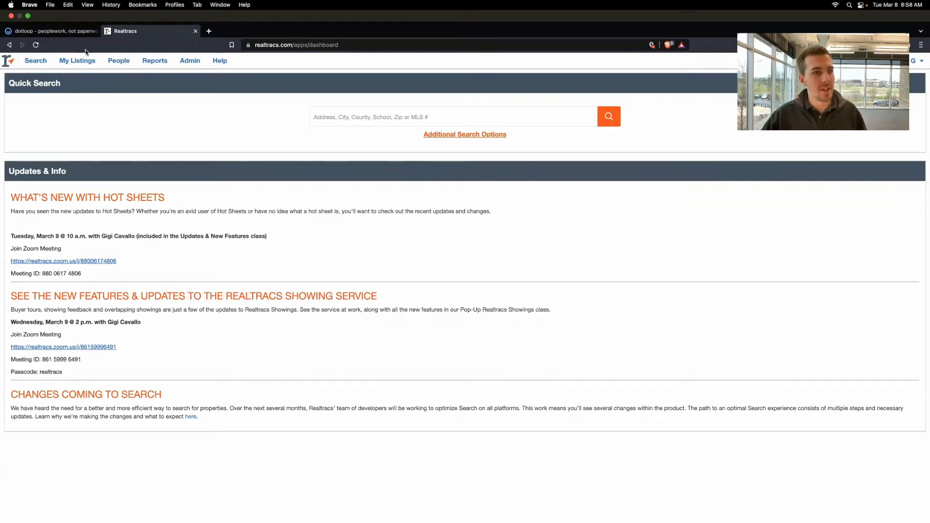
Open the Tax Data search from the Realtracs Search menu.
left_click(34, 60)
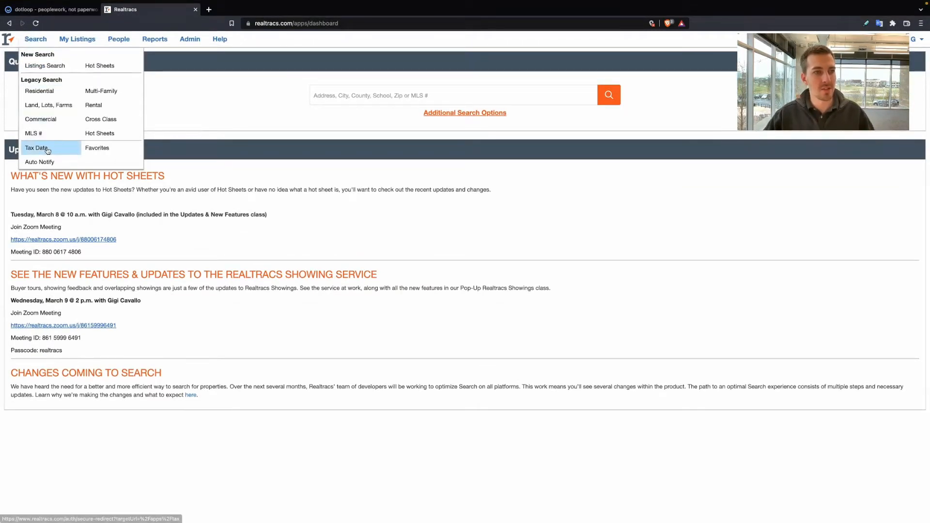
left_click(36, 147)
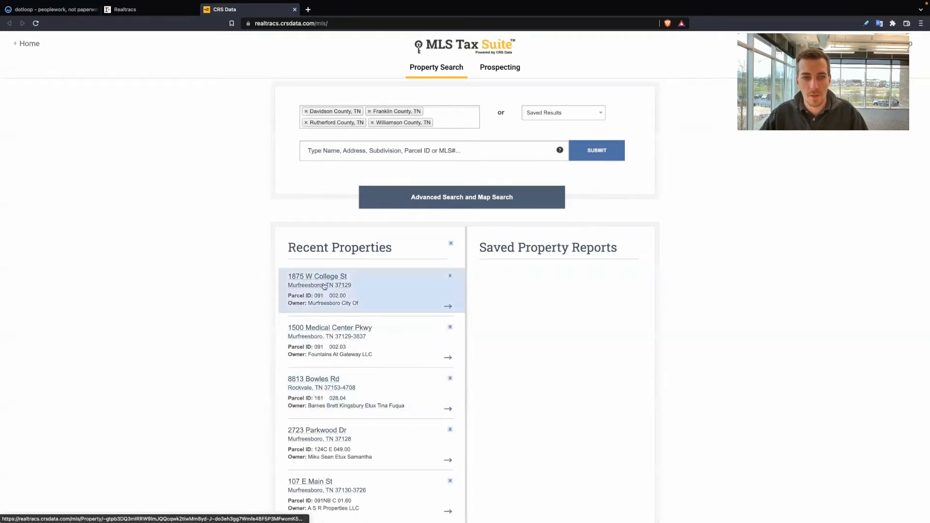
left_click(317, 276)
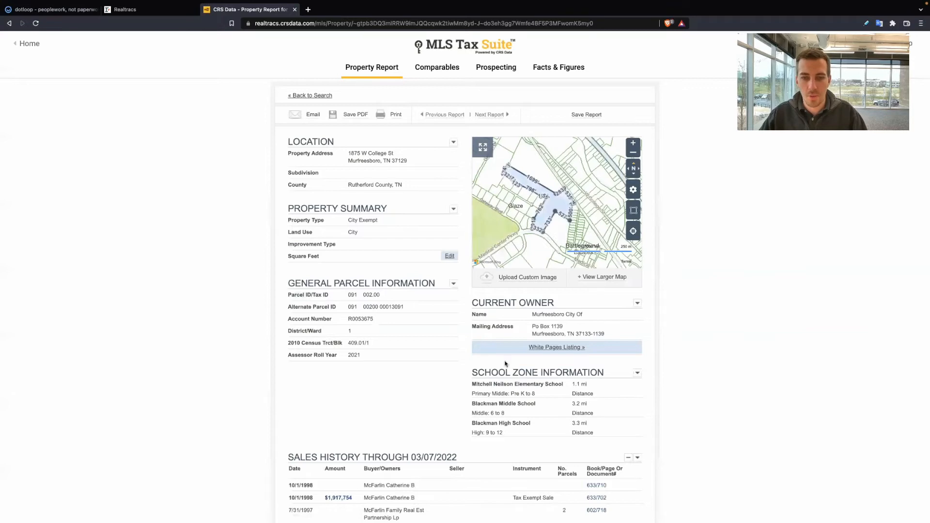
scroll("down", 3)
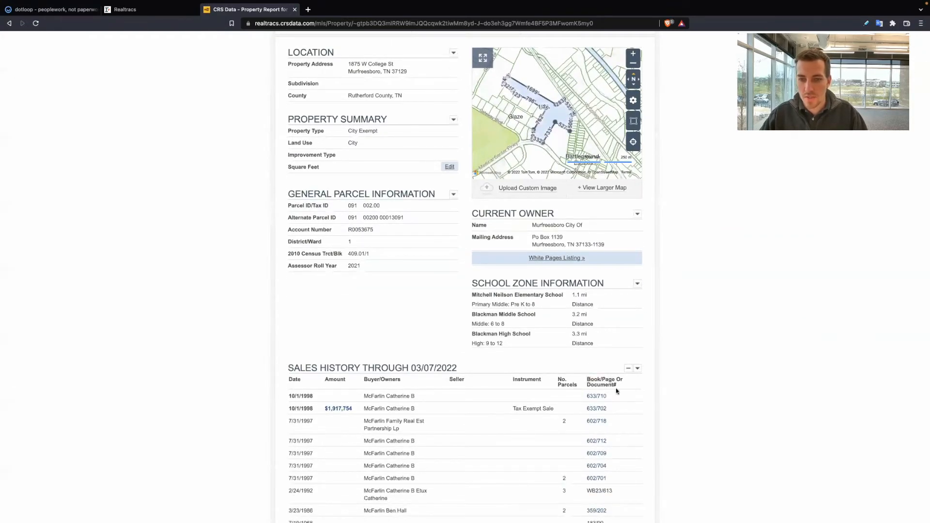
left_click(50, 8)
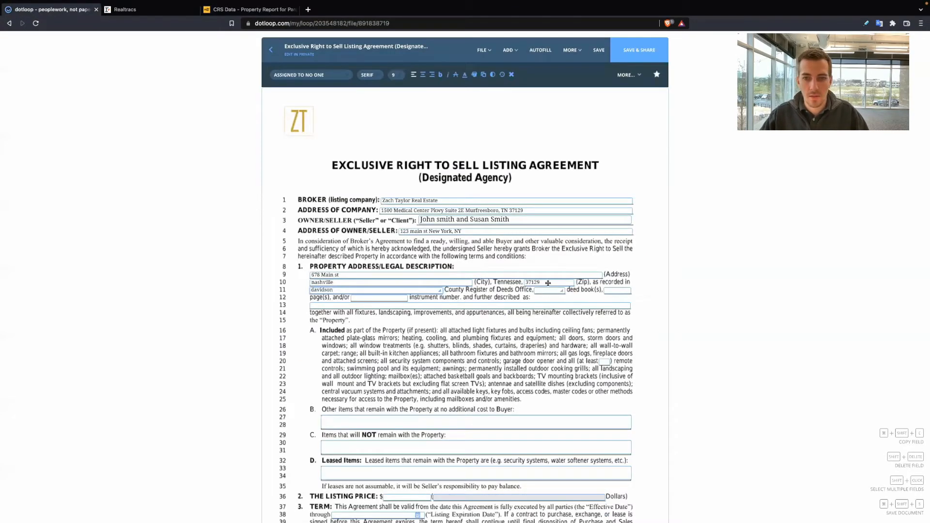
Enter deed book 633 and page 710 in the property description, then return to the CRS report.
type("633")
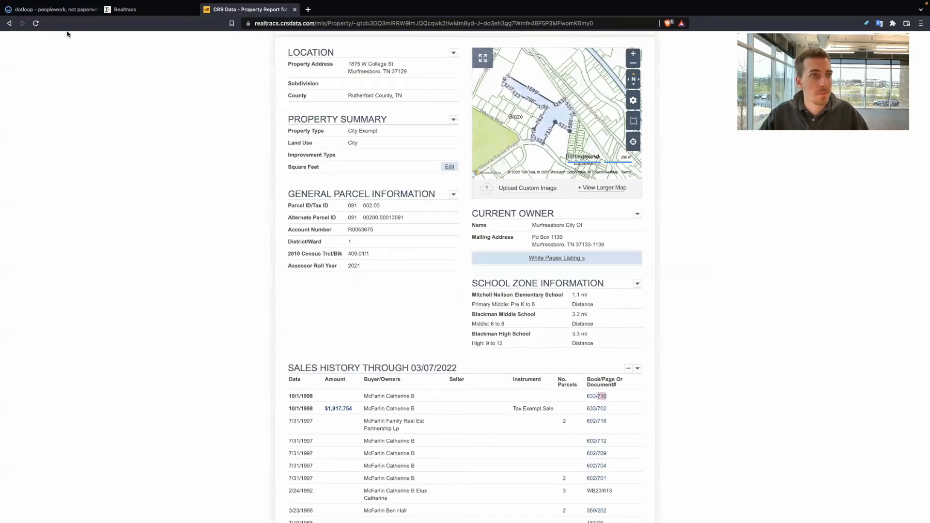
left_click(51, 8)
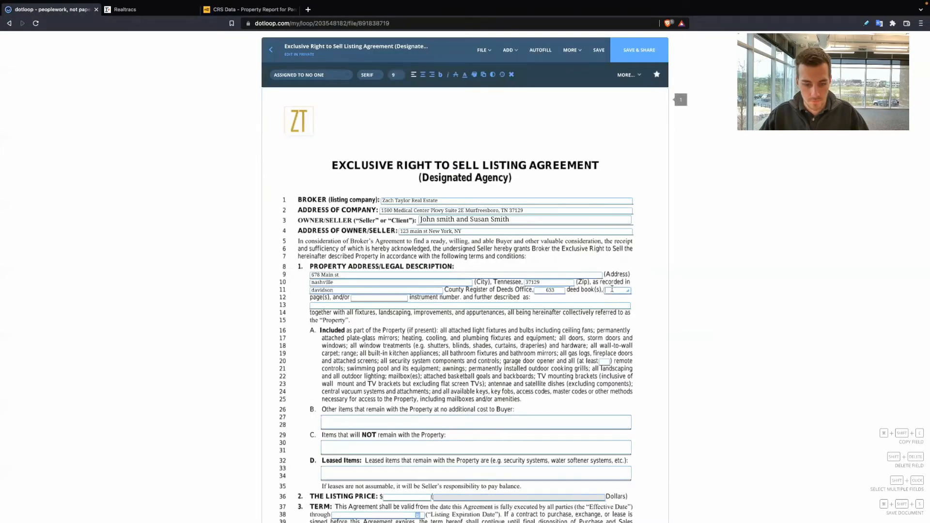
type("710")
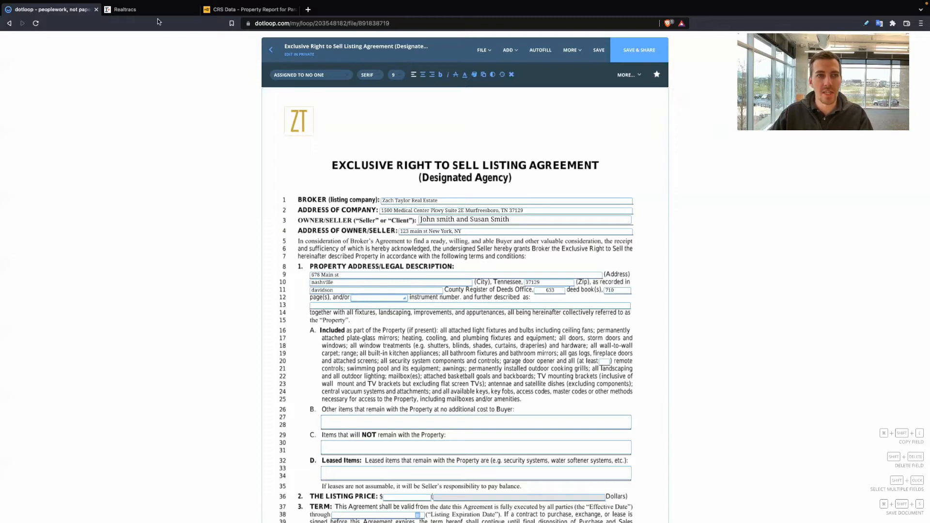
left_click(249, 9)
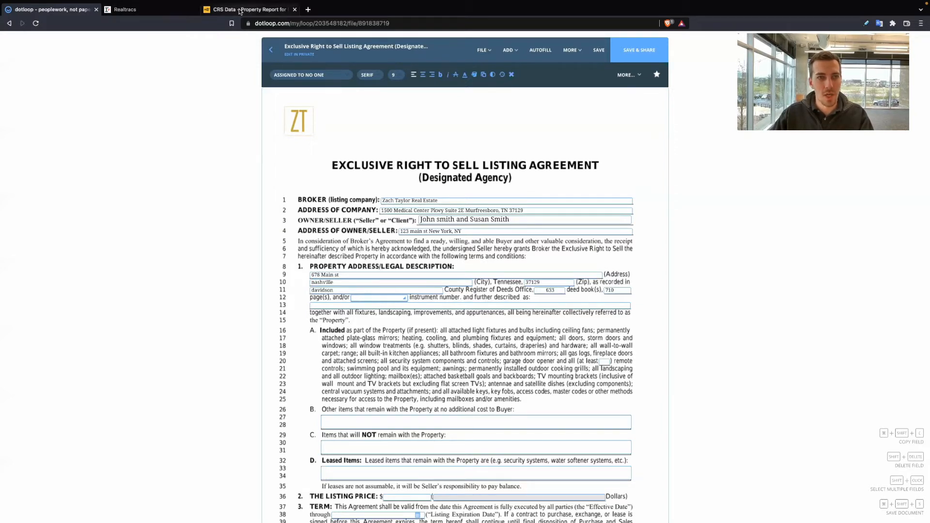
left_click(249, 9)
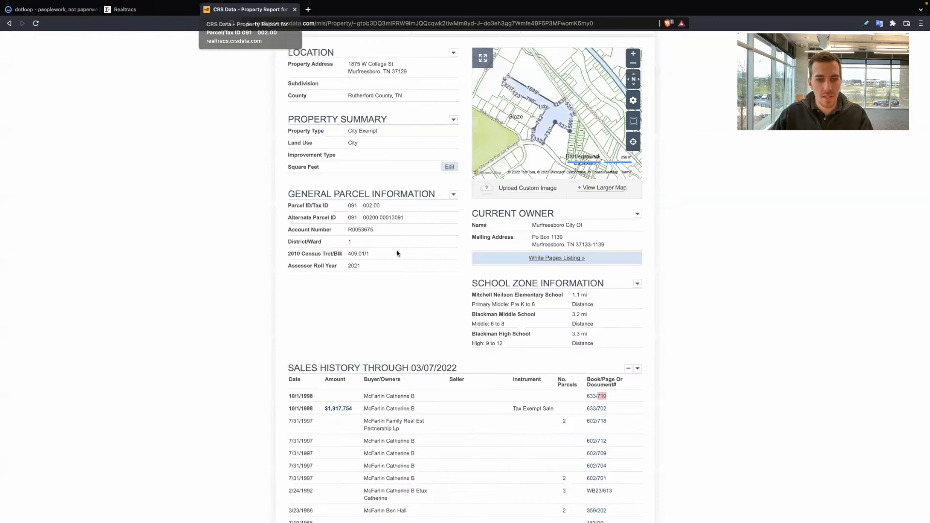
Enter 'Tax id# 091 002.00' on the further-description line 13.
scroll("down", 3)
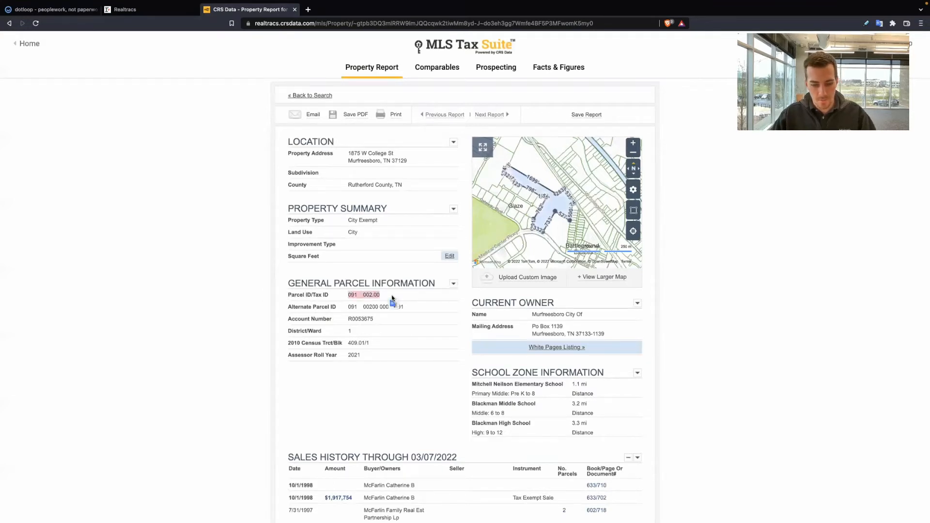
left_click(50, 9)
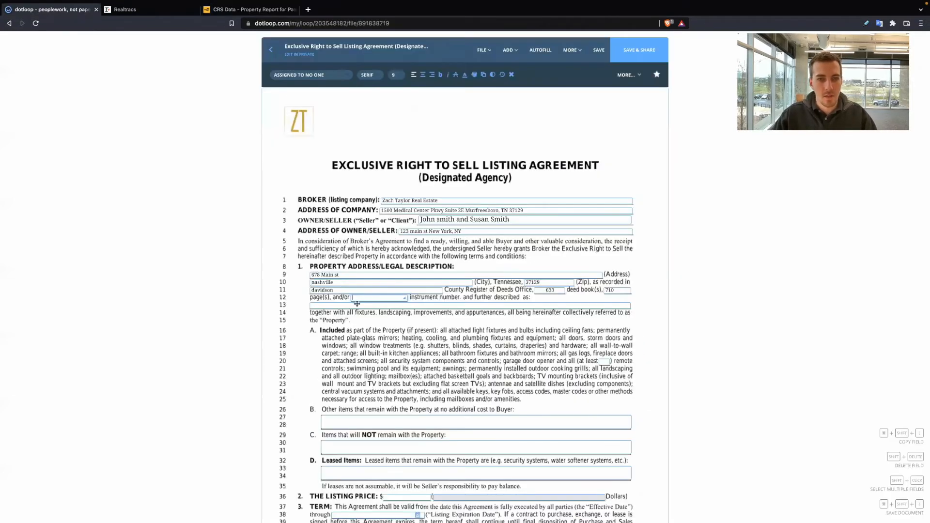
type("Tax id#")
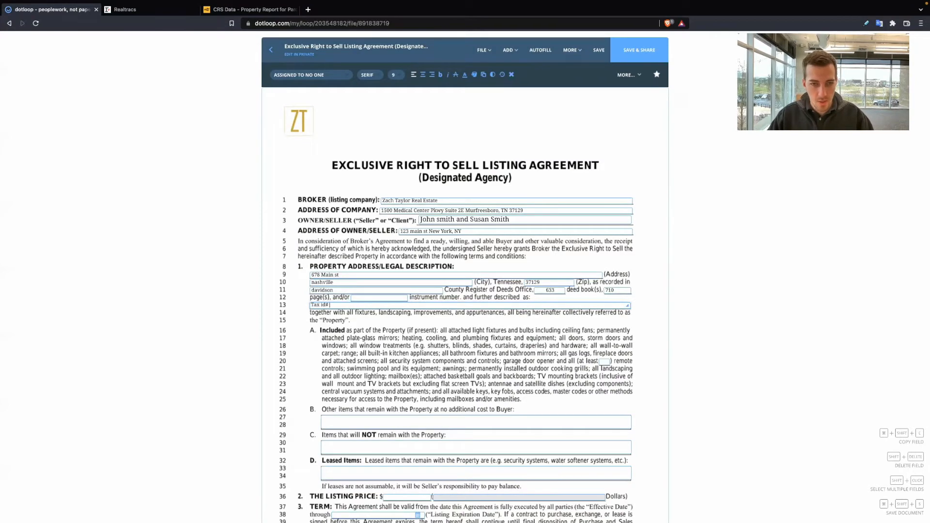
type("091 002.00")
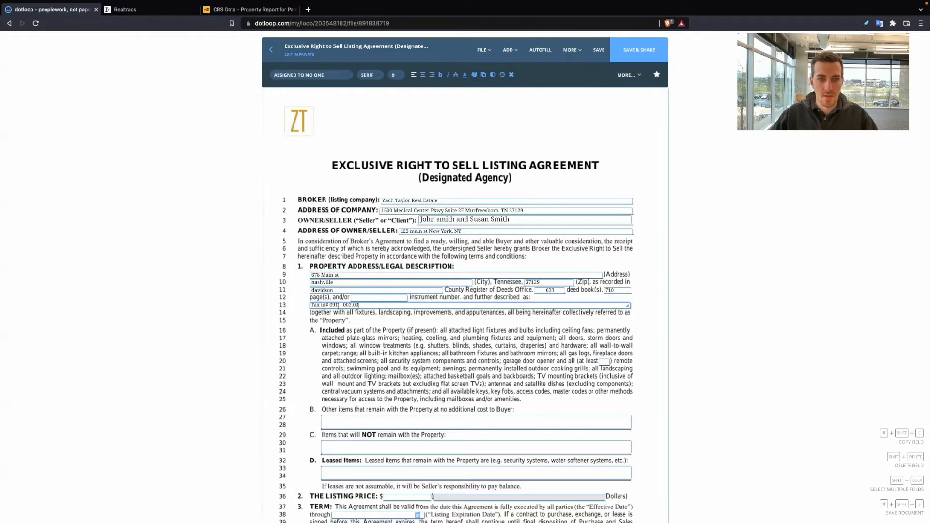
Select the legal description text in the CRS report for use in the agreement.
left_click(249, 9)
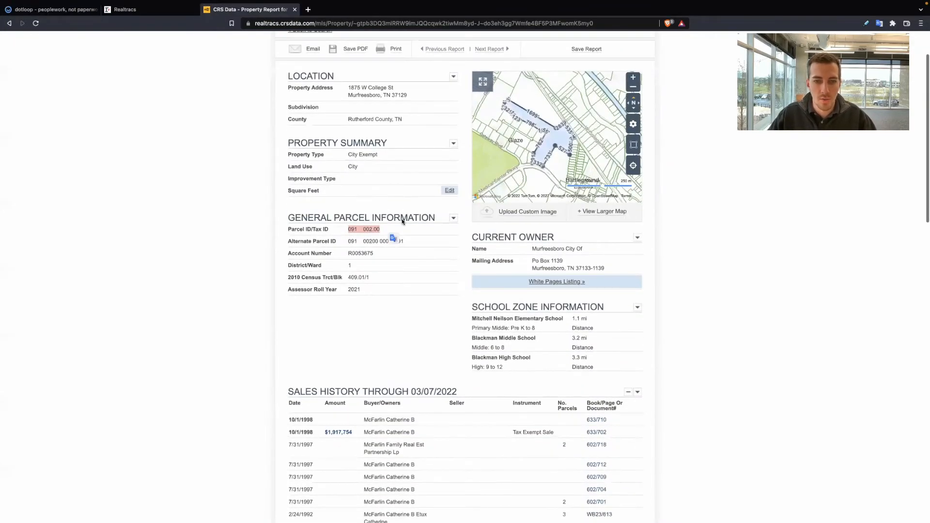
scroll("down", 3)
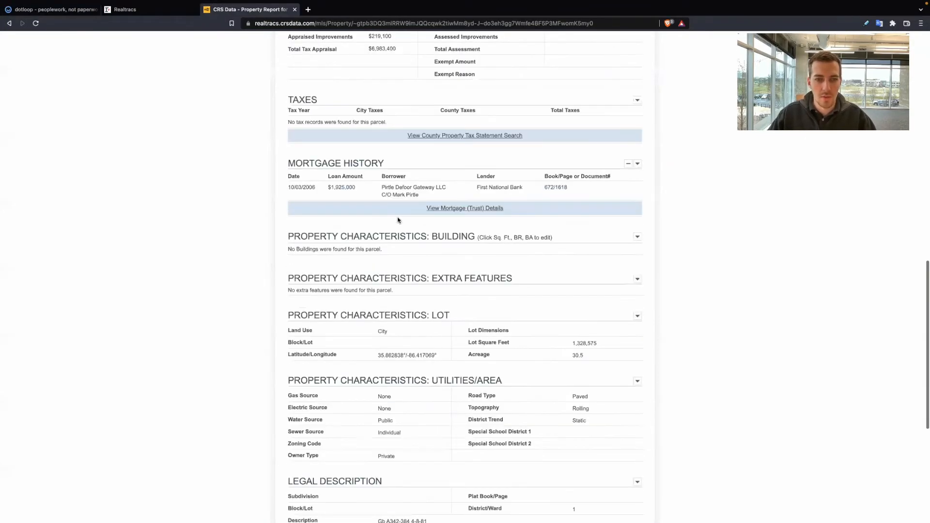
scroll("down", 3)
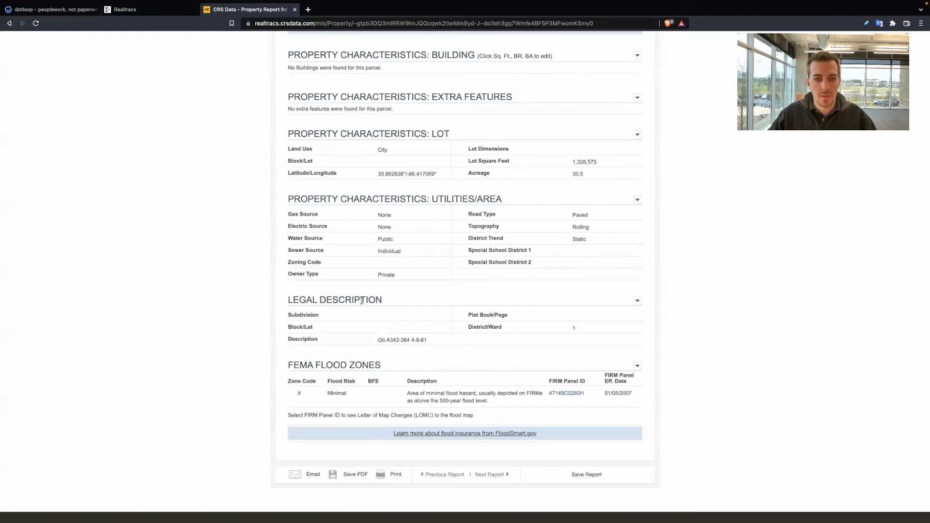
double_click(401, 339)
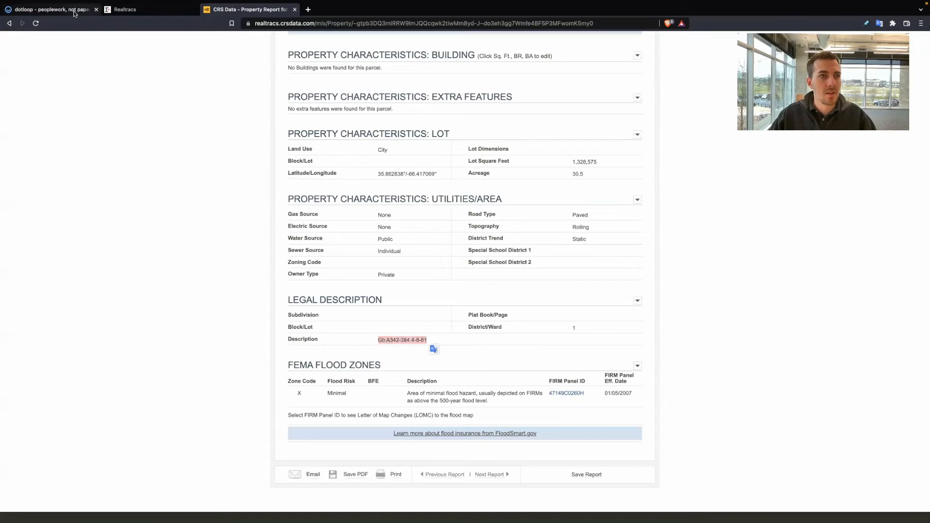
left_click(50, 8)
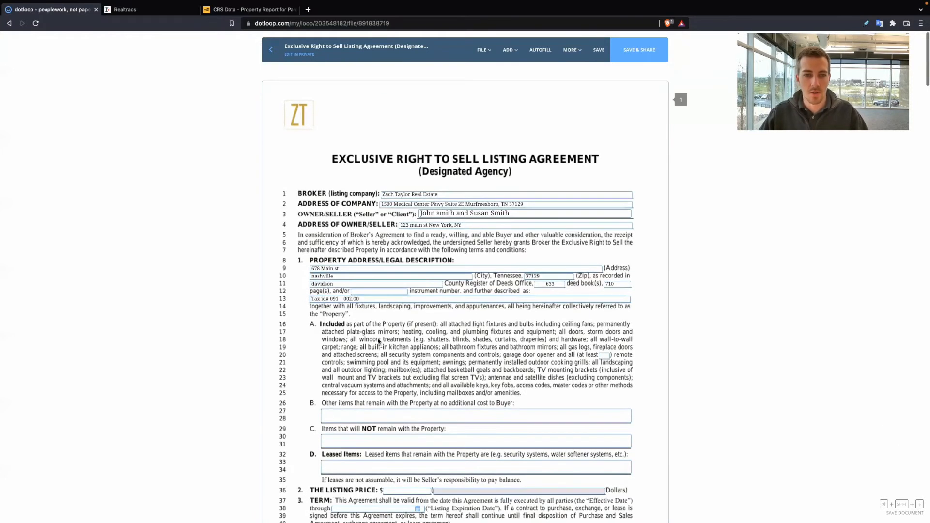
Strike out 'curtains' from the included fixtures on line 18 of section A.
scroll("down", 3)
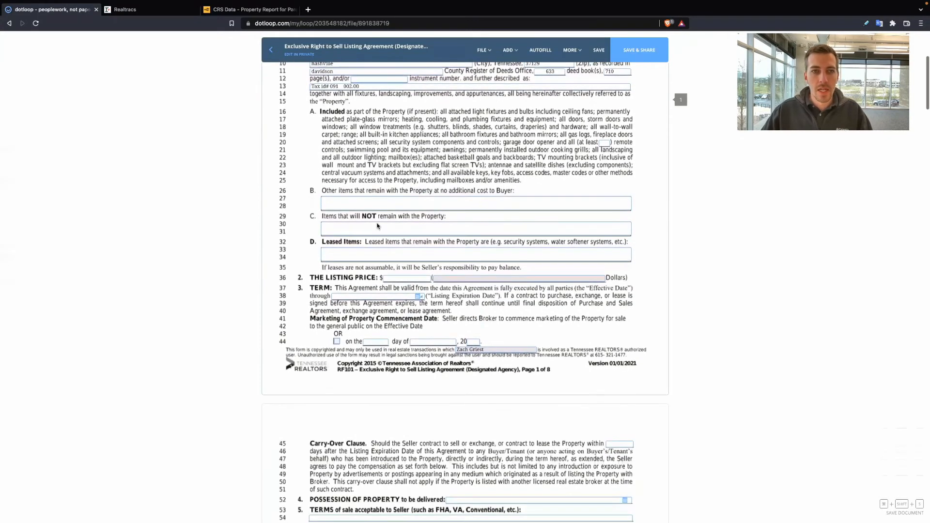
mouse_move(313, 198)
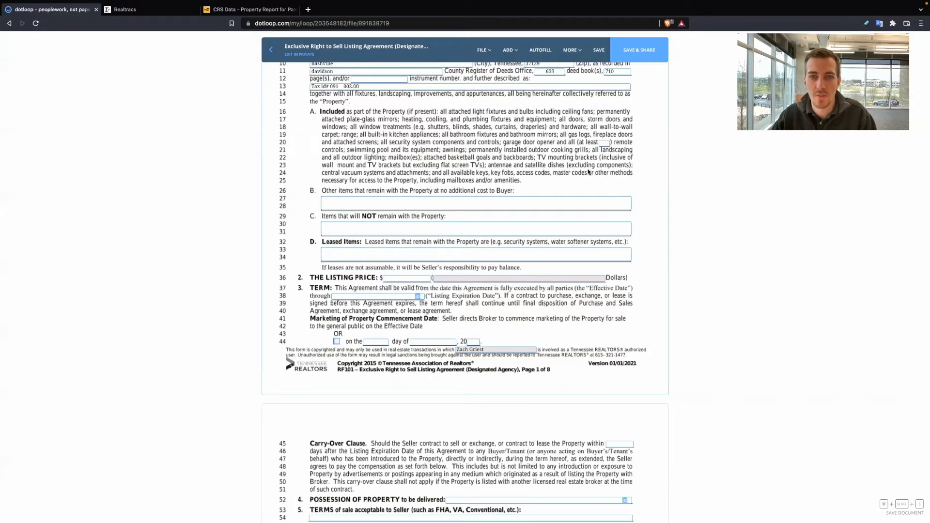
mouse_move(419, 162)
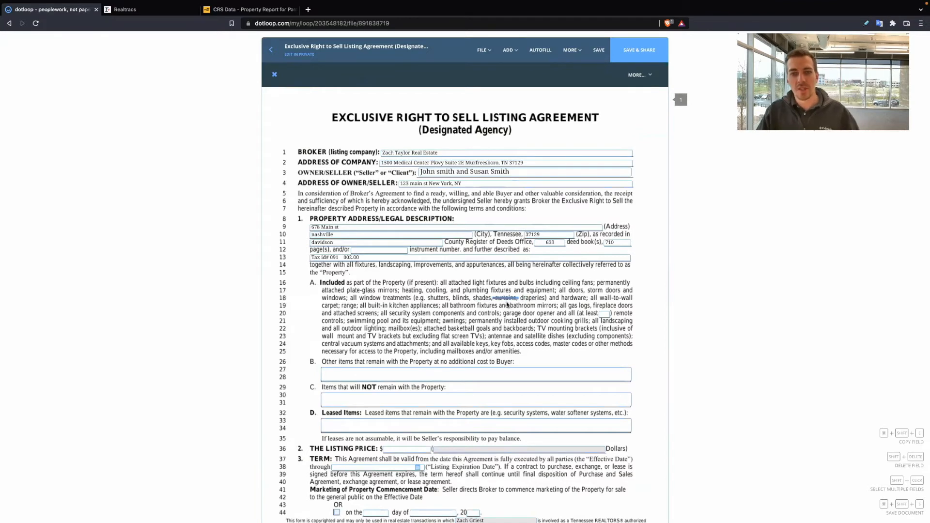
scroll("down", 3)
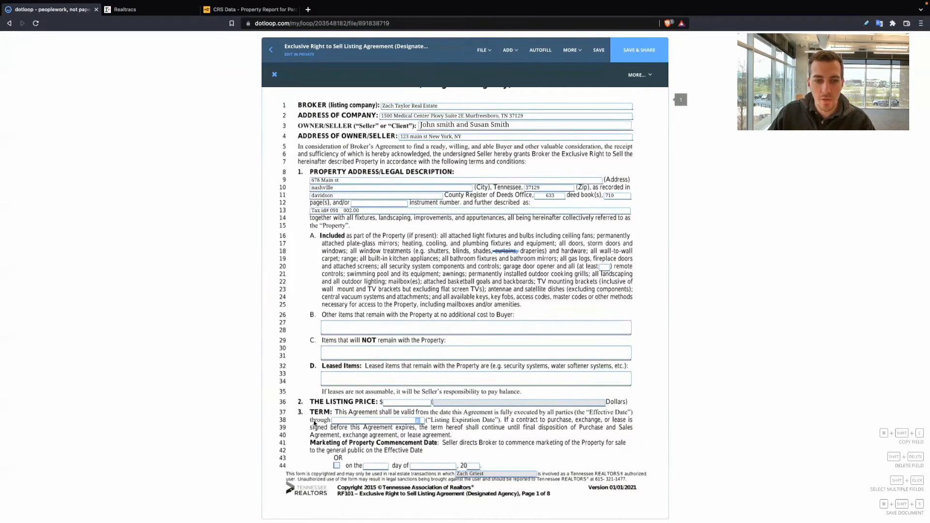
scroll("down", 3)
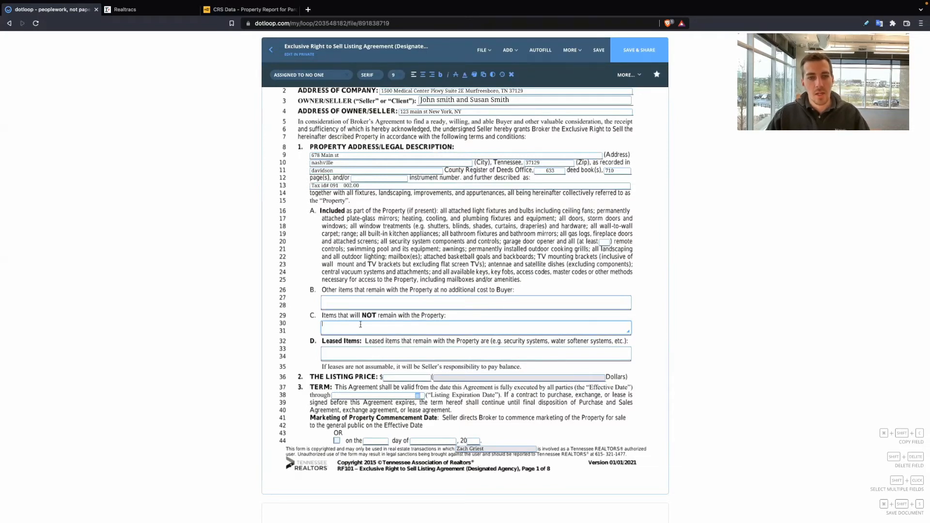
List grandma's curtain and above ground pool as items not remaining with the property.
type("grand")
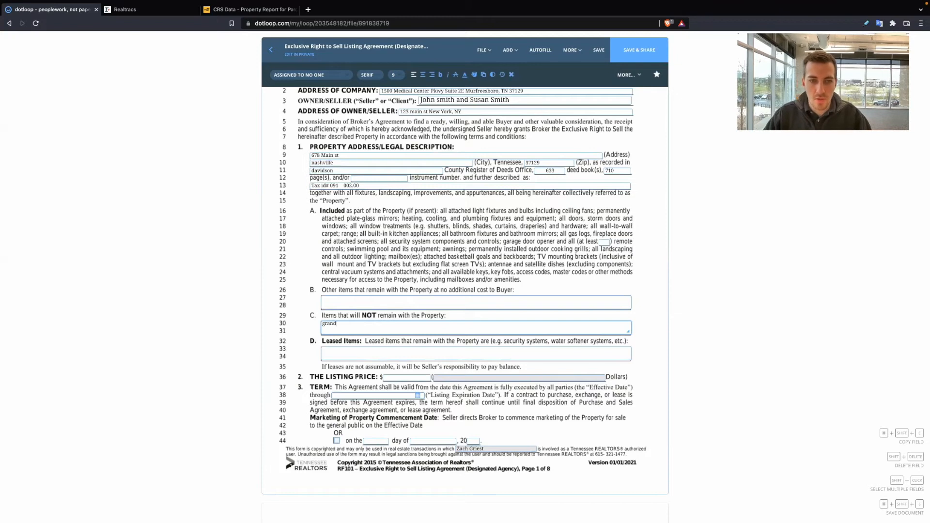
type("ma's")
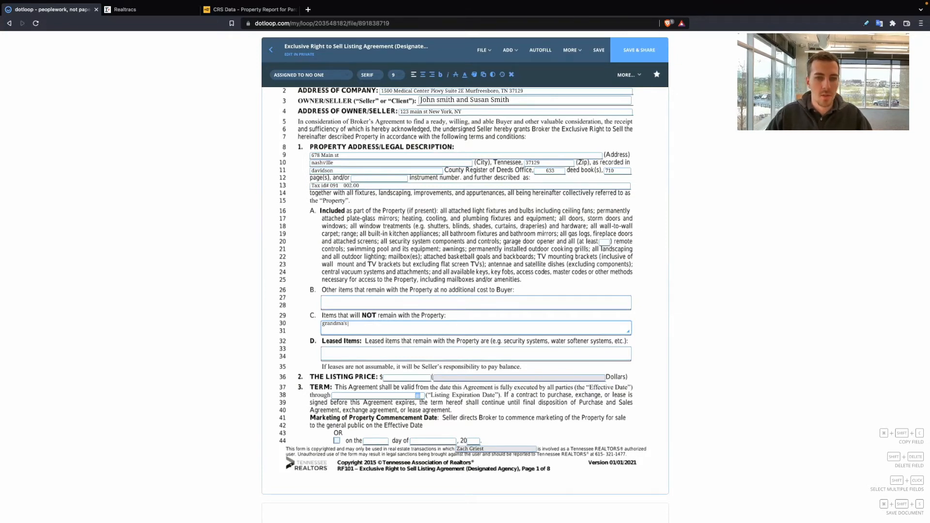
type("curtain,")
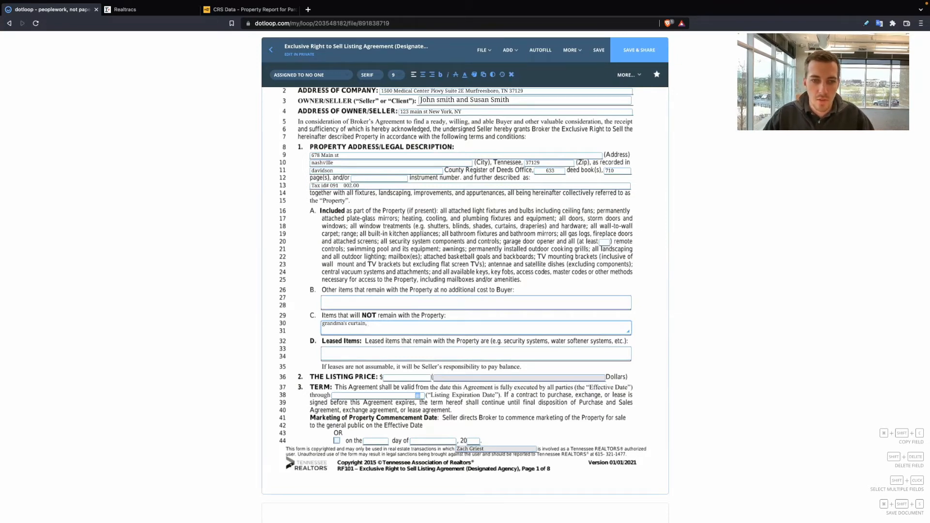
type("above ground pool,")
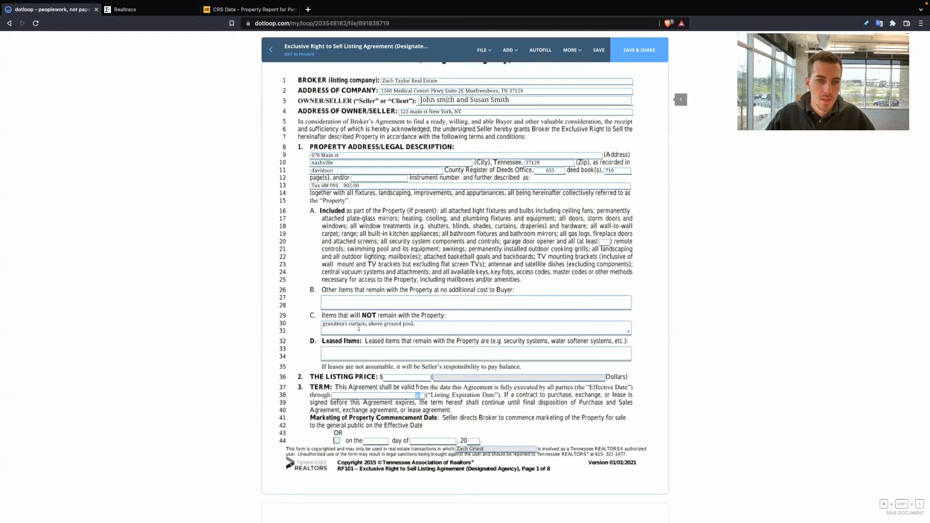
scroll("down", 3)
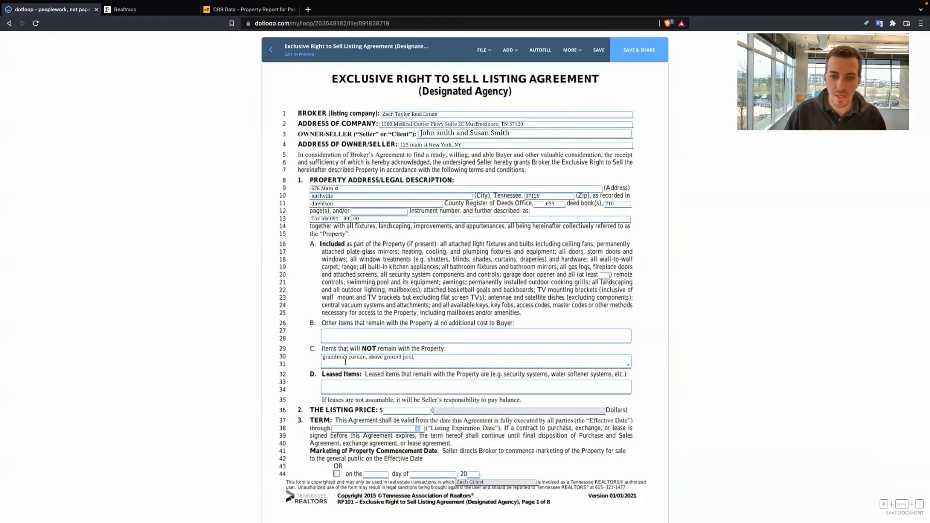
Enter 'fridge, washer, dryer' as the other items remaining for the buyer at no cost.
left_click(475, 336)
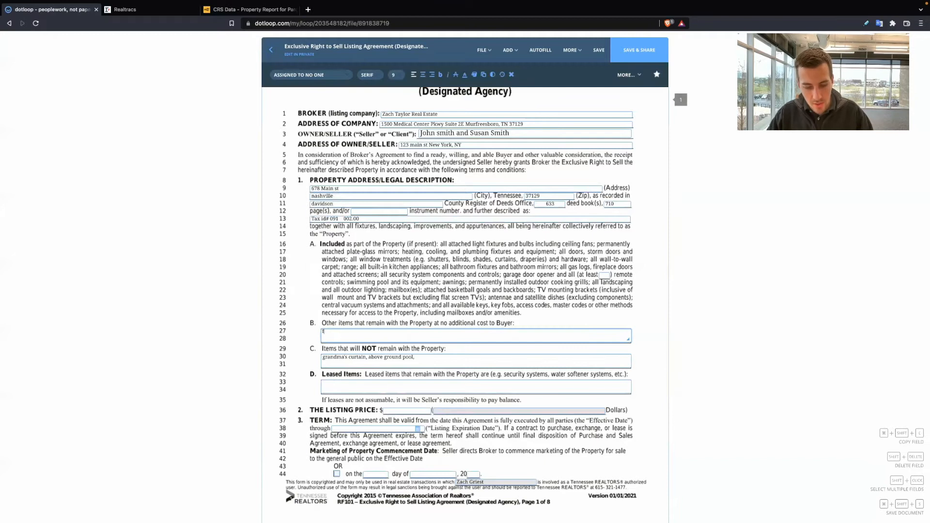
type("fridge,")
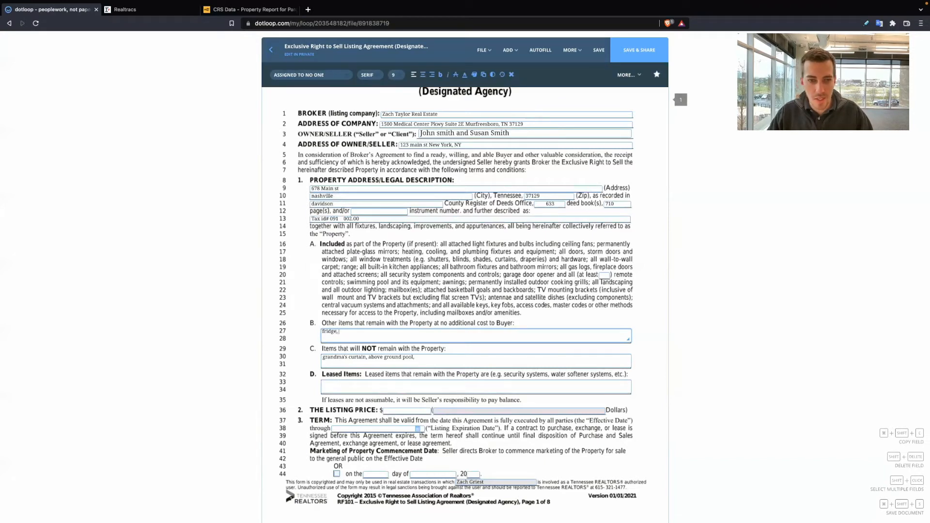
type("washer, dryer")
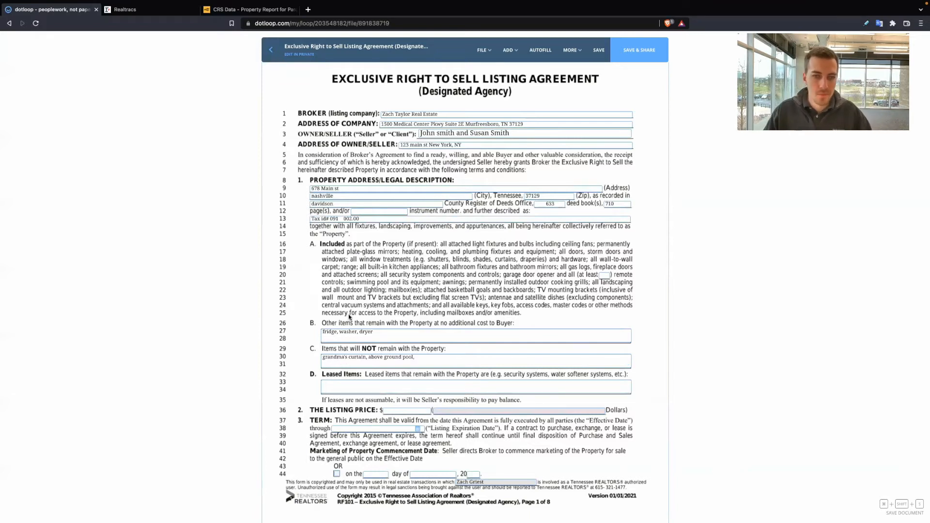
mouse_move(405, 235)
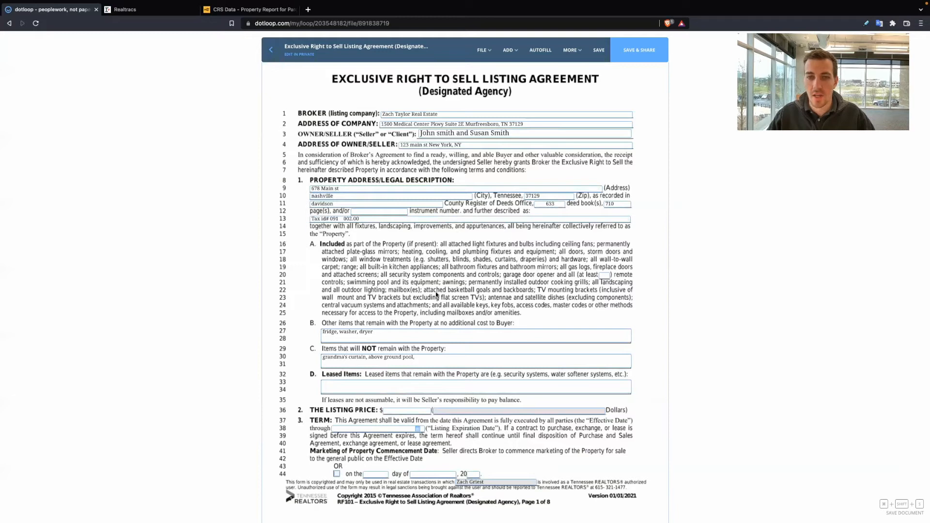
mouse_move(534, 274)
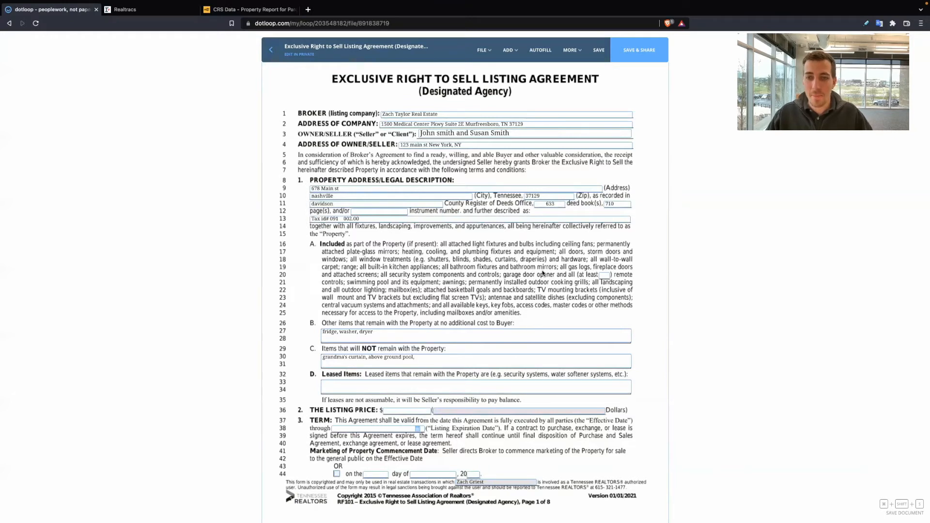
Begin the listing price amount by entering 450 in the Listing Price $ field.
scroll("down", 3)
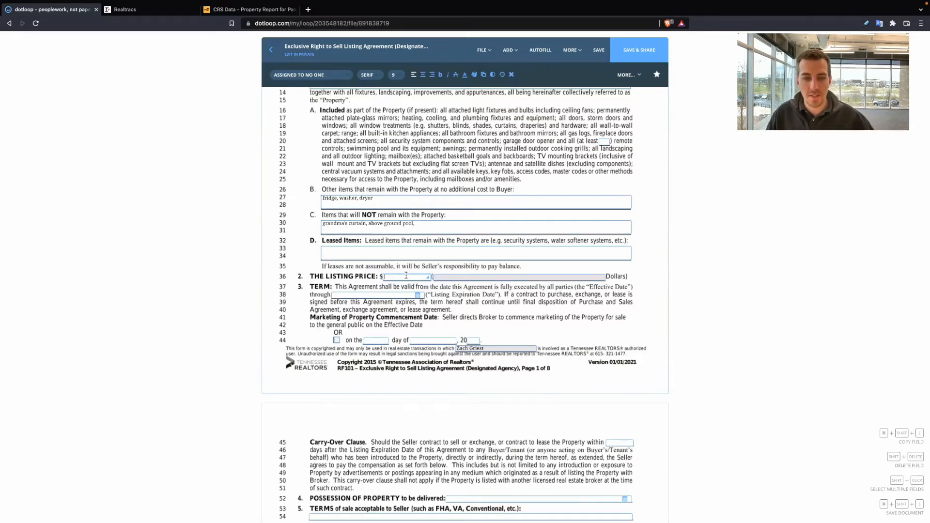
type("450")
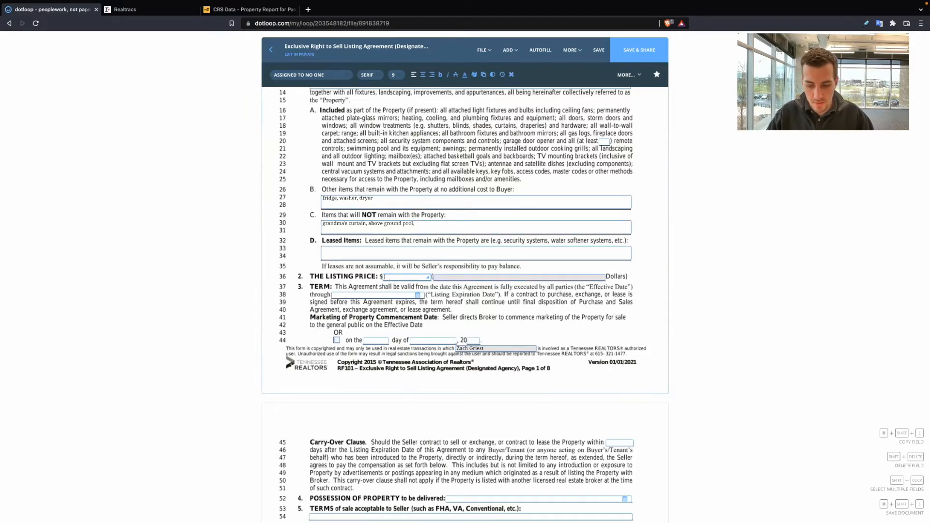
Enter listing price $500,000, 'five hundred thousand', and expiration date April 30, 2022.
type("500,000")
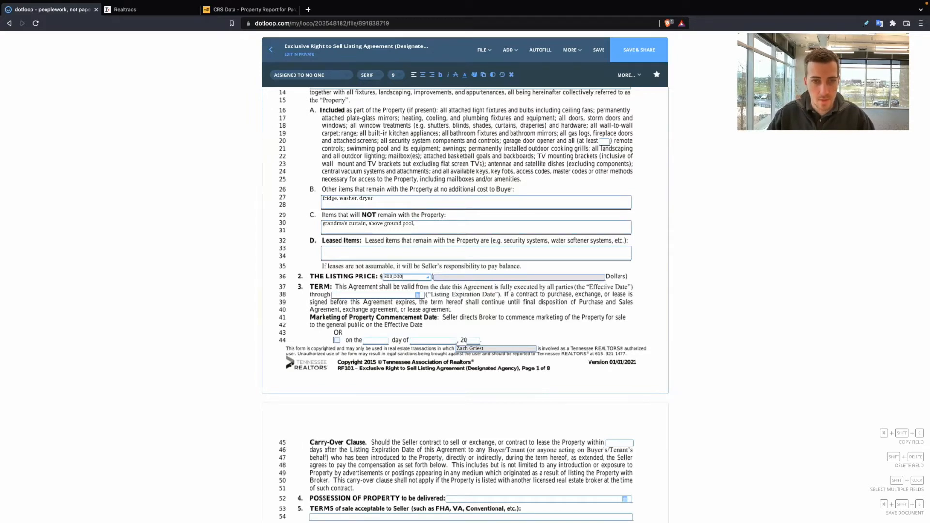
type("five hundred thousand")
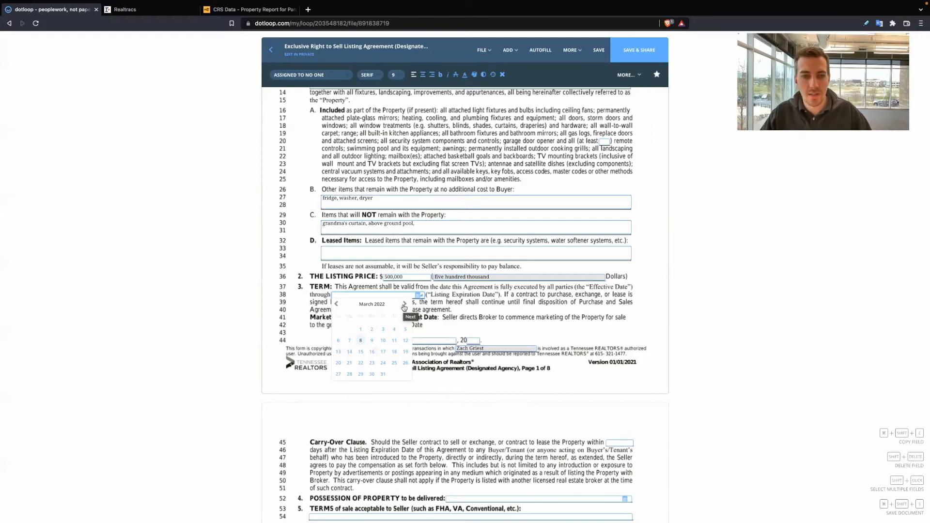
left_click(405, 303)
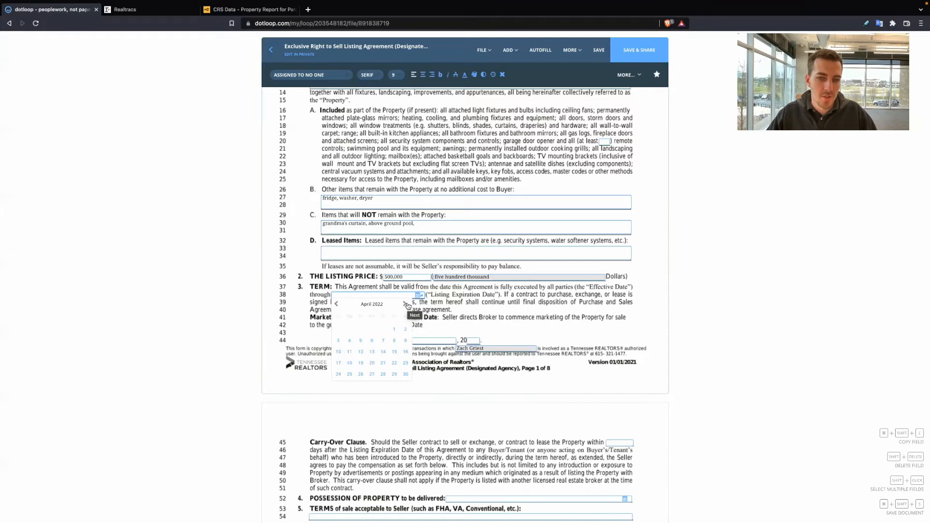
left_click(405, 374)
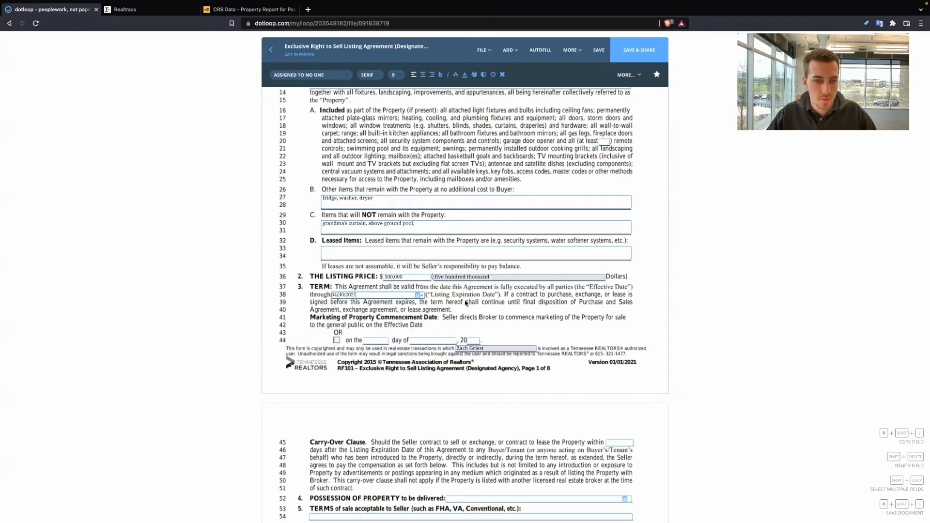
scroll("down", 3)
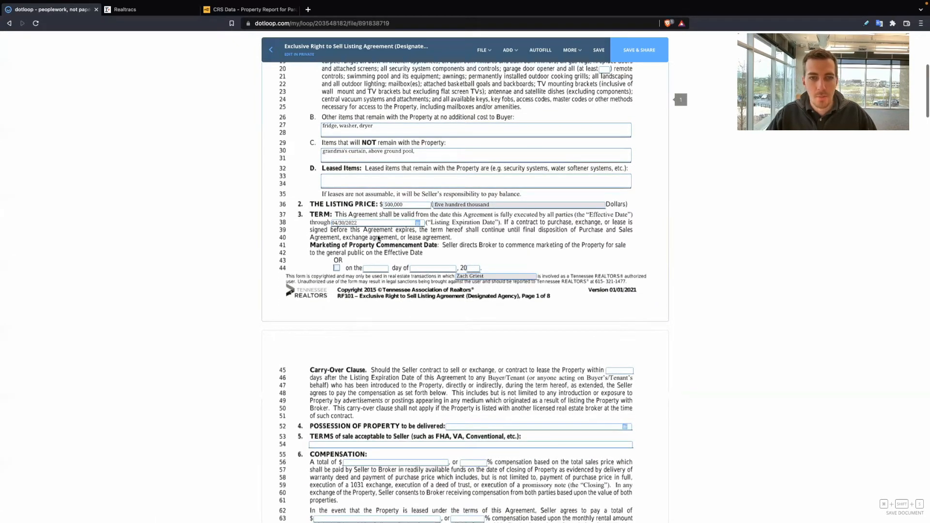
Select the specific marketing commencement option and enter the 15th as the day.
scroll("down", 3)
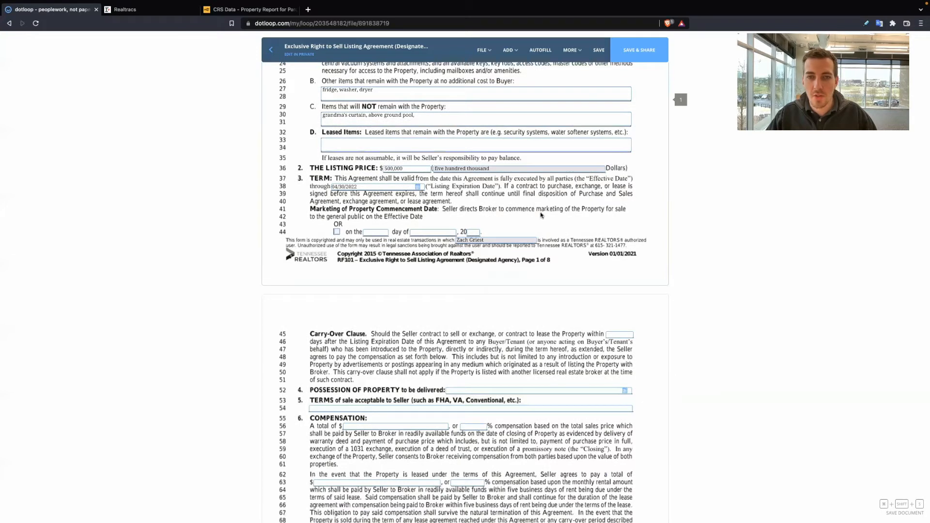
mouse_move(356, 222)
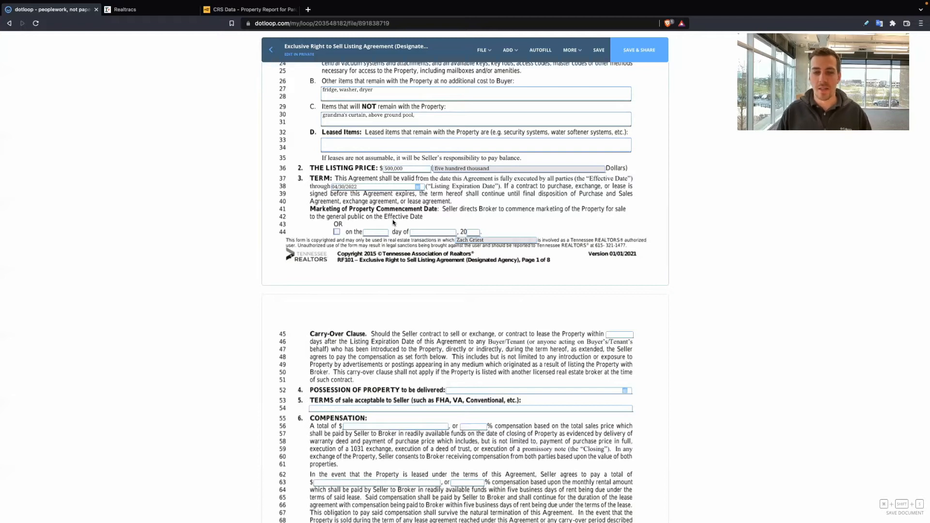
mouse_move(547, 216)
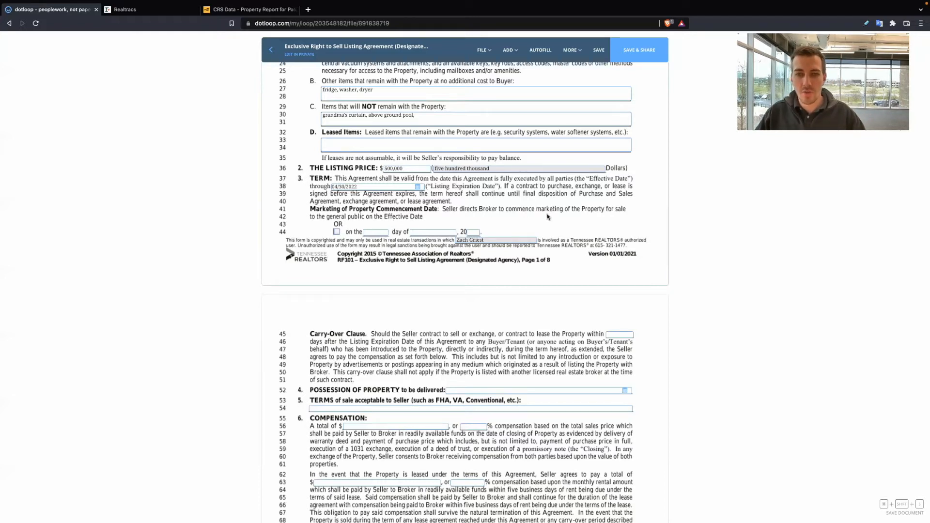
mouse_move(469, 227)
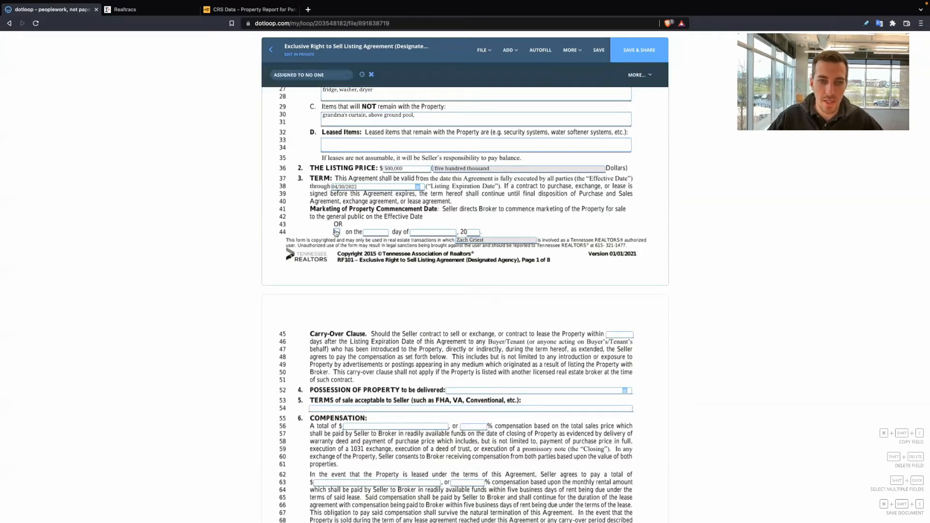
left_click(335, 232)
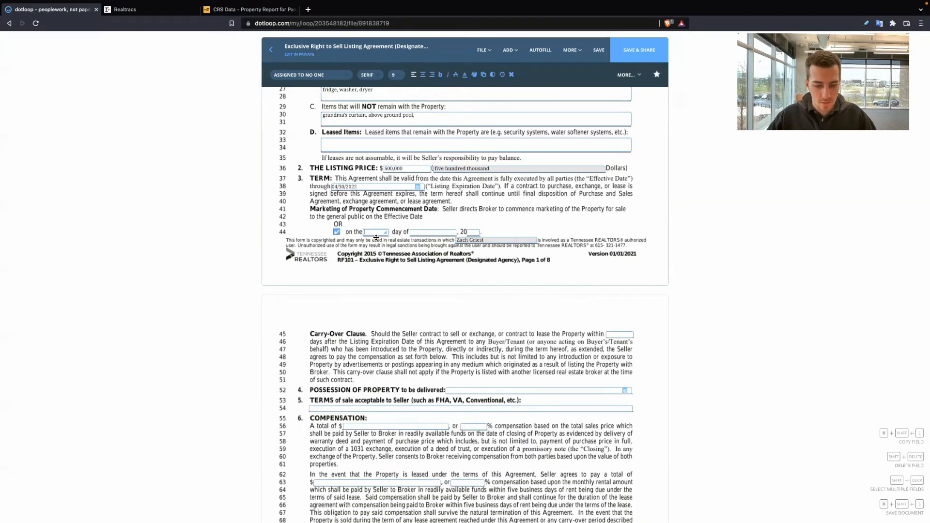
type("15th")
type("March")
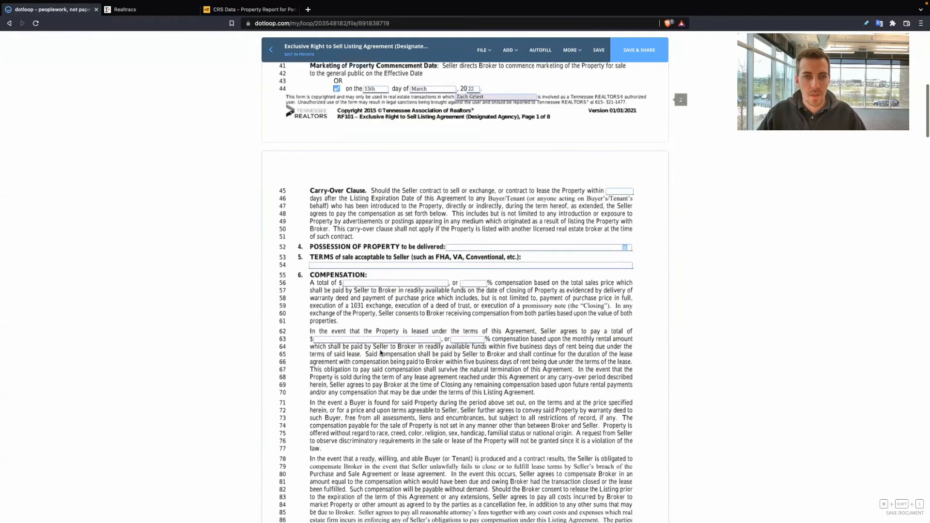
Enter 180 days in the Carry-Over Clause field on page 2.
scroll("down", 3)
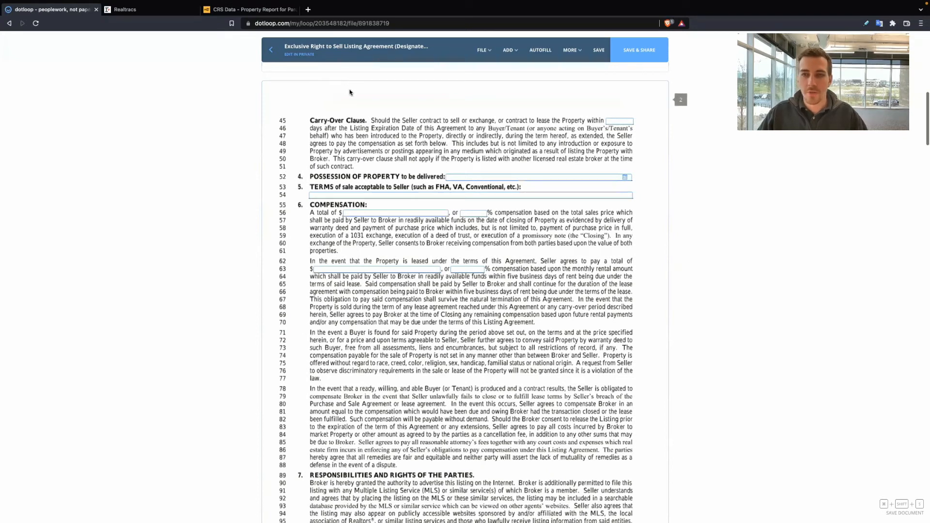
scroll("down", 3)
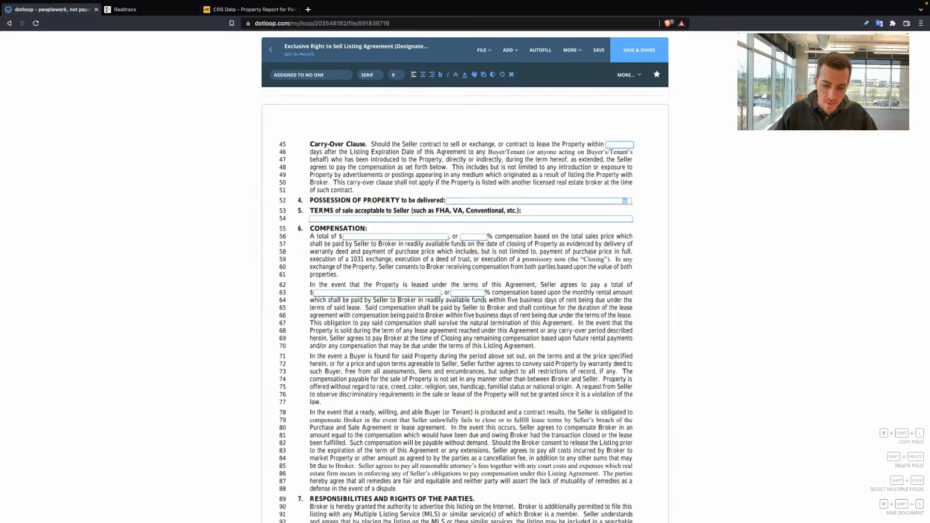
type("180")
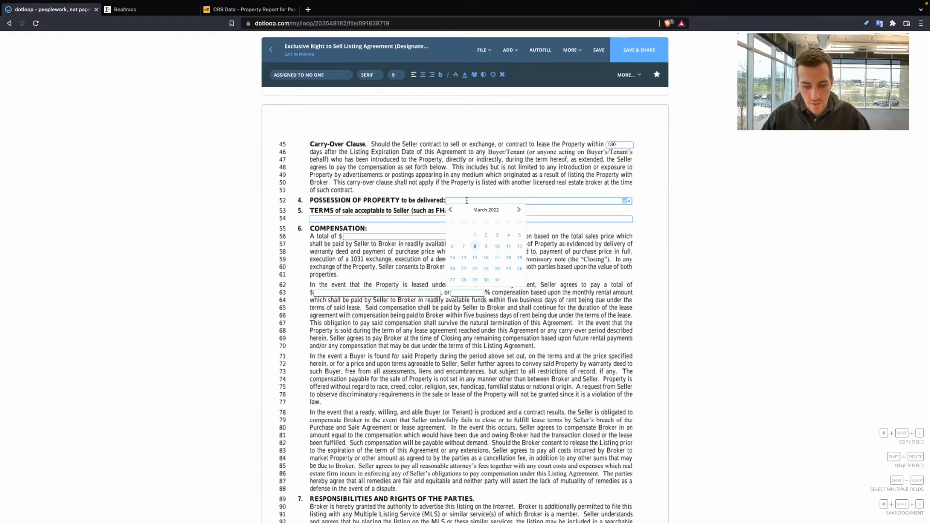
Describe possession as 'on the closing date' with 'delivery of deed' in the Possession field.
type("on")
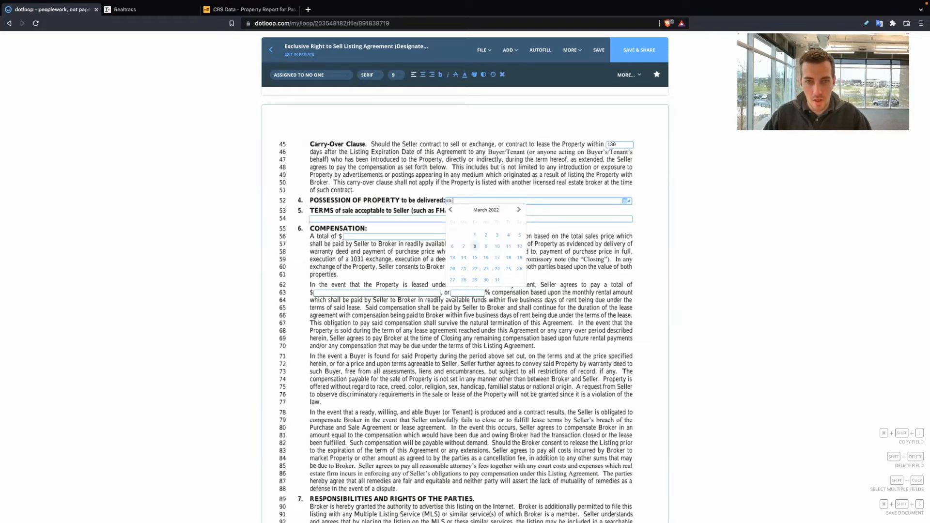
type("on the closing date")
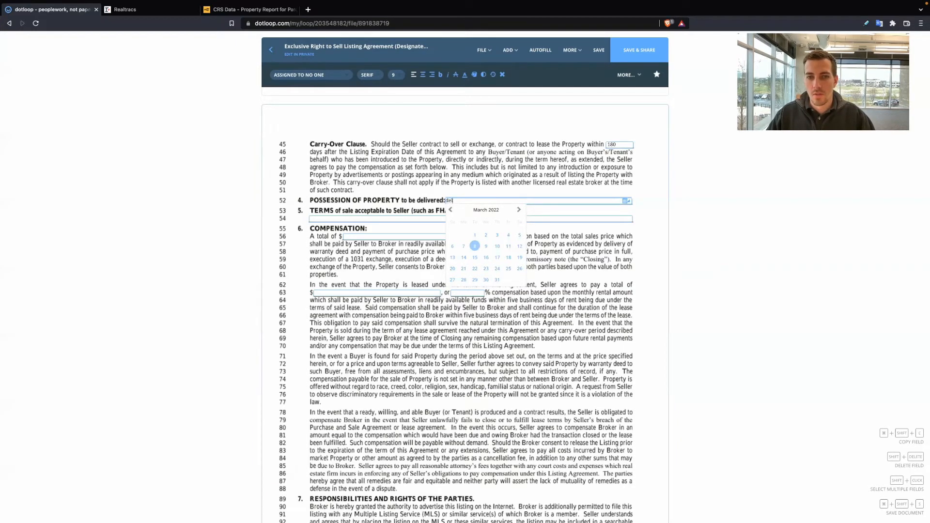
type("delivery of deed")
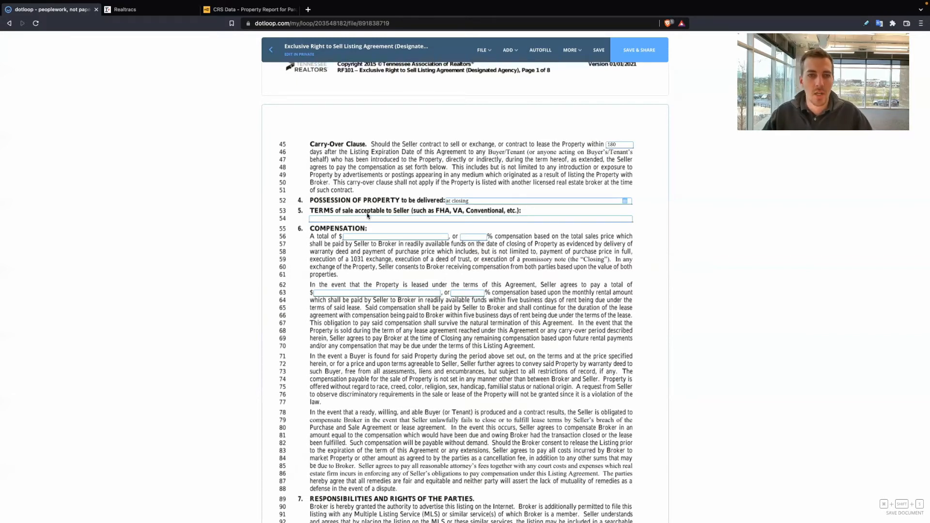
Enter 'Cash, Conventional' as the seller's acceptable terms of sale on line 54.
left_click(470, 218)
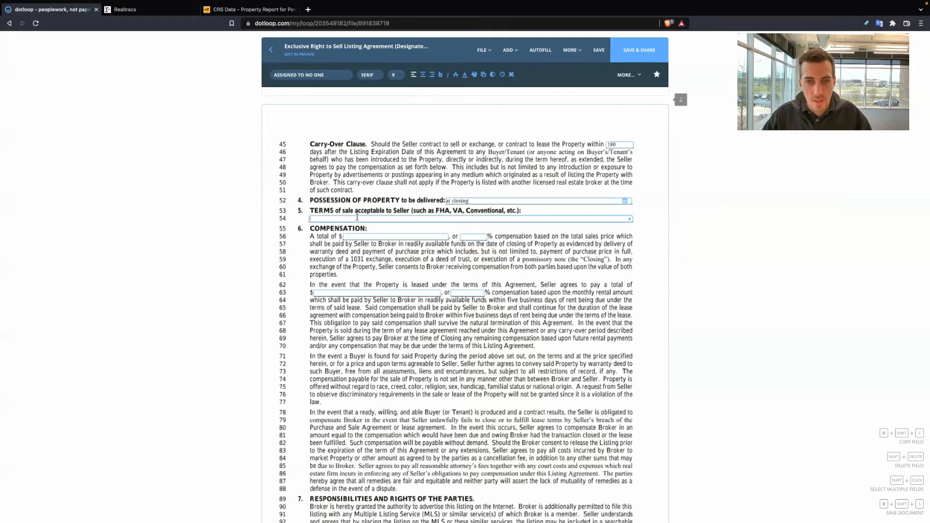
type("Cash")
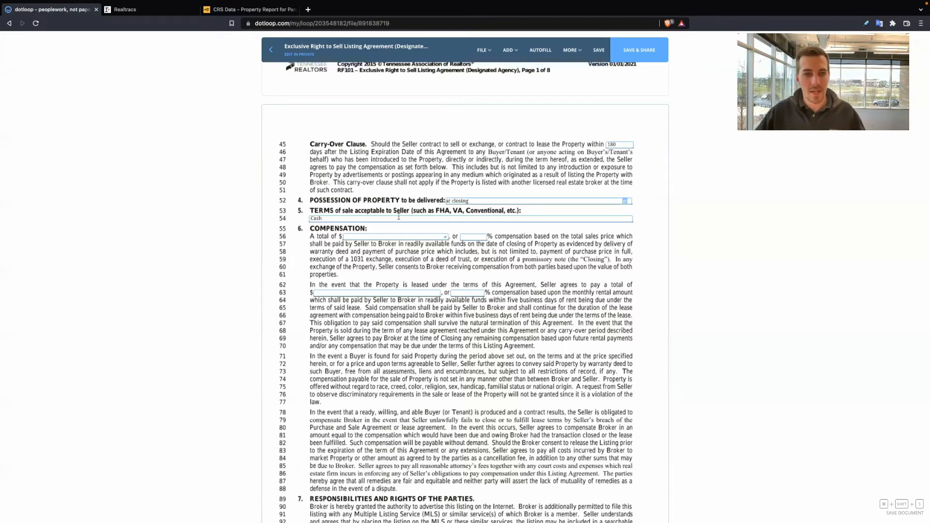
left_click(469, 218)
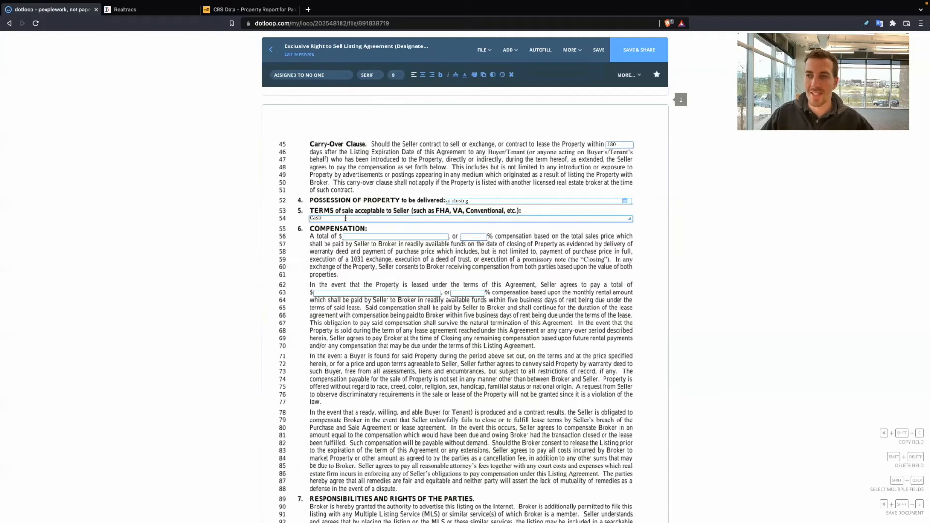
type(",")
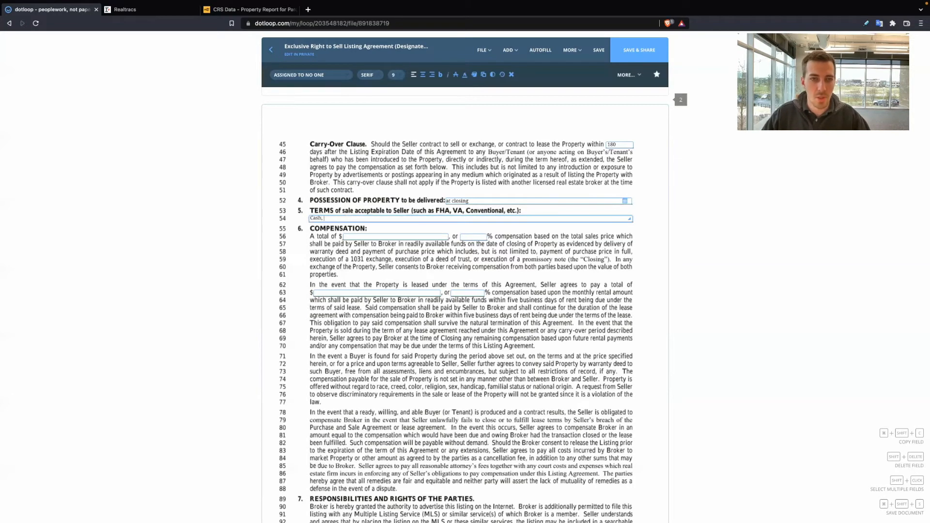
type("Conventional")
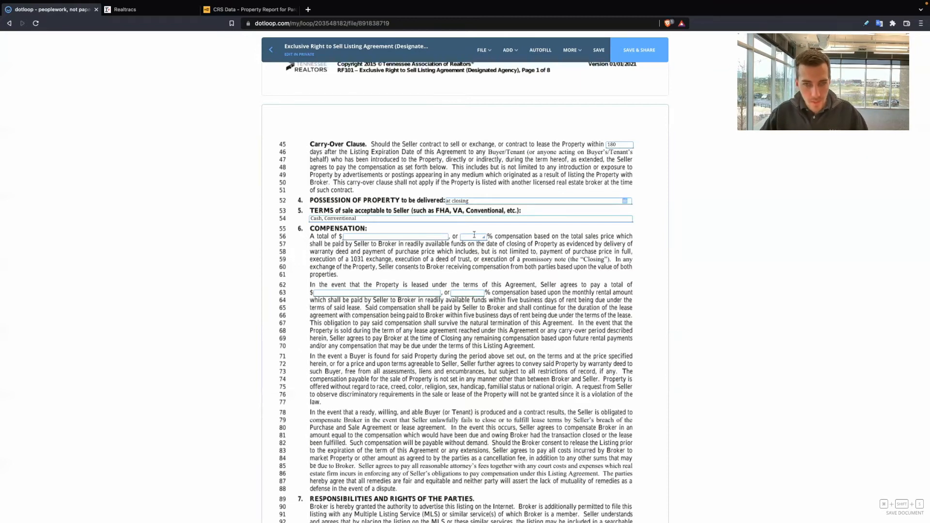
left_click(473, 236)
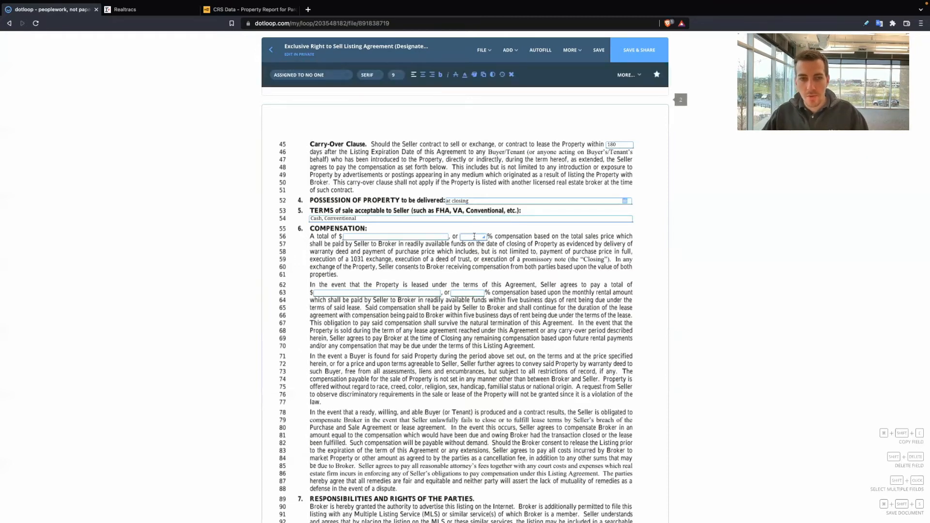
type("6")
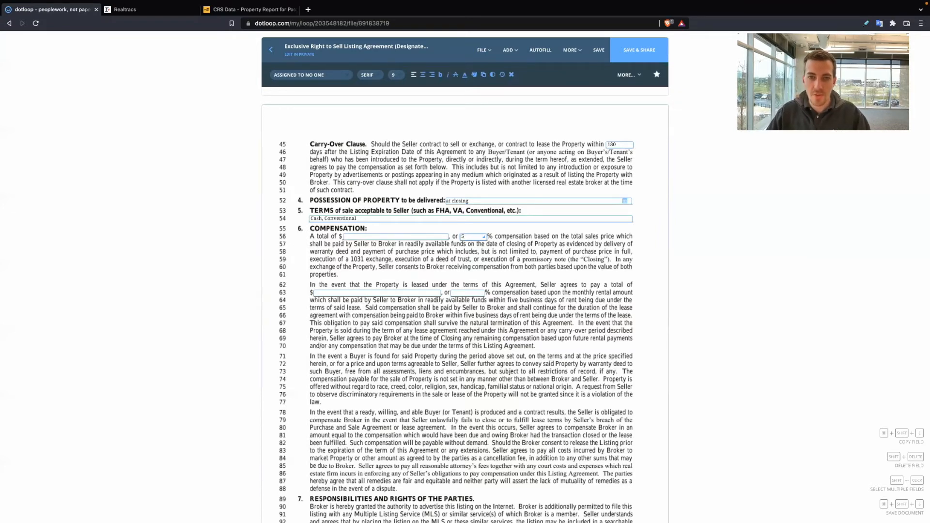
type("5.5")
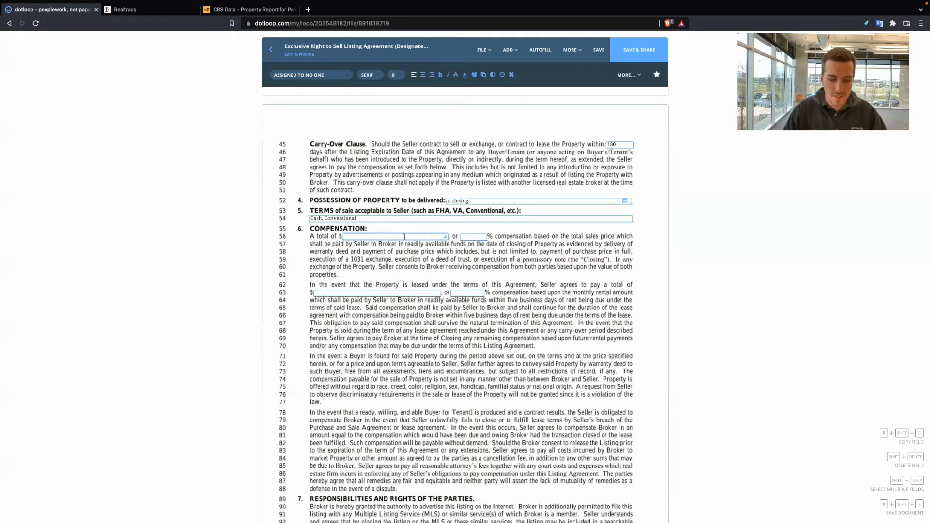
type("5.00")
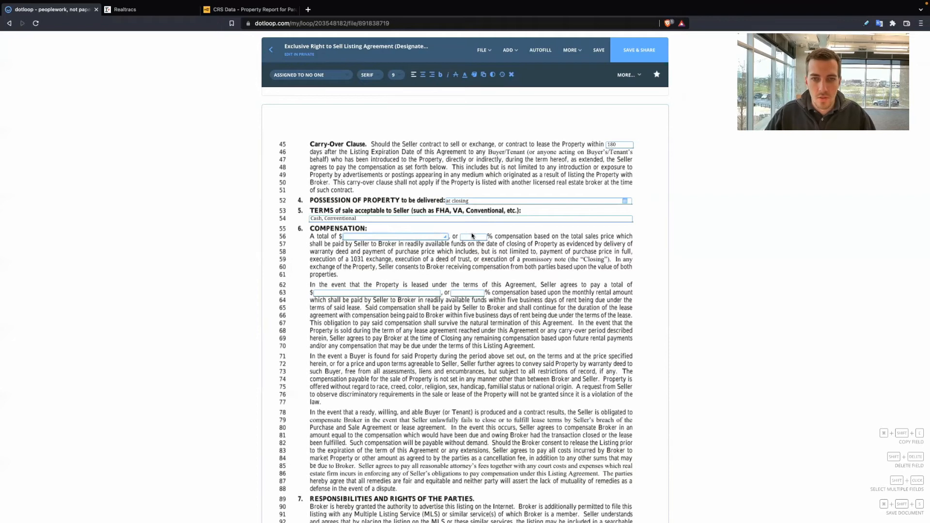
left_click(473, 237)
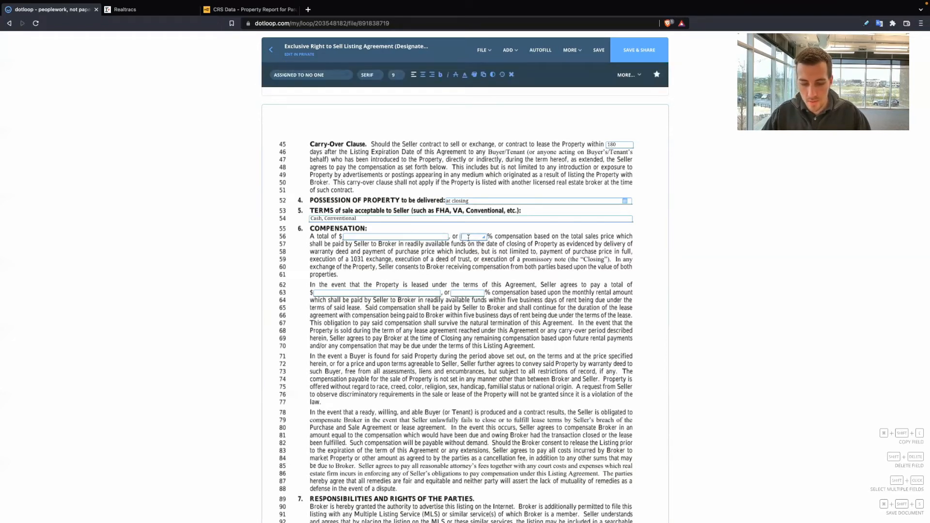
type("6")
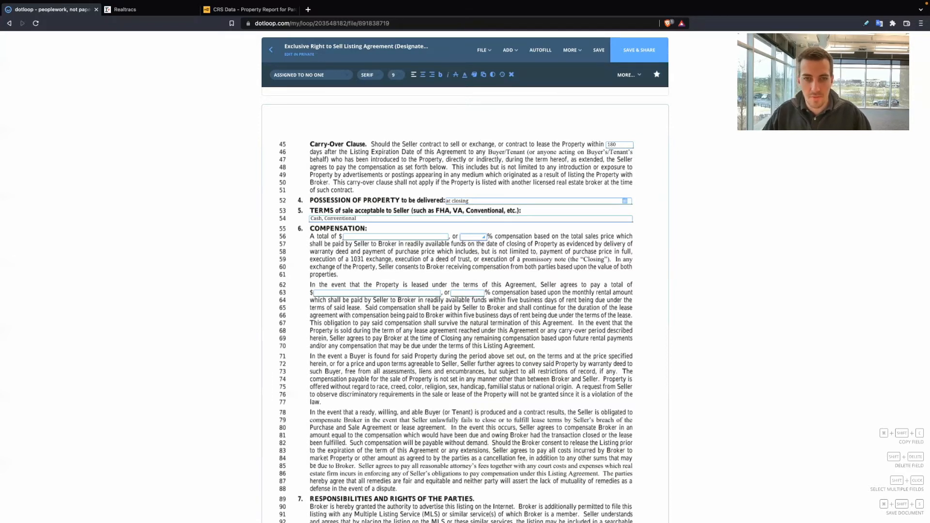
scroll("down", 3)
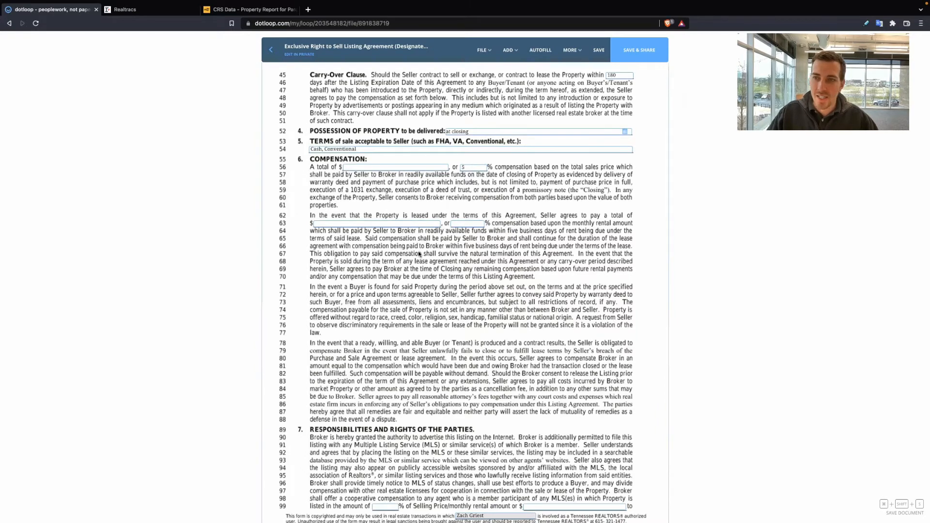
mouse_move(324, 270)
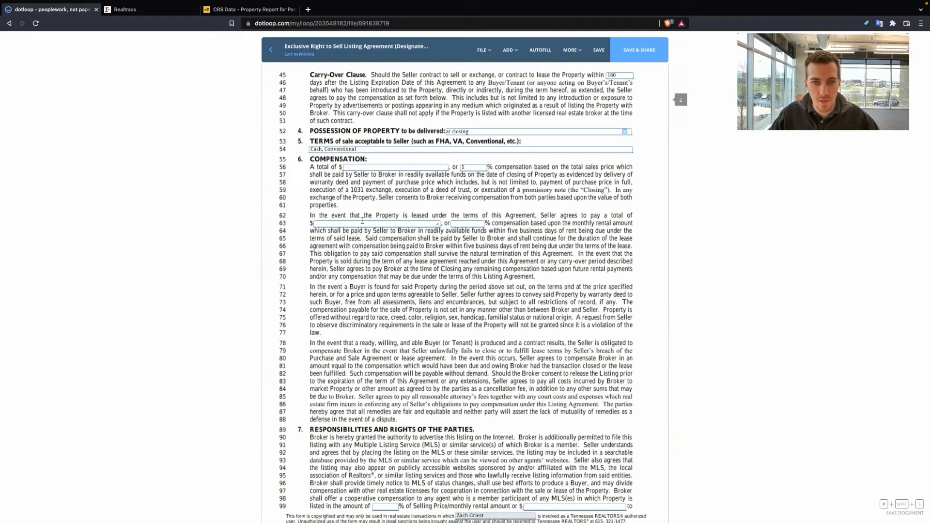
scroll("down", 3)
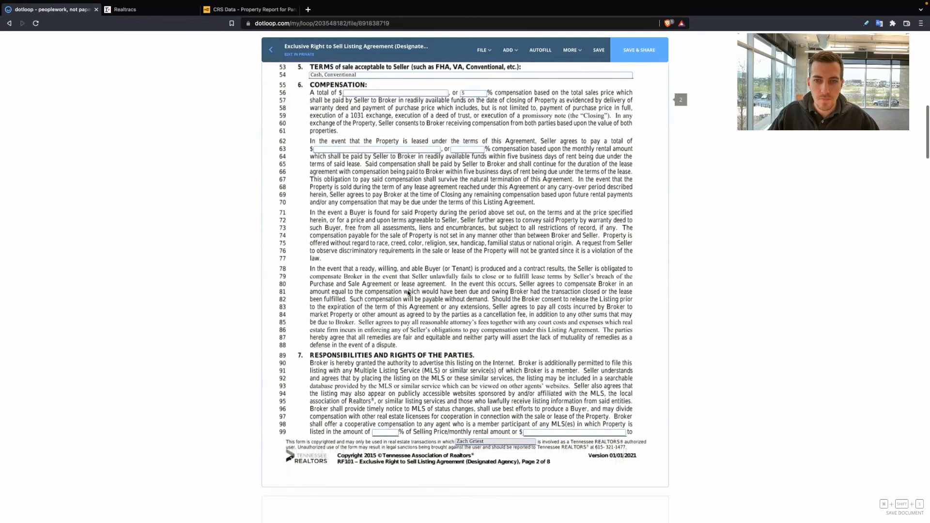
scroll("down", 3)
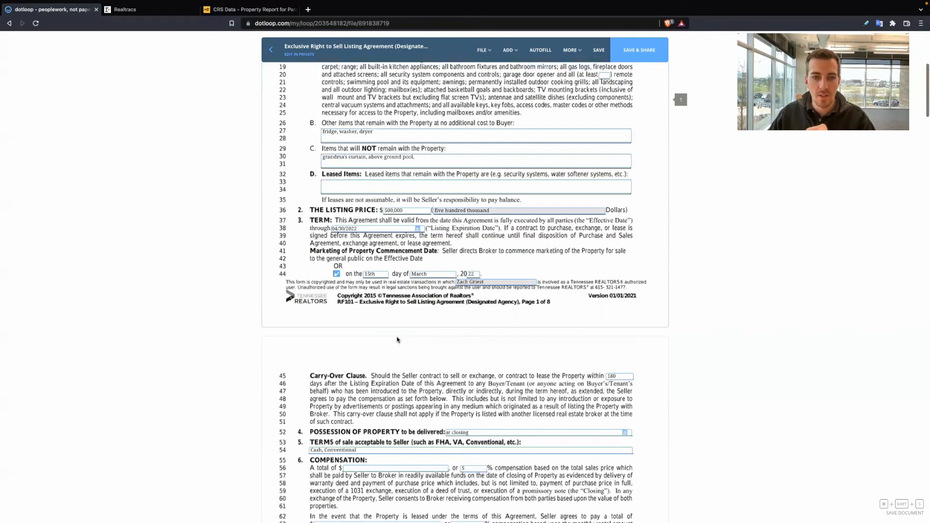
scroll("down", 3)
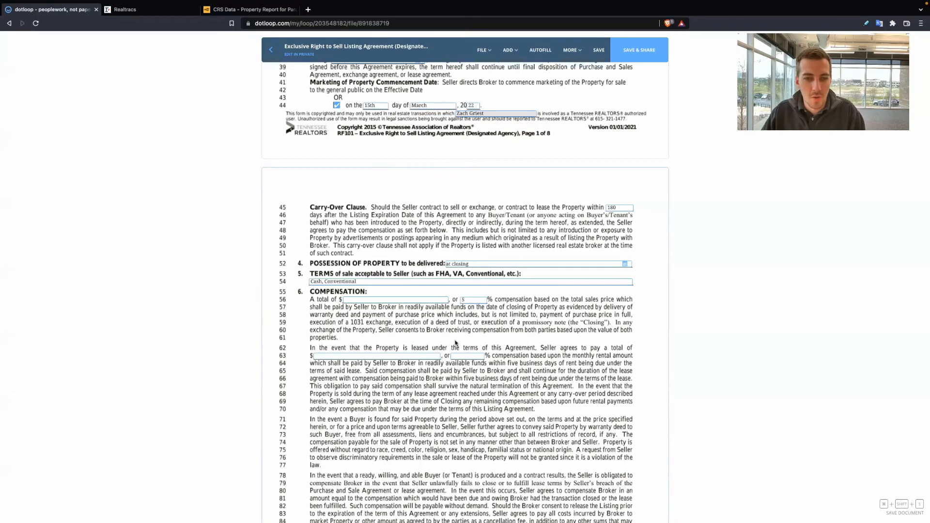
scroll("down", 3)
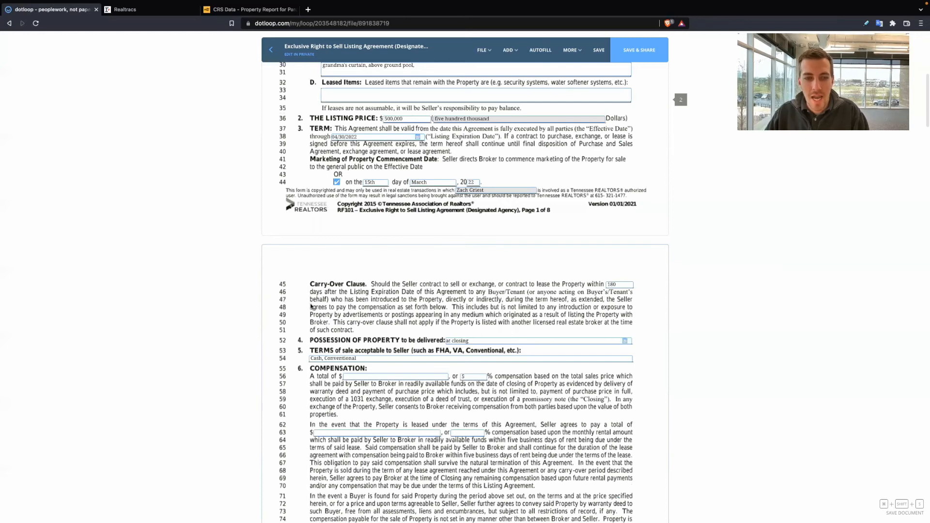
scroll("down", 3)
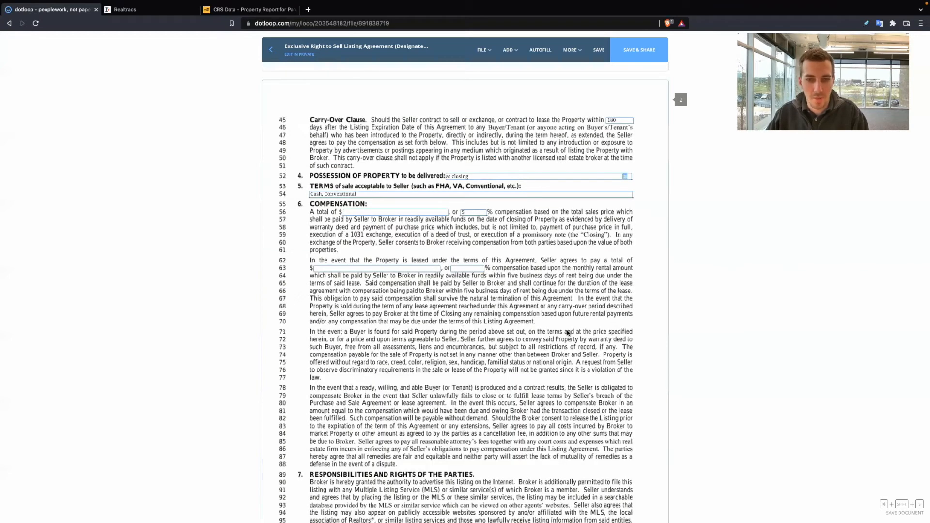
scroll("down", 3)
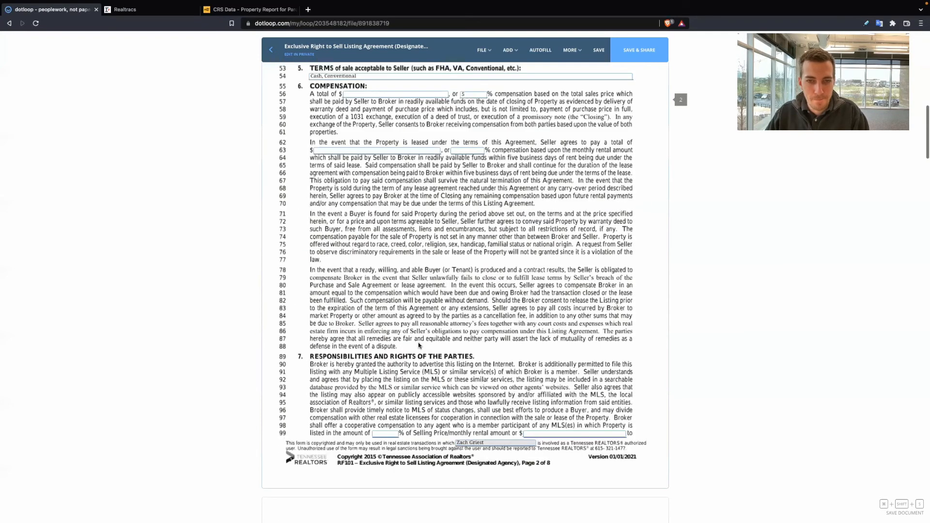
scroll("down", 3)
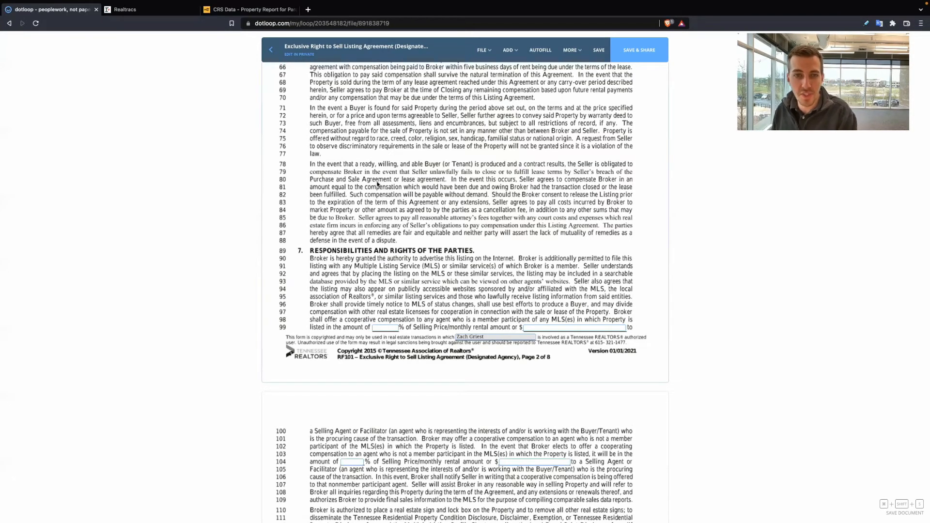
mouse_move(516, 157)
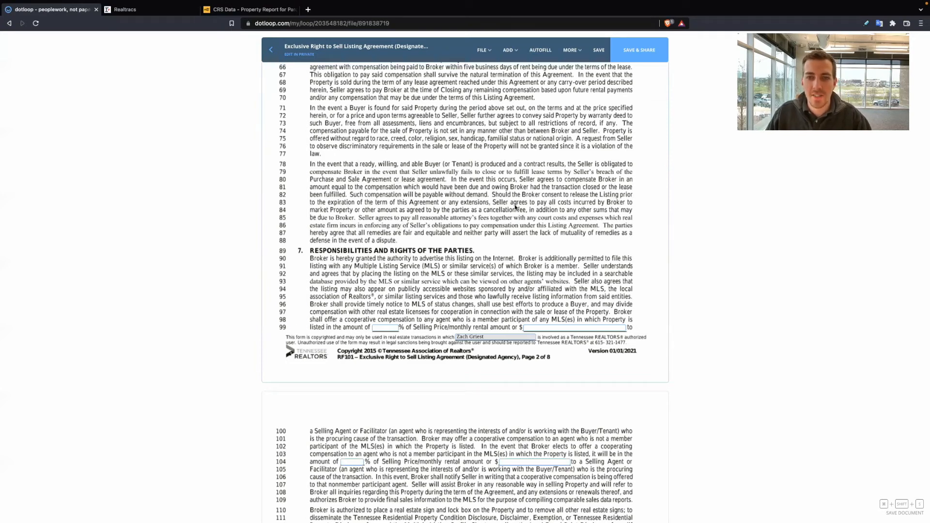
mouse_move(559, 207)
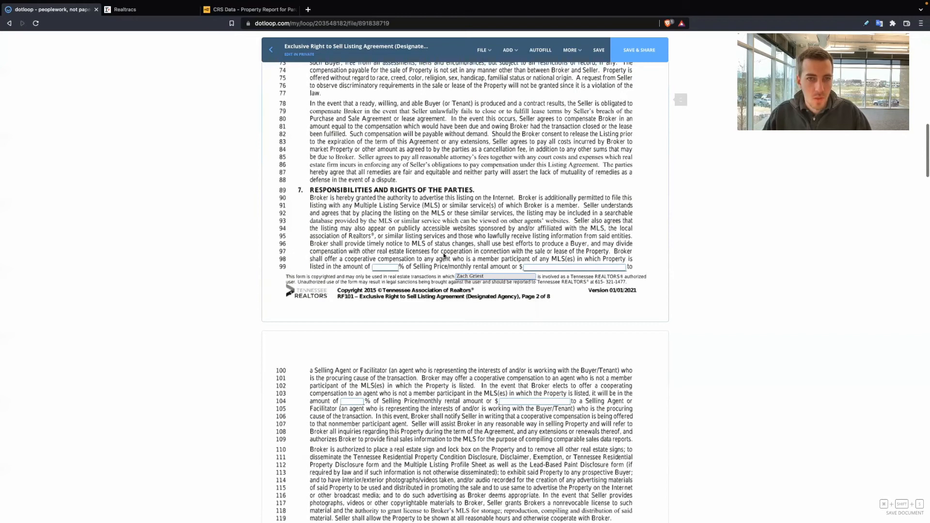
Enter and revise the MLS cooperative compensation percentage on line 99, settling on 2.5%.
scroll("down", 3)
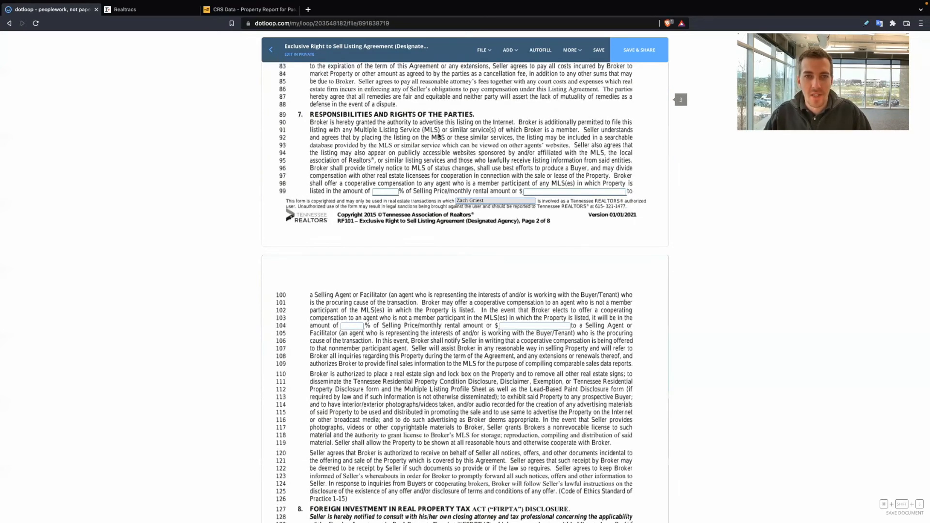
mouse_move(422, 194)
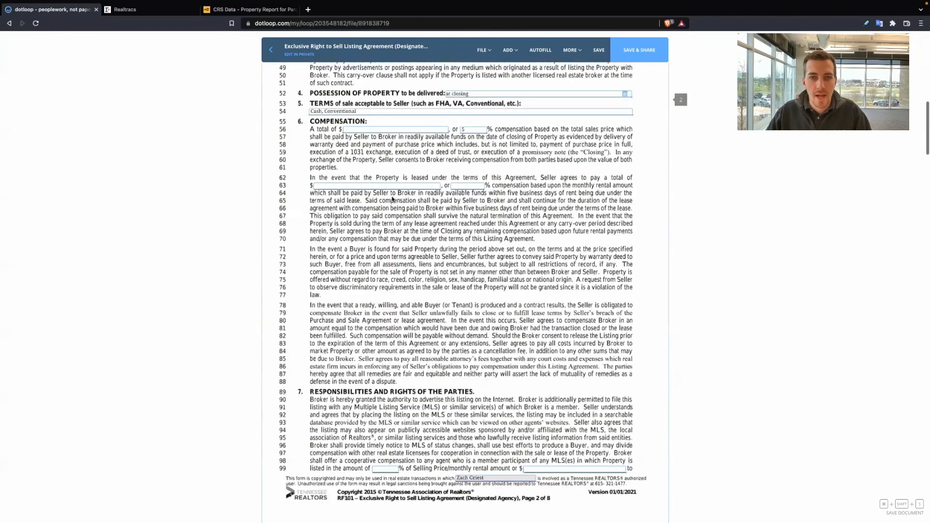
scroll("down", 3)
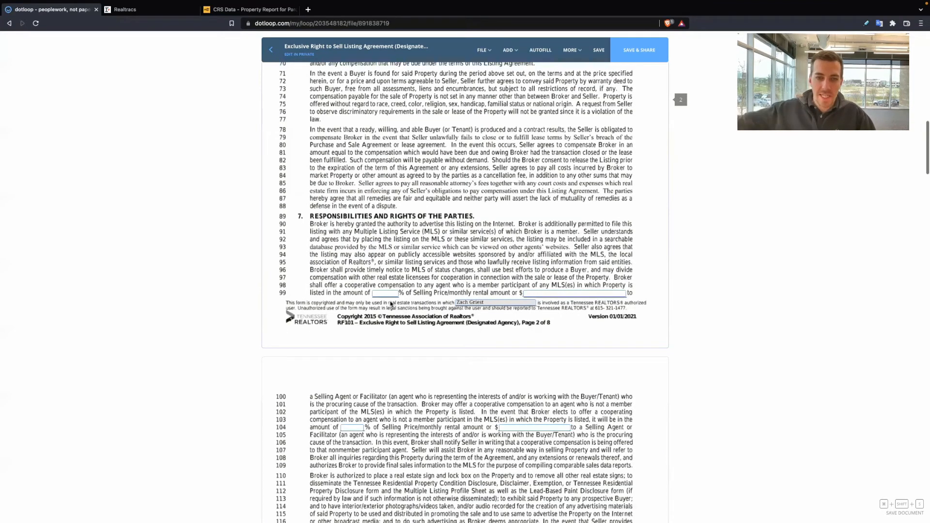
left_click(384, 292)
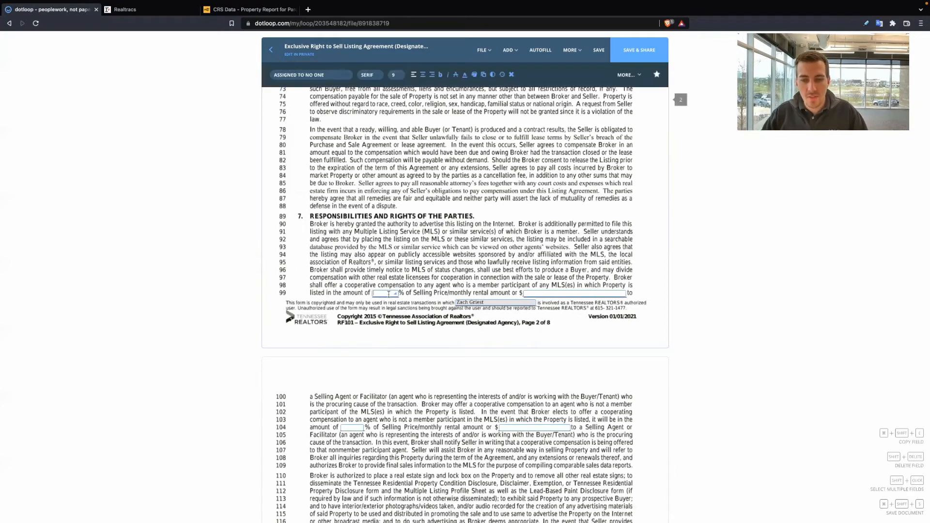
type("2.5")
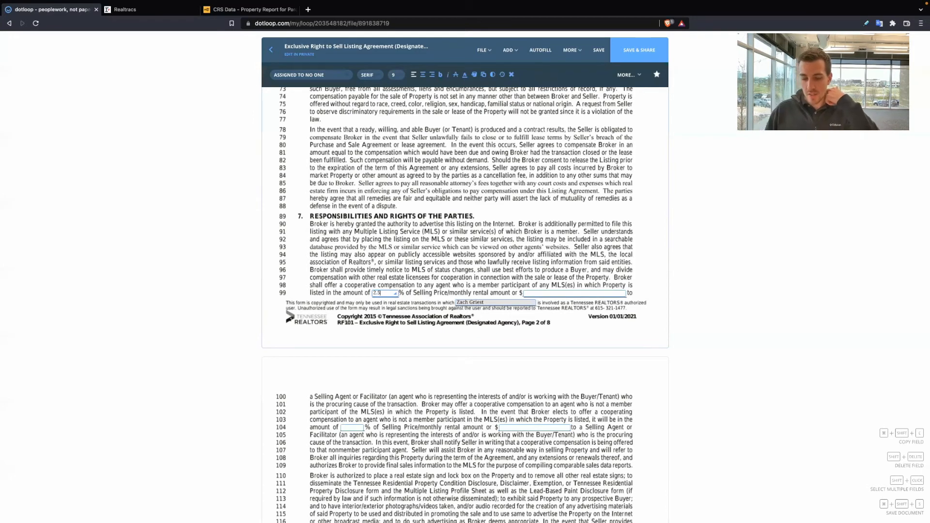
type("3")
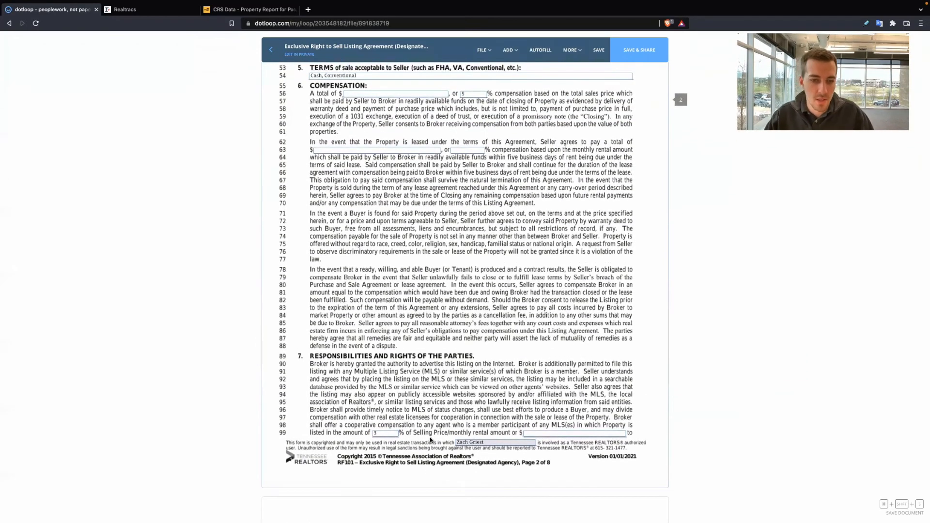
left_click(382, 433)
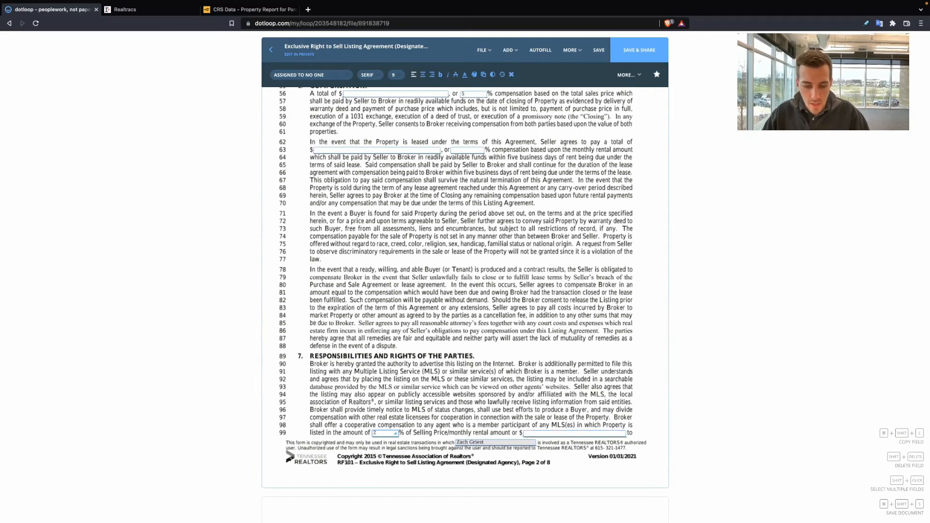
type(".5% - $99")
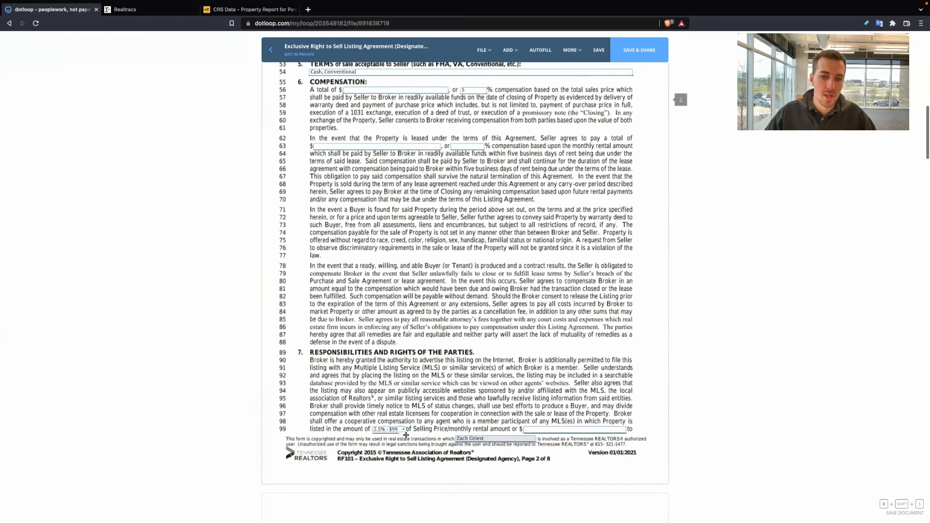
left_click(388, 429)
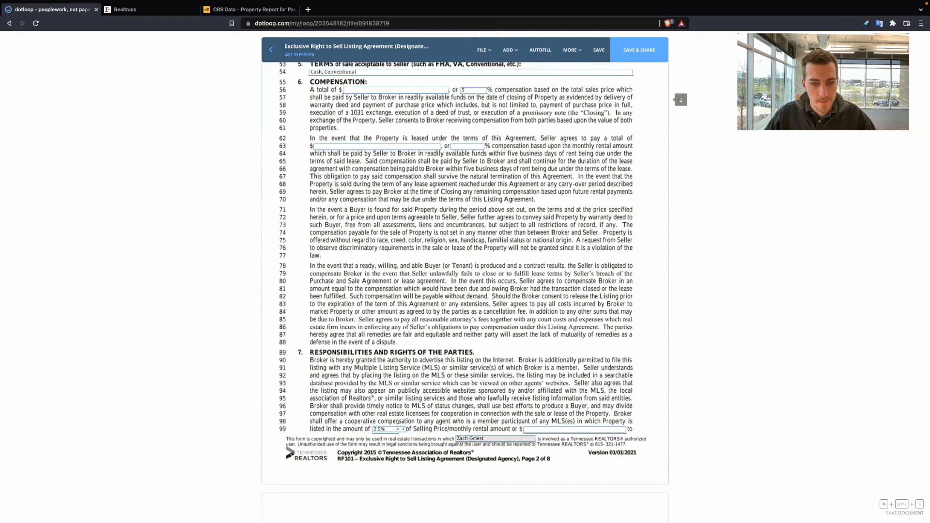
left_click(379, 429)
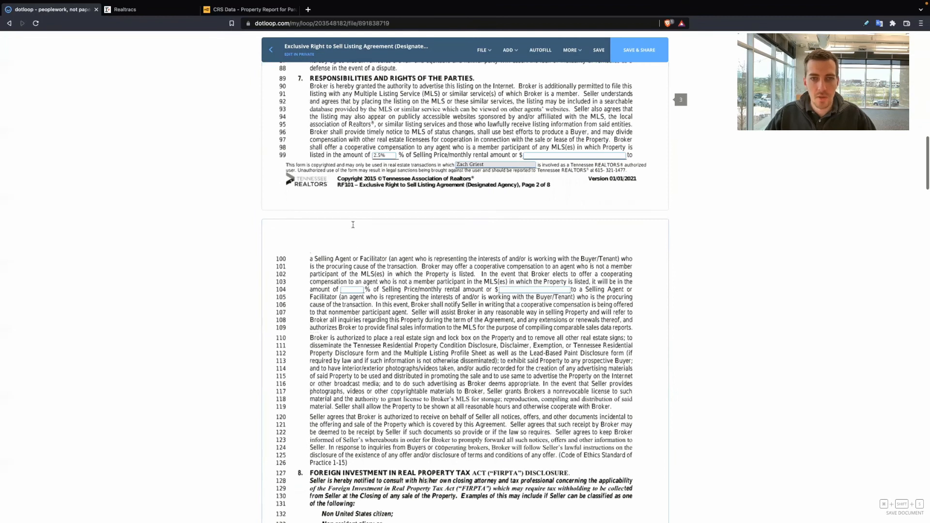
Enter 2.5% as the non-MLS agent compensation on line 104.
left_click(350, 222)
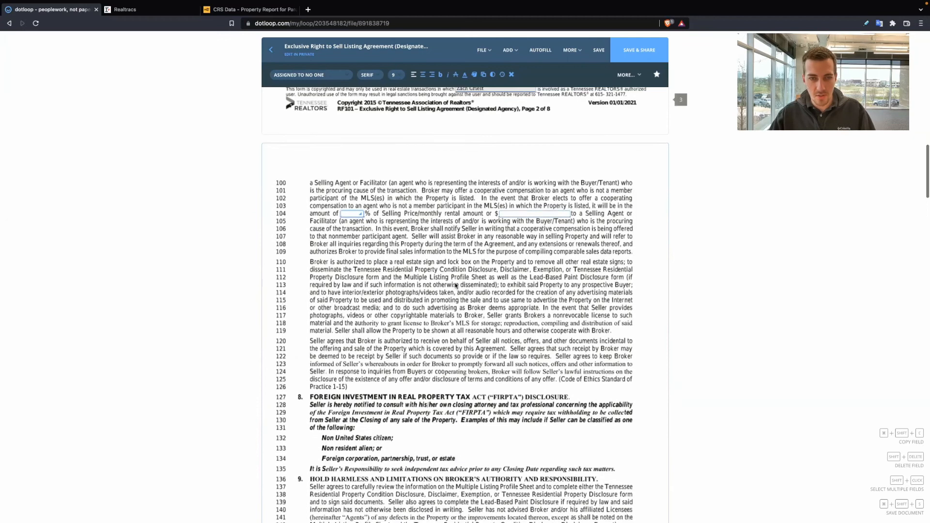
type("2.5")
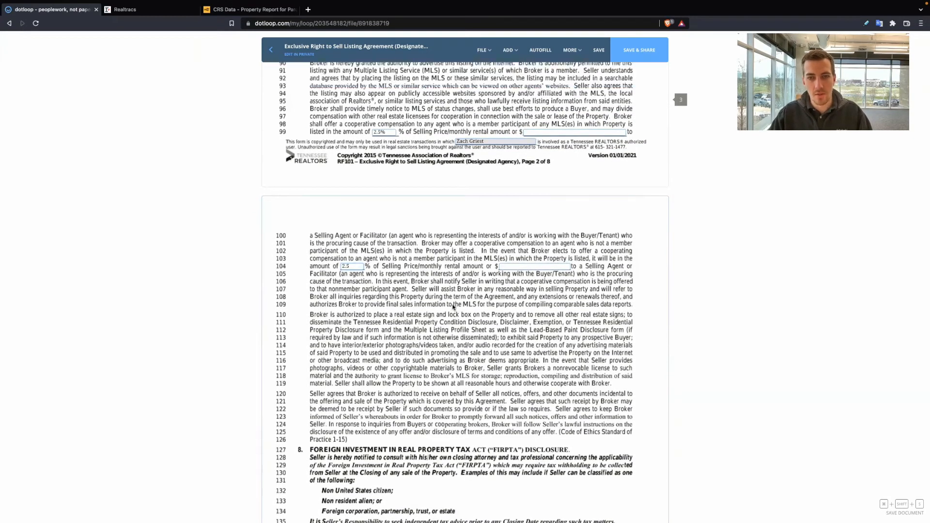
scroll("down", 3)
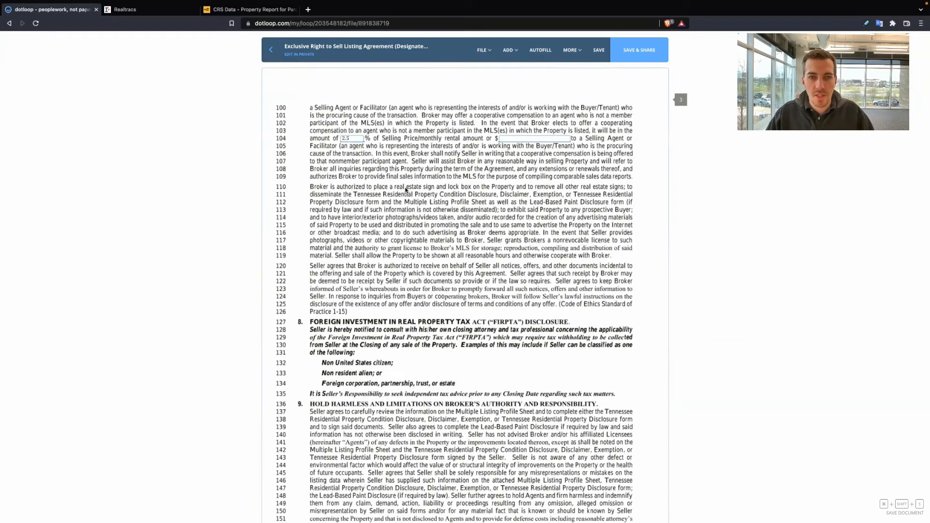
mouse_move(532, 194)
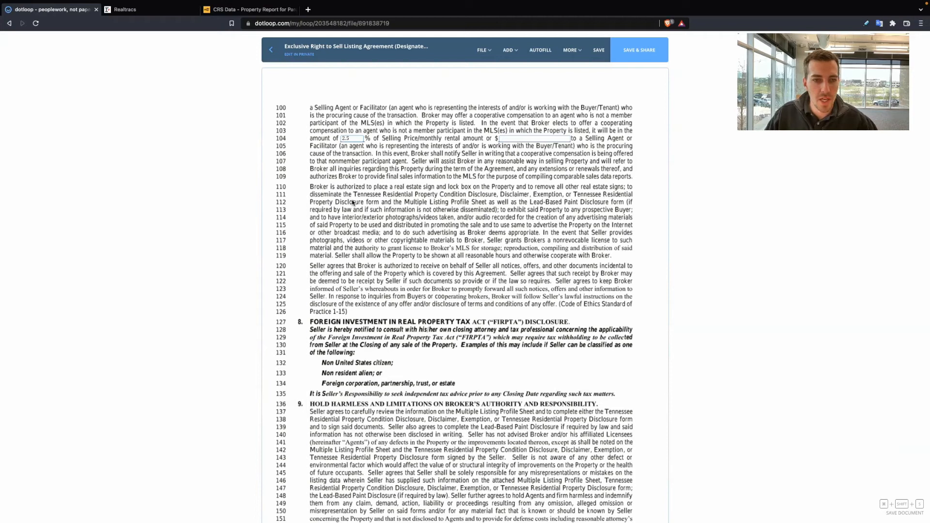
scroll("down", 3)
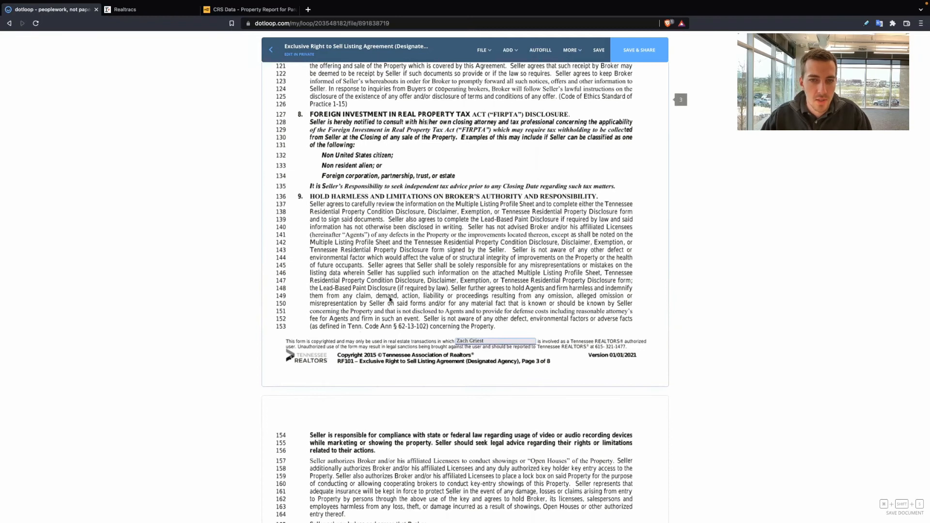
scroll("down", 3)
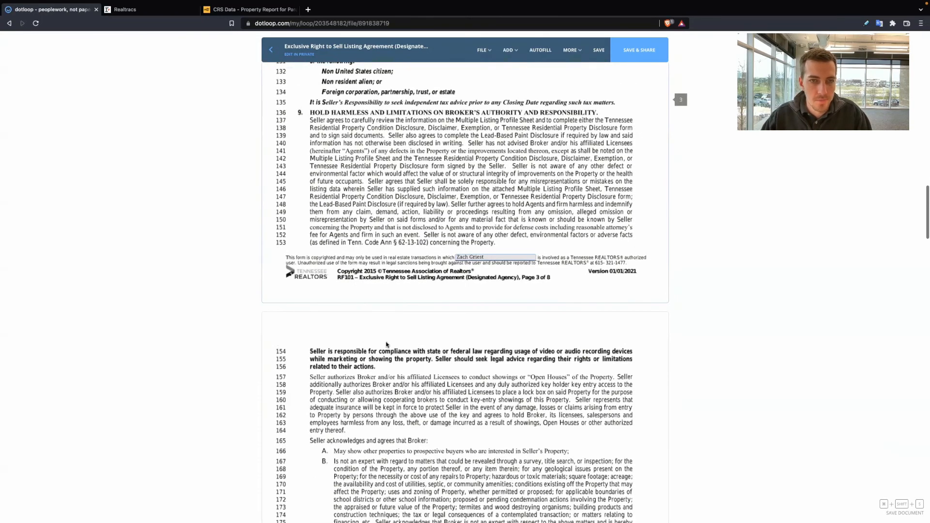
scroll("down", 3)
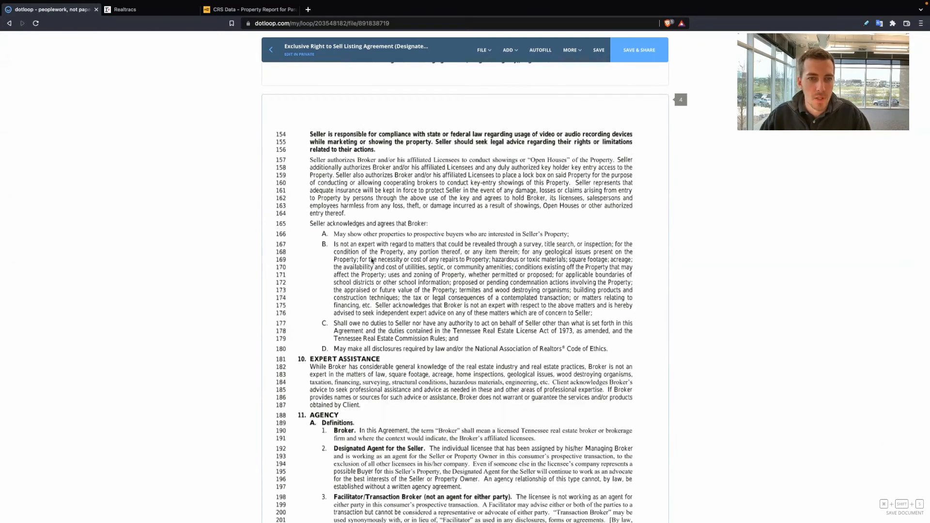
scroll("down", 3)
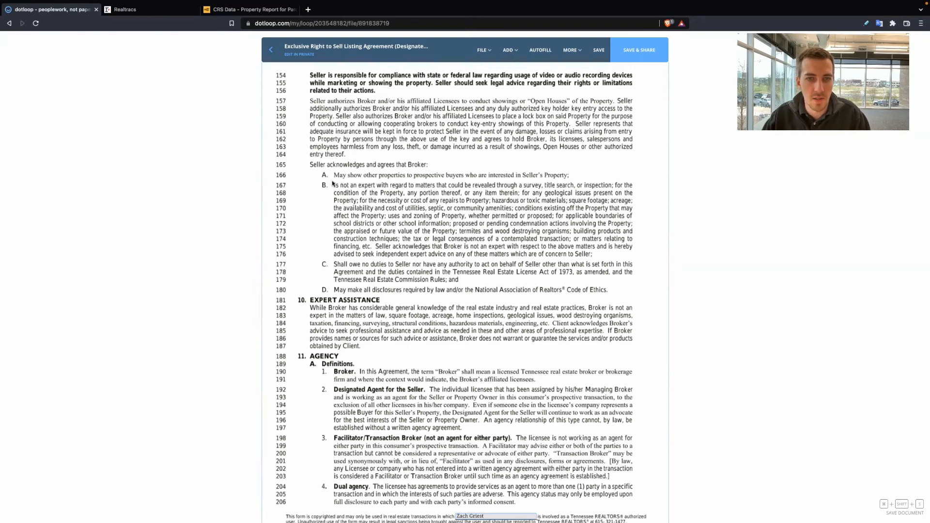
mouse_move(530, 196)
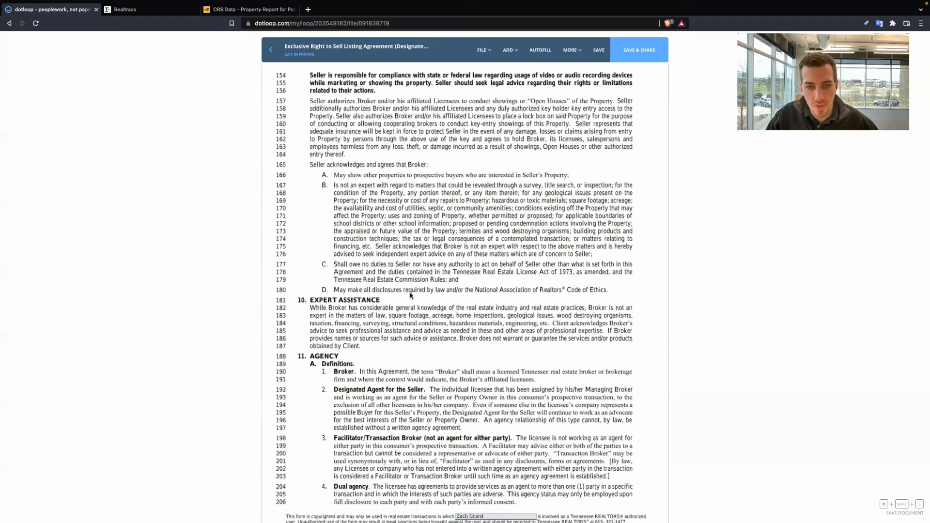
mouse_move(539, 290)
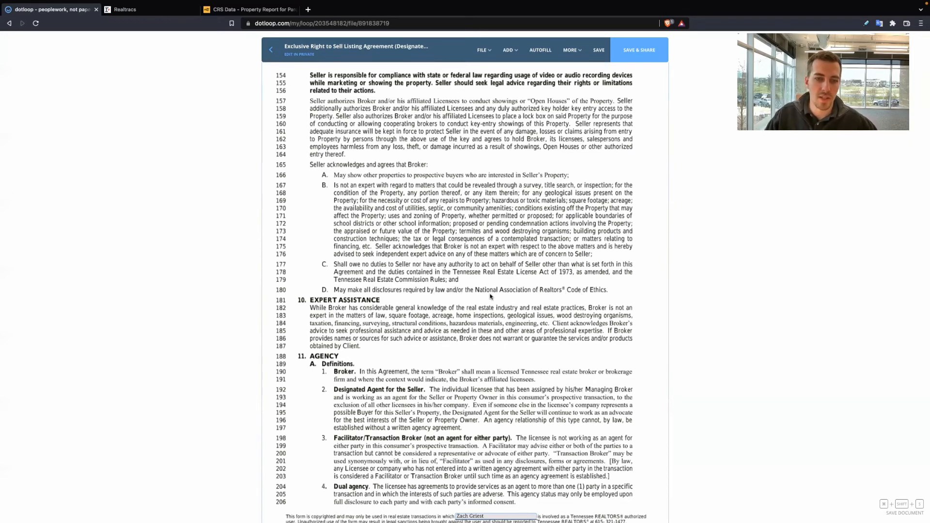
scroll("down", 3)
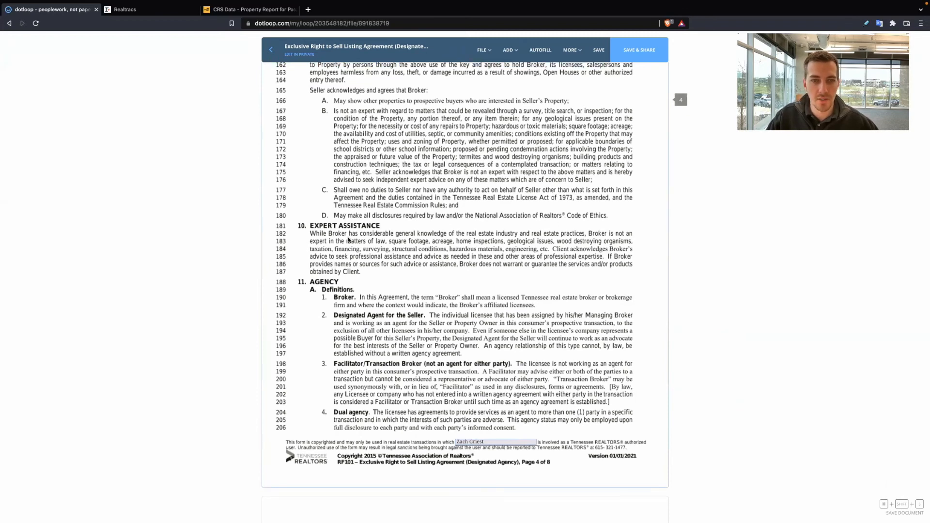
scroll("down", 3)
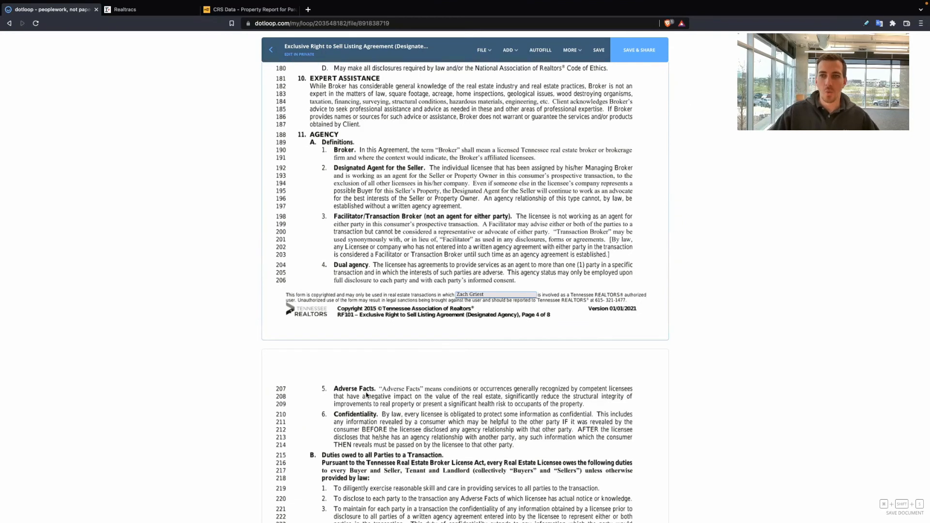
mouse_move(392, 374)
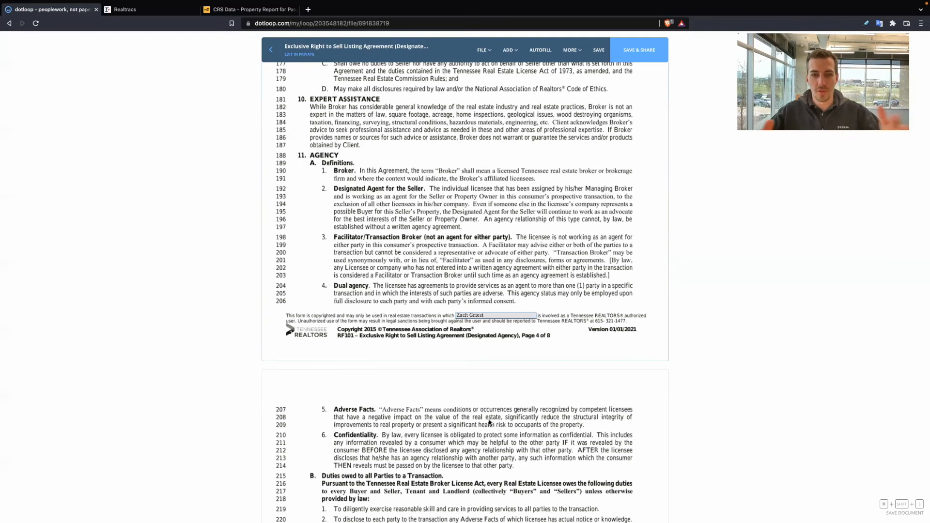
mouse_move(440, 464)
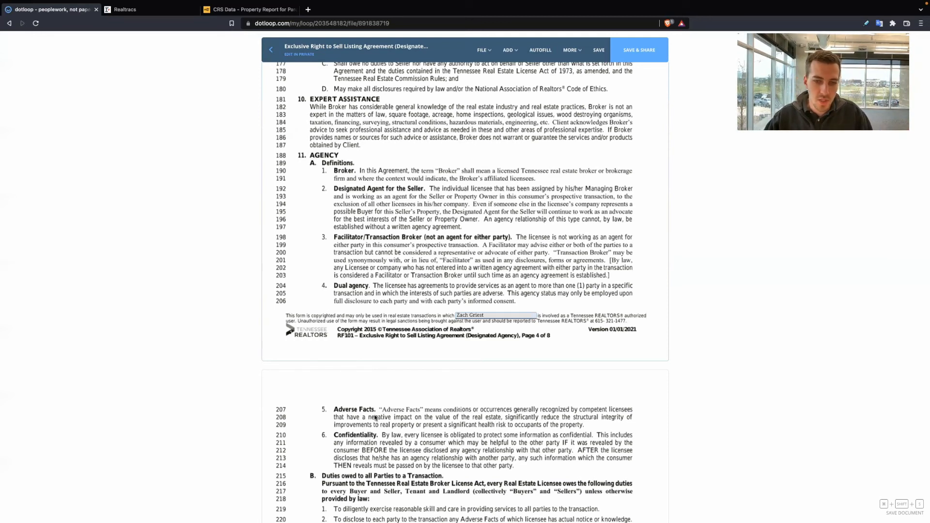
scroll("down", 3)
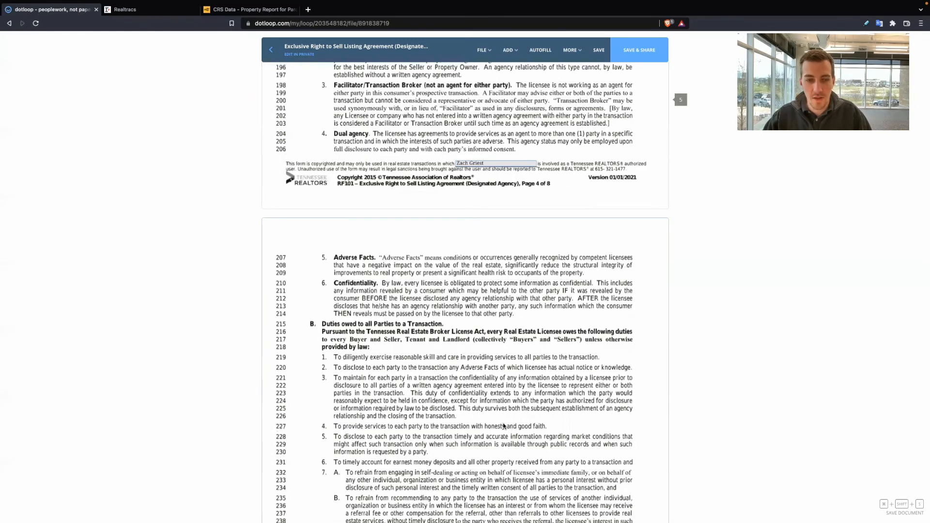
scroll("down", 3)
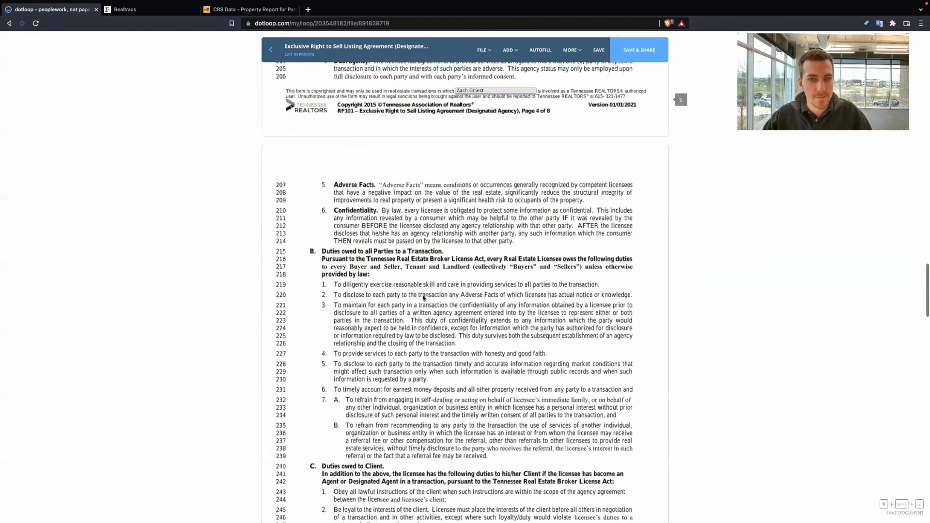
scroll("down", 3)
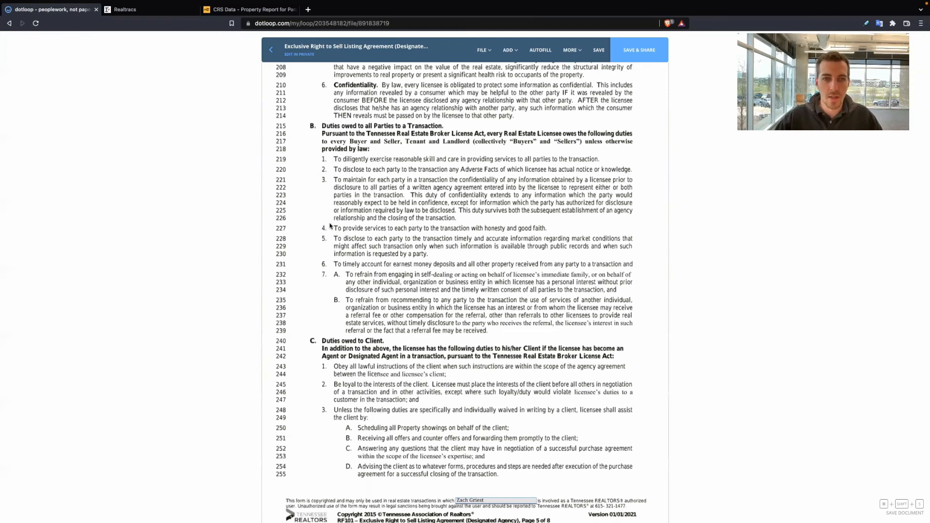
scroll("up", 3)
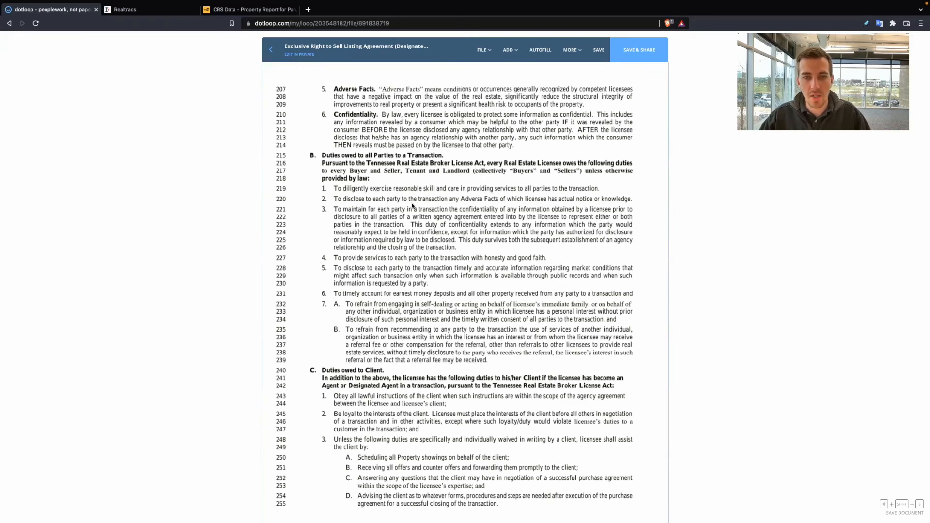
mouse_move(539, 204)
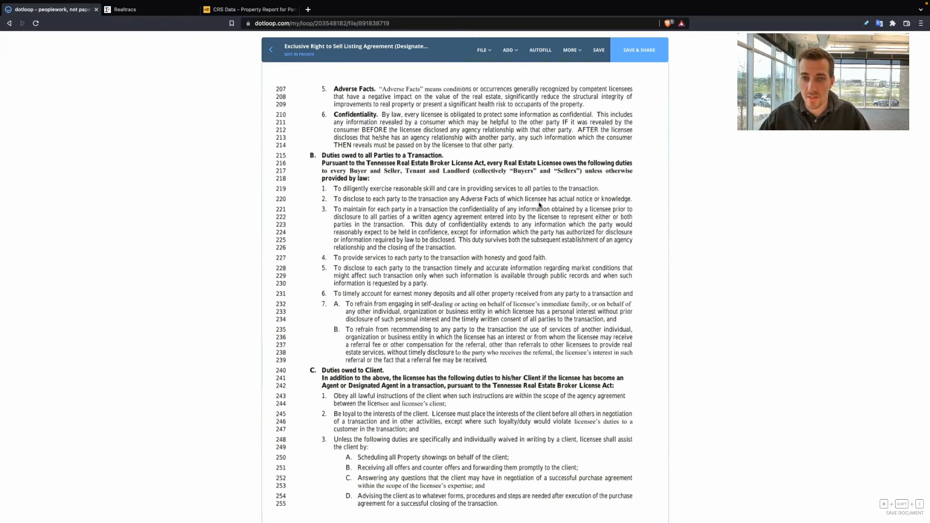
mouse_move(592, 205)
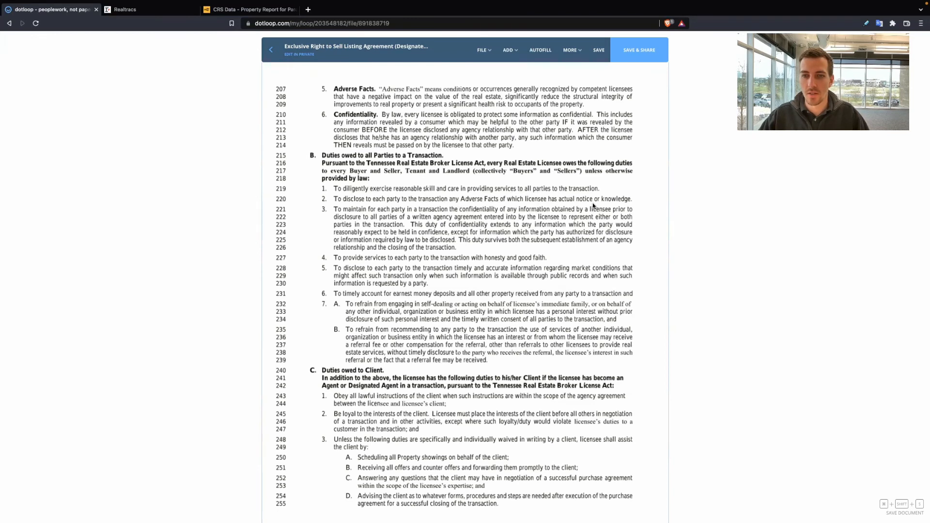
mouse_move(414, 212)
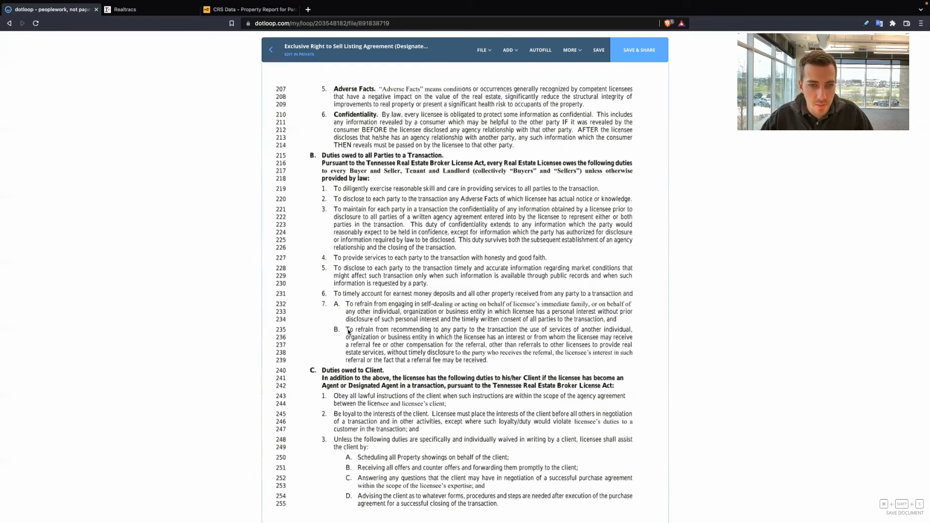
Scroll down to section 11.D Seller's Authorizations at the start of page 6.
scroll("down", 3)
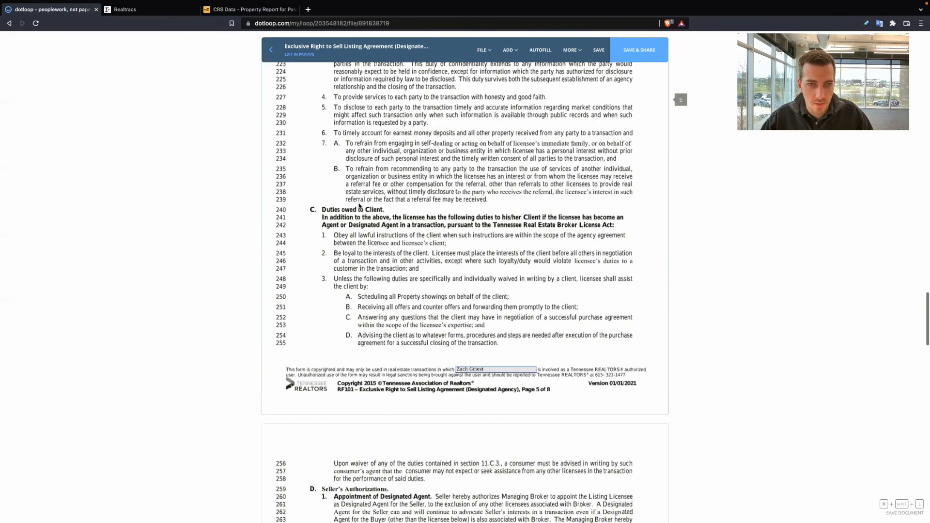
scroll("down", 3)
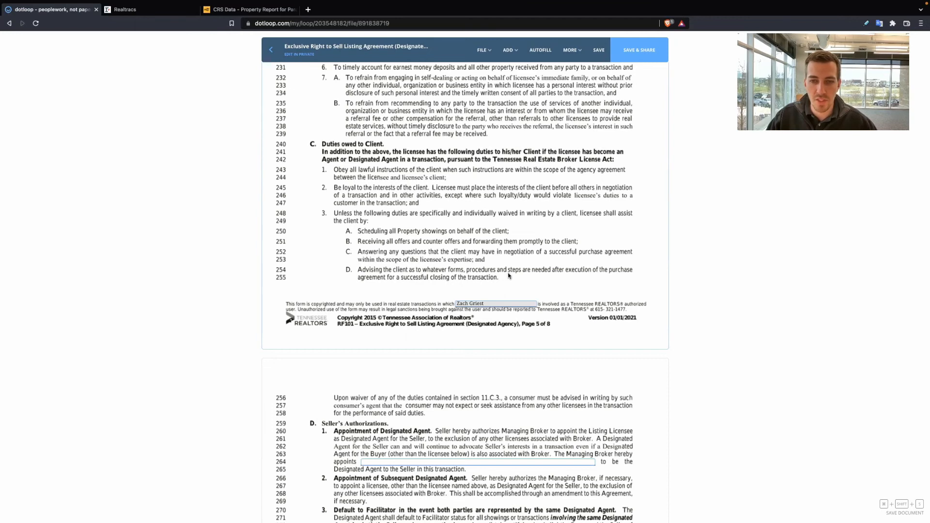
mouse_move(584, 279)
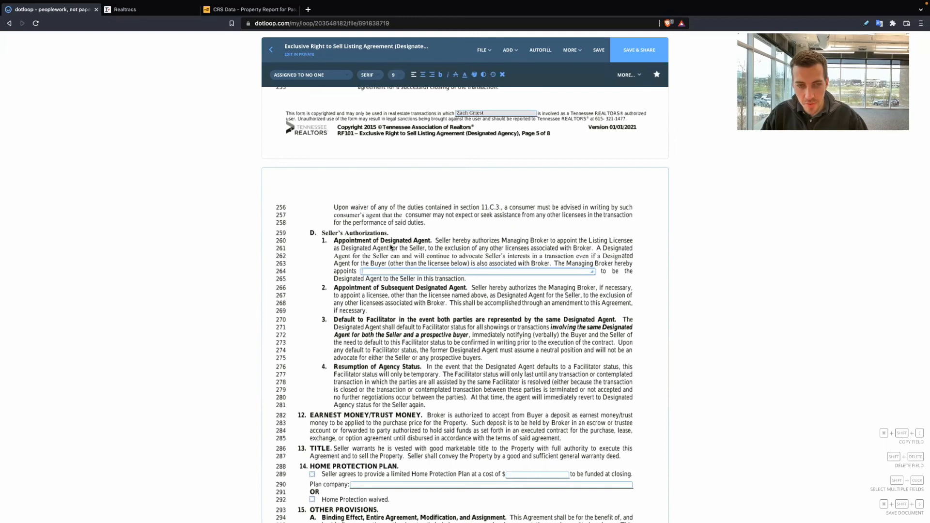
type("Zach Tay")
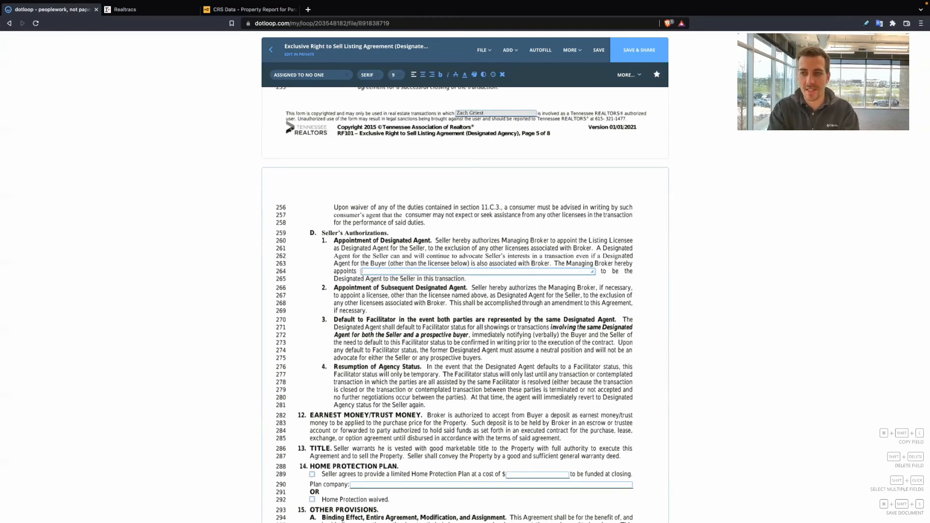
mouse_move(397, 340)
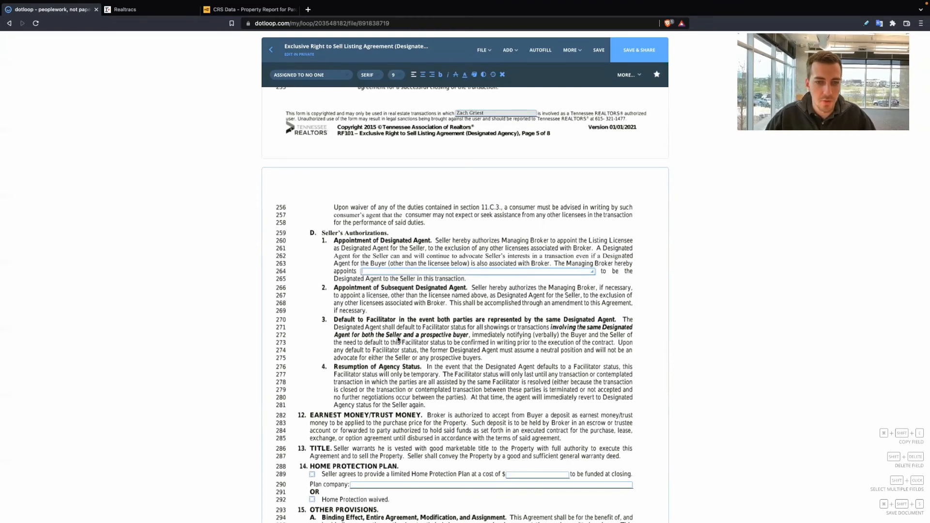
Scroll to section 14 Home Protection Plan to mark Home Protection waived.
scroll("down", 3)
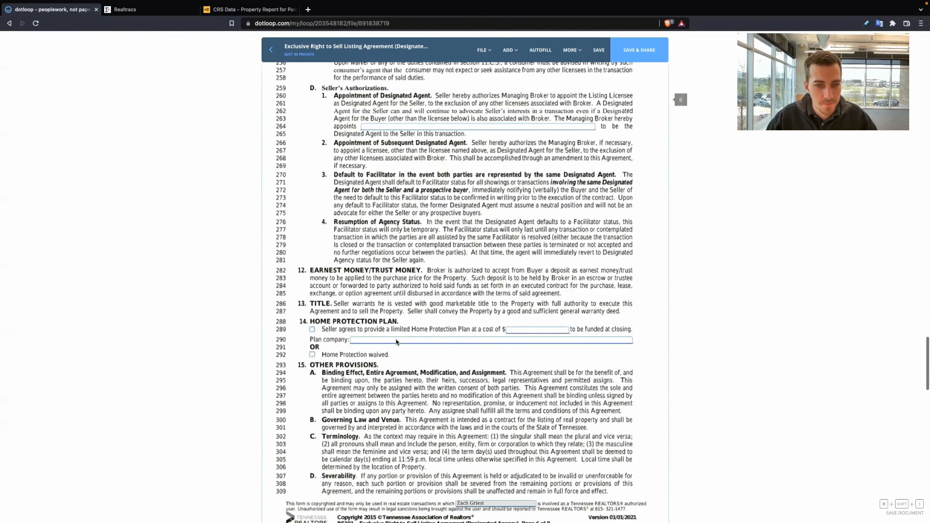
scroll("down", 3)
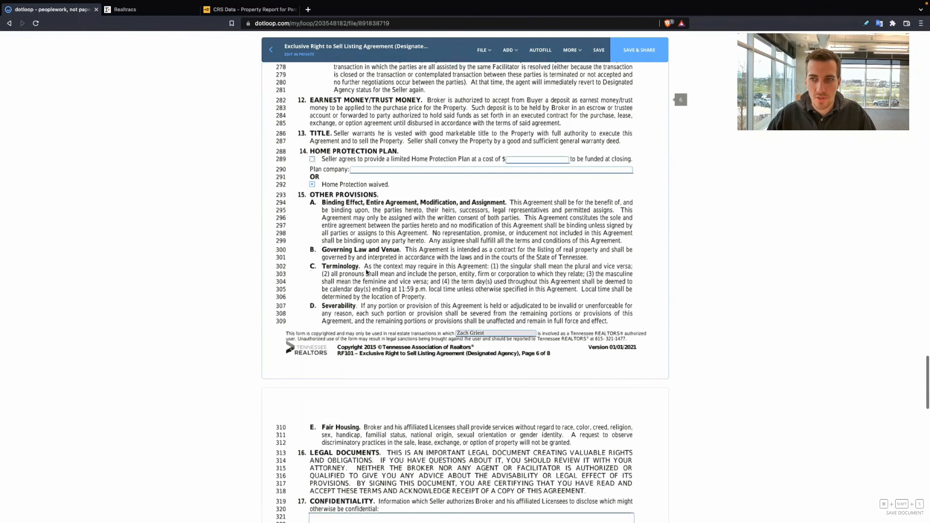
Scroll down to section 19 Special Stipulations on page 7.
scroll("down", 3)
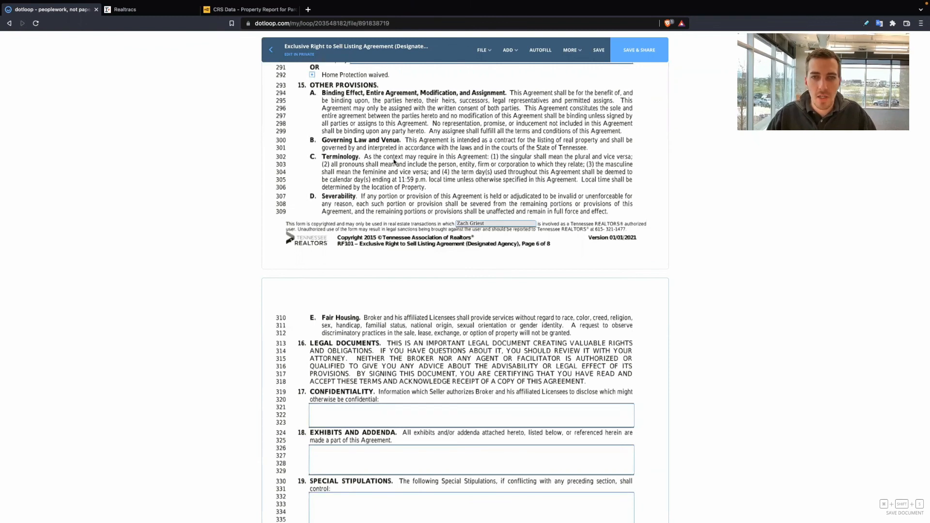
mouse_move(538, 175)
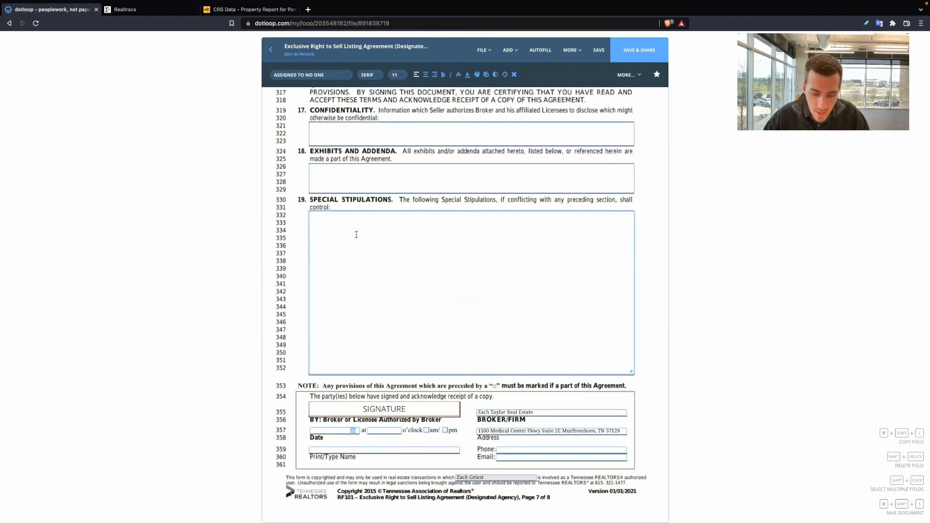
Enter stipulation: Seller may terminate this agreement anytime in writing with a $0 cancellation fee.
type("S")
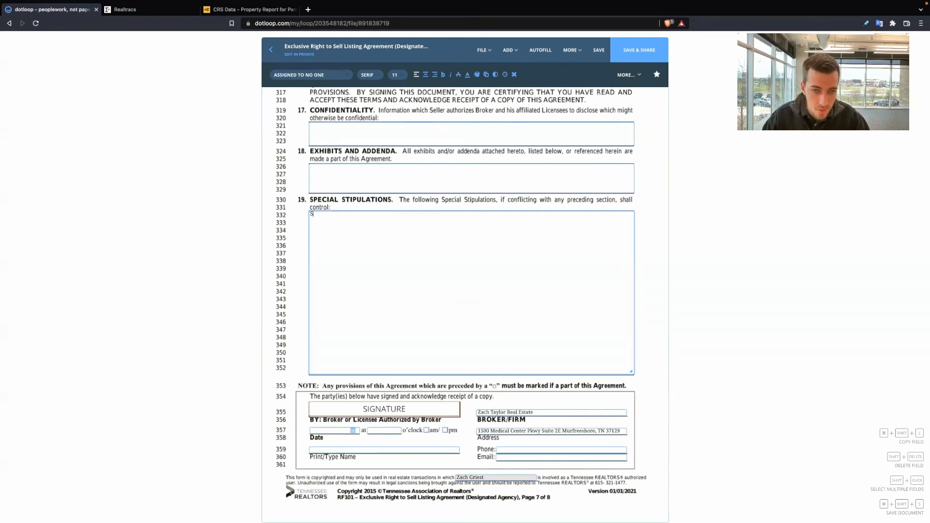
type("Seller may t")
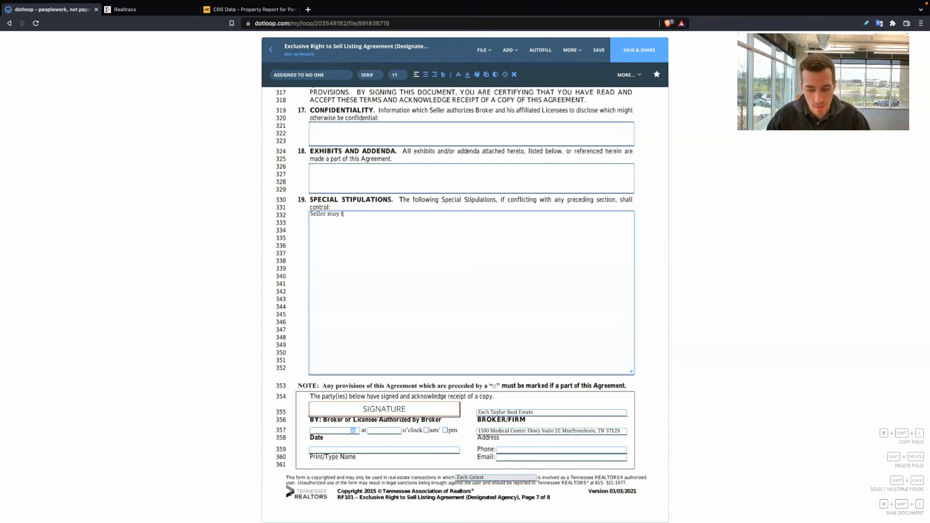
type("erminate")
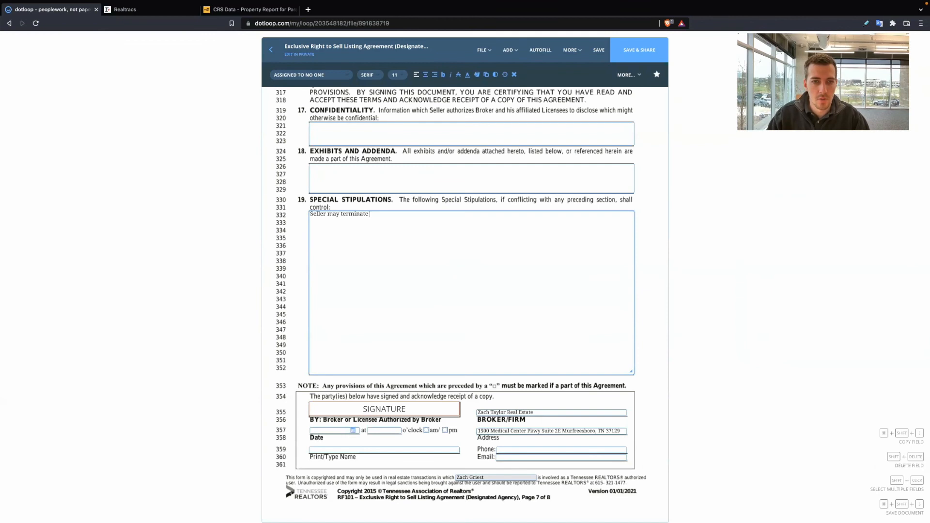
type("this agreement at")
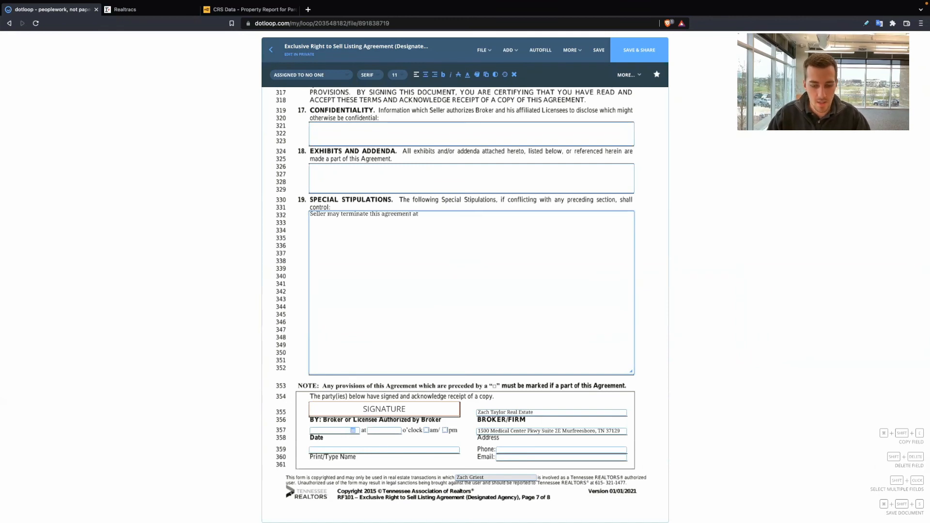
type("anytime in writing")
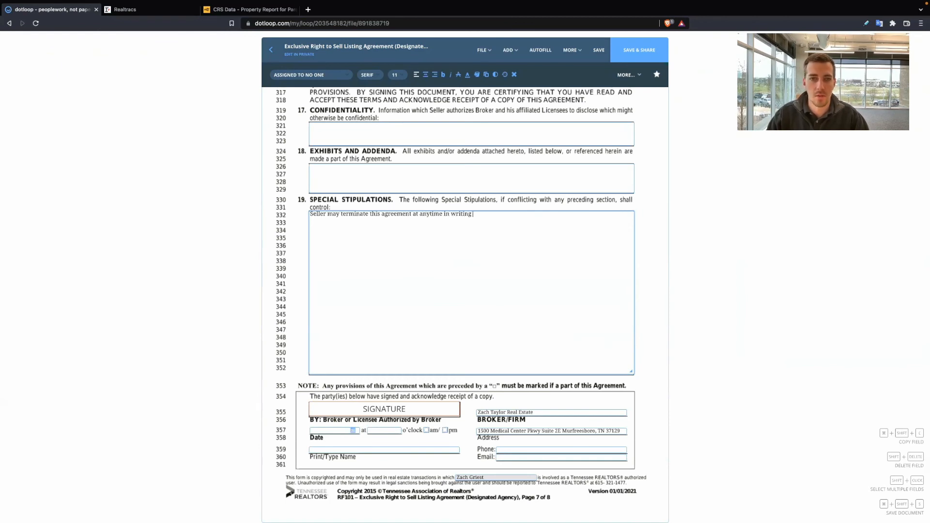
type("and have a $0 c")
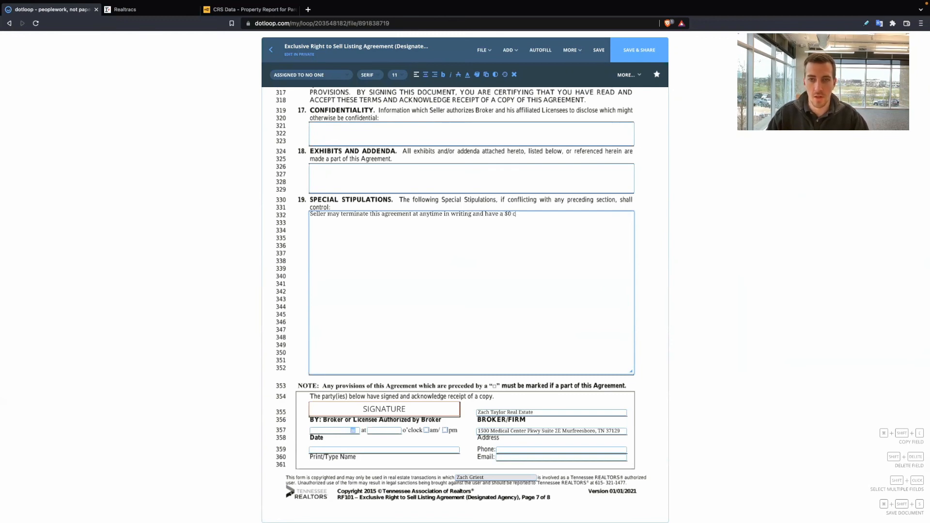
type("ancel")
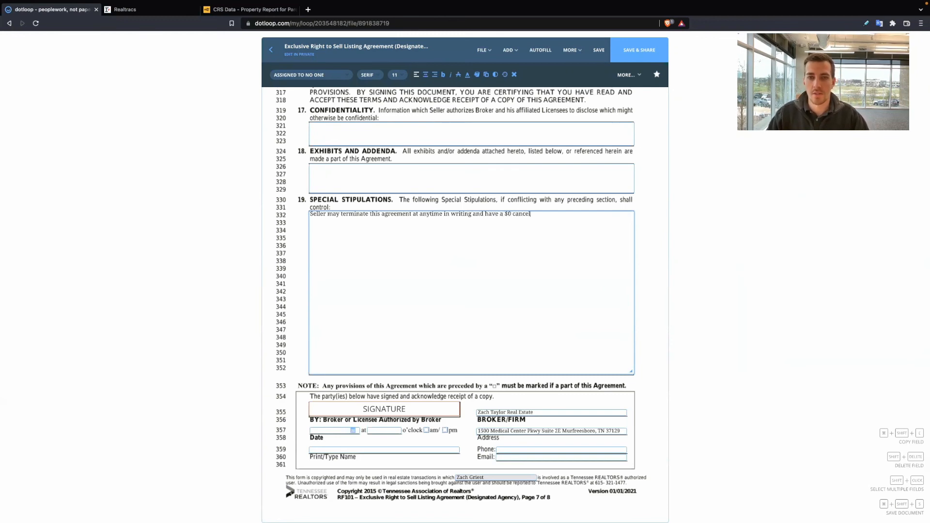
type("lation fee.")
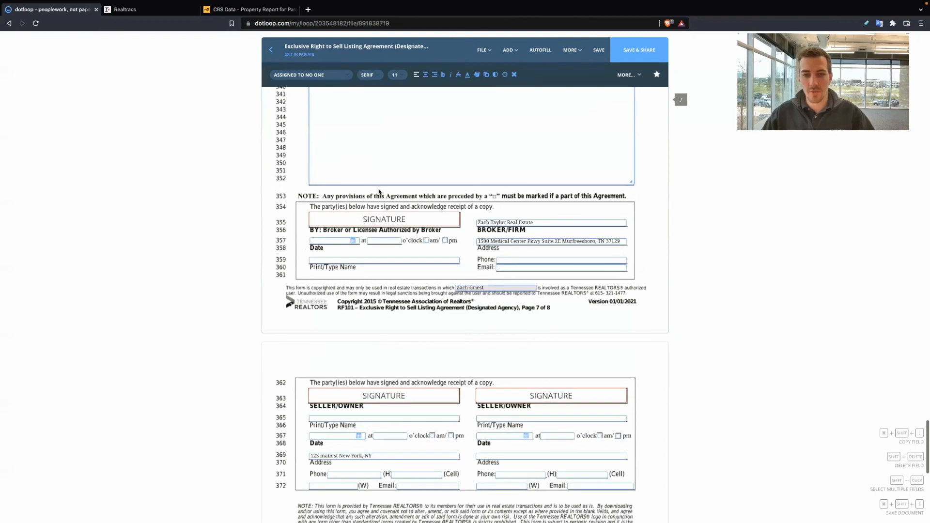
scroll("down", 3)
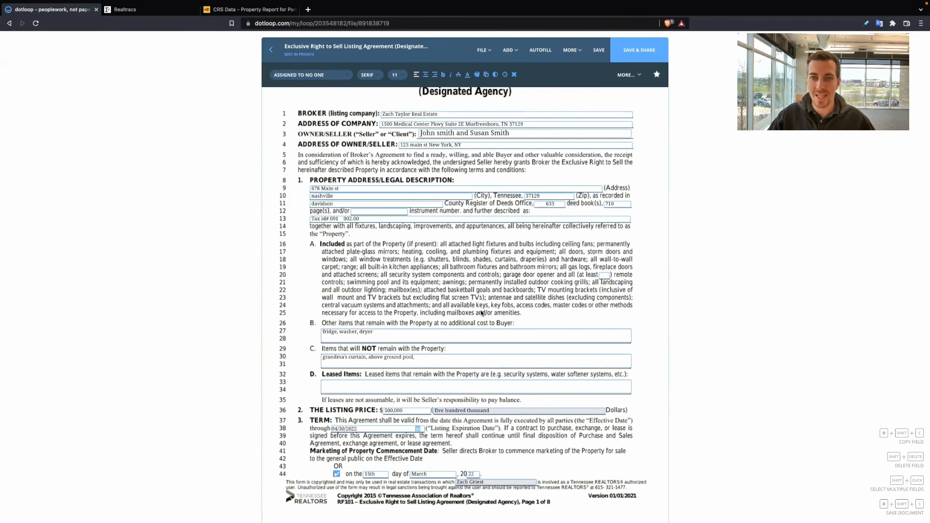
scroll("down", 3)
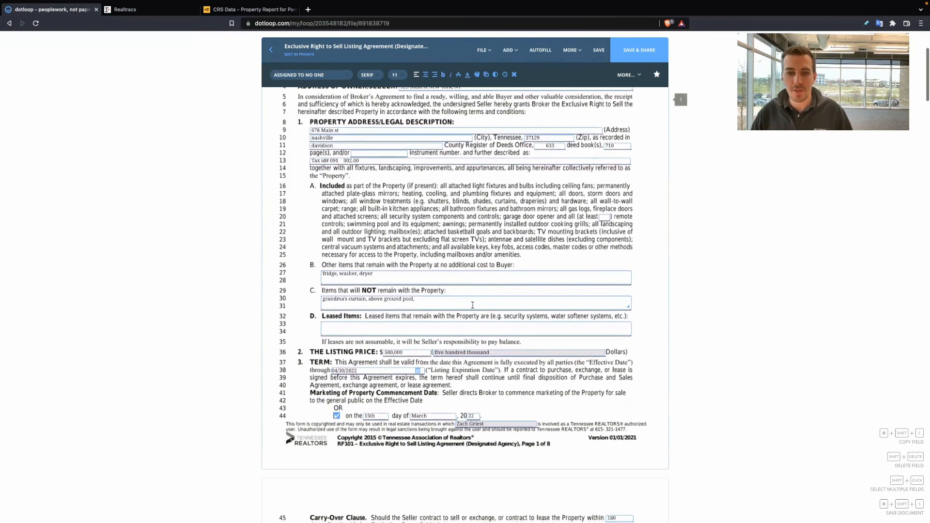